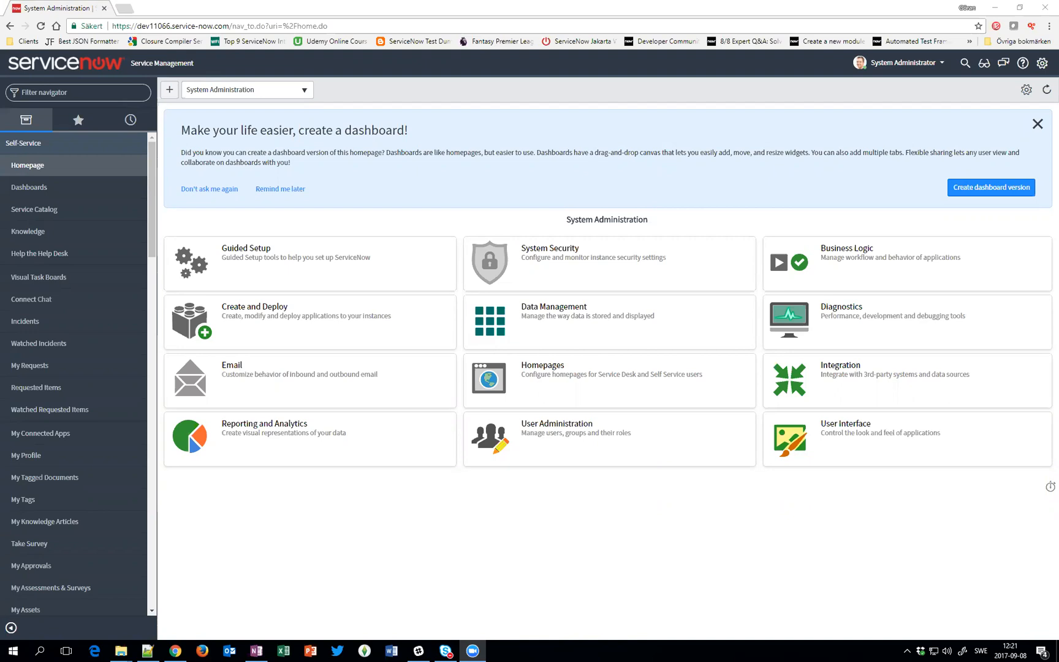
Open request REQ0010015 from the sc_request.list of all requests
left_click(840, 364)
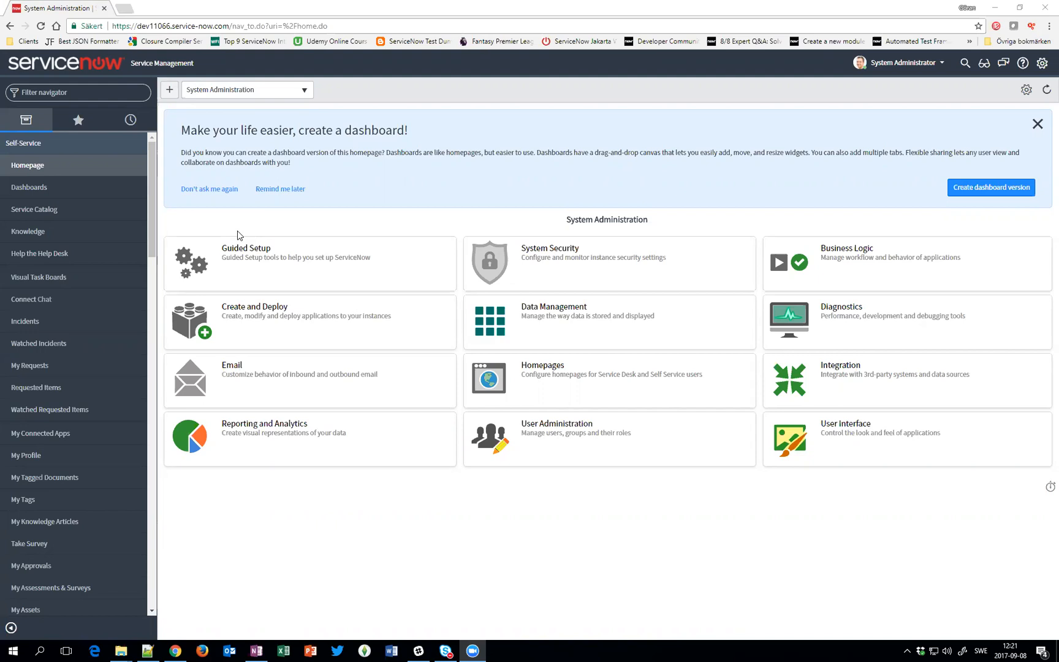
type("sc")
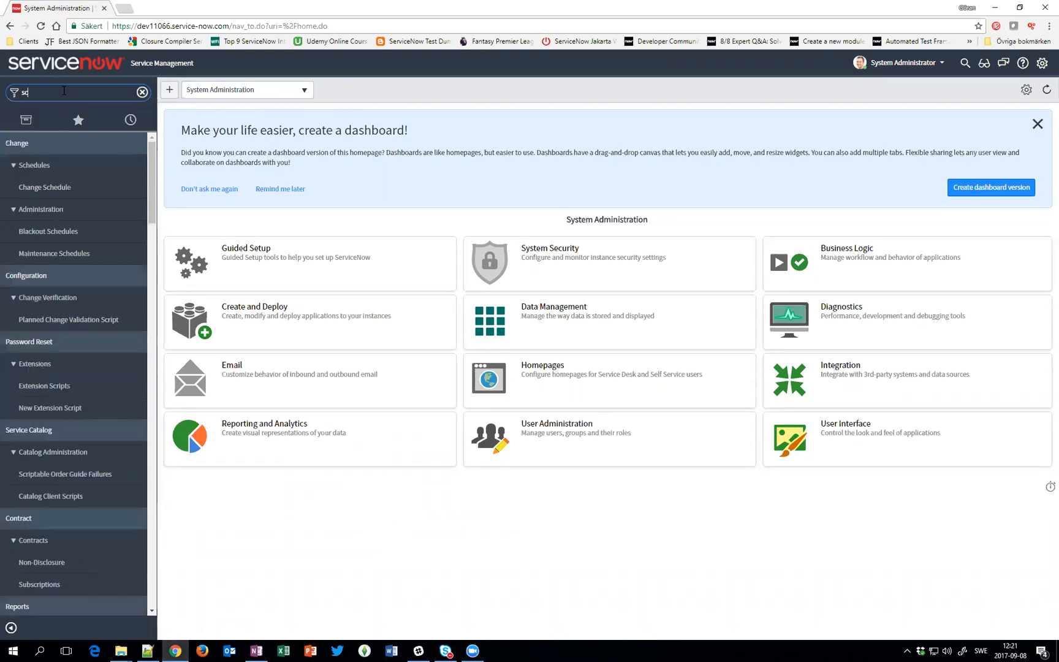
type("c_request.list")
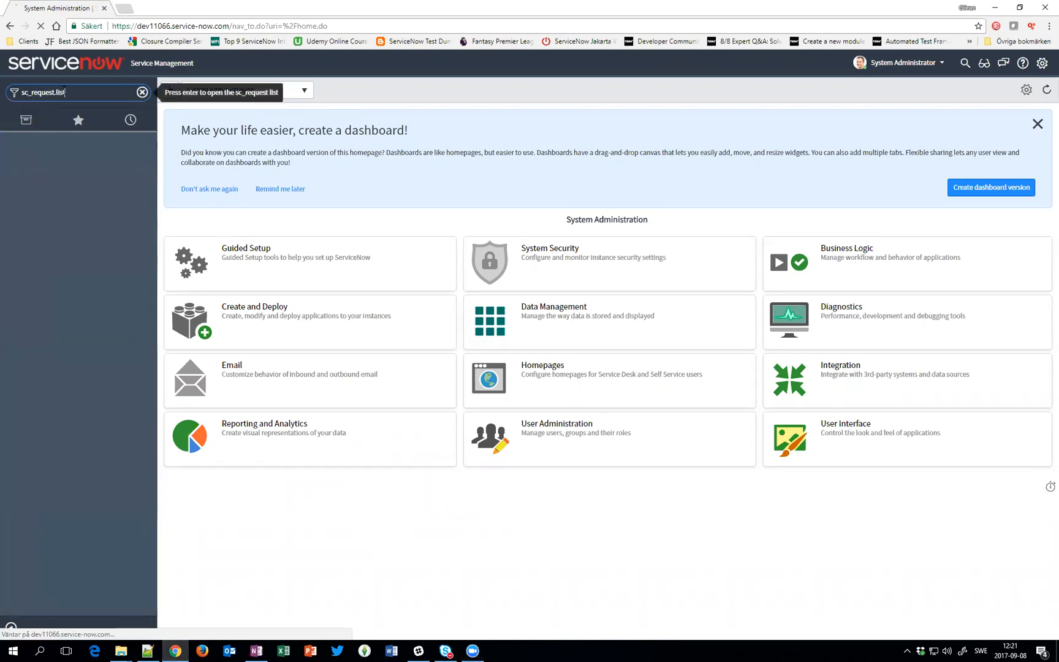
key("enter")
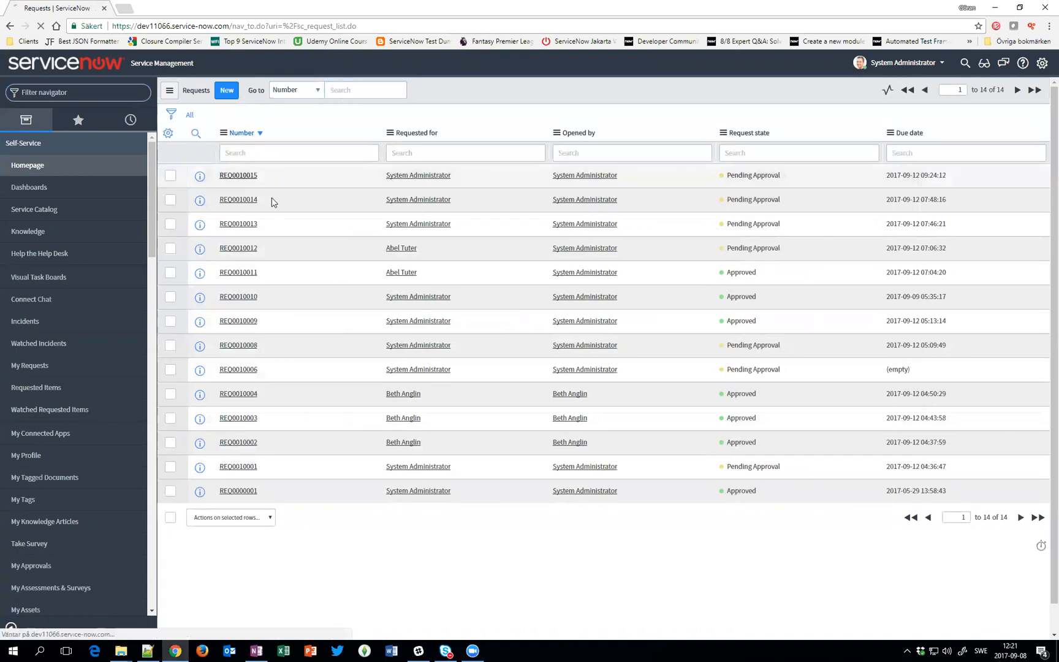
left_click(238, 174)
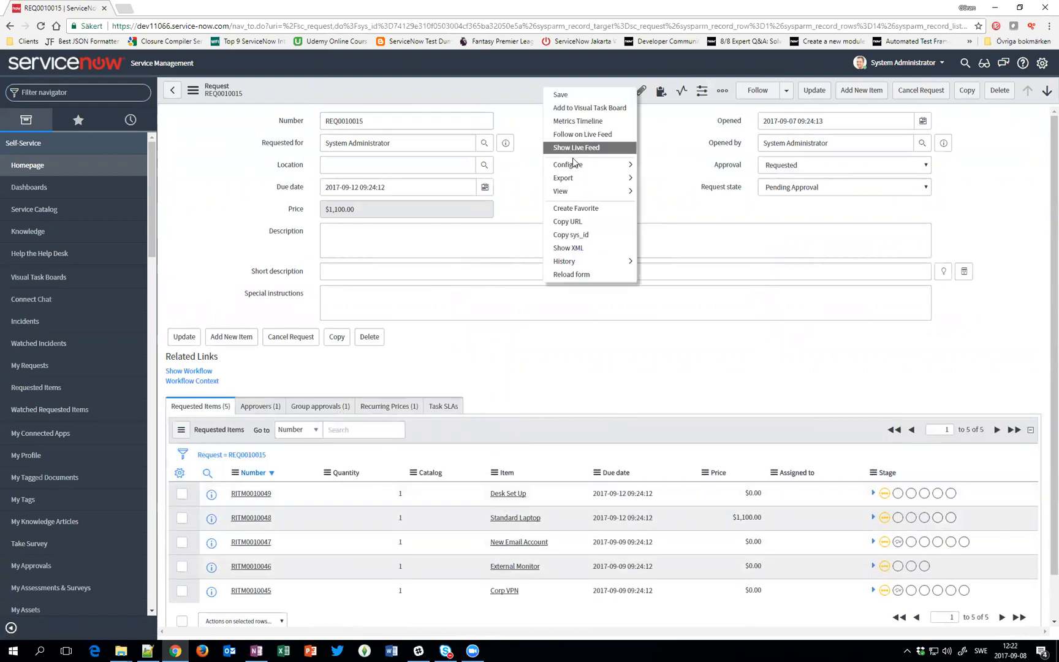
Show the XML of request REQ0010015 and scroll through it
left_click(568, 248)
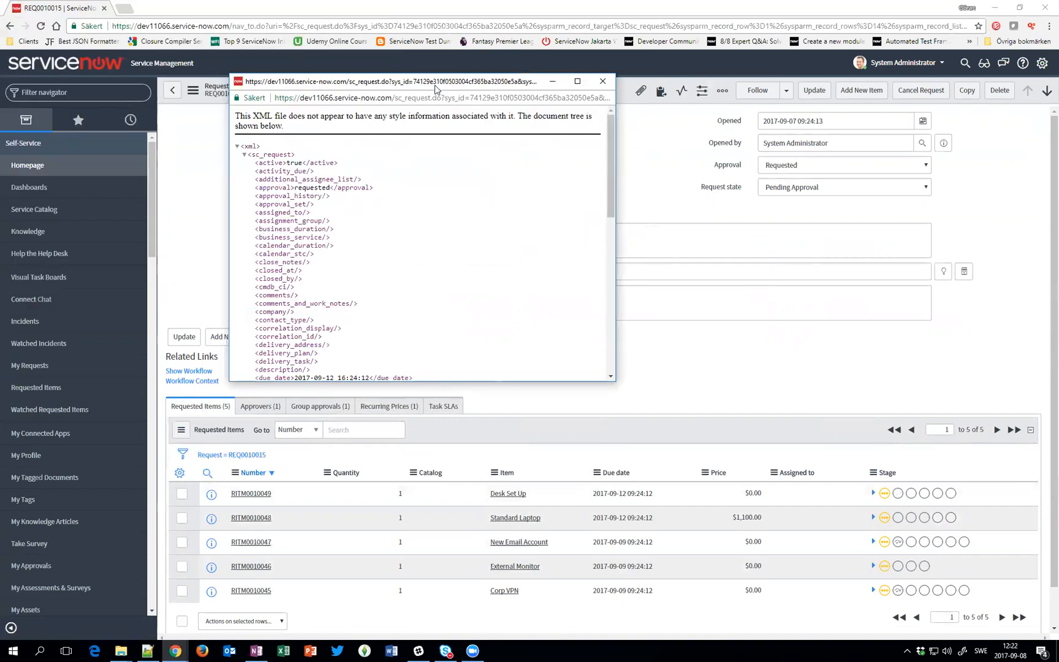
scroll("down", 3)
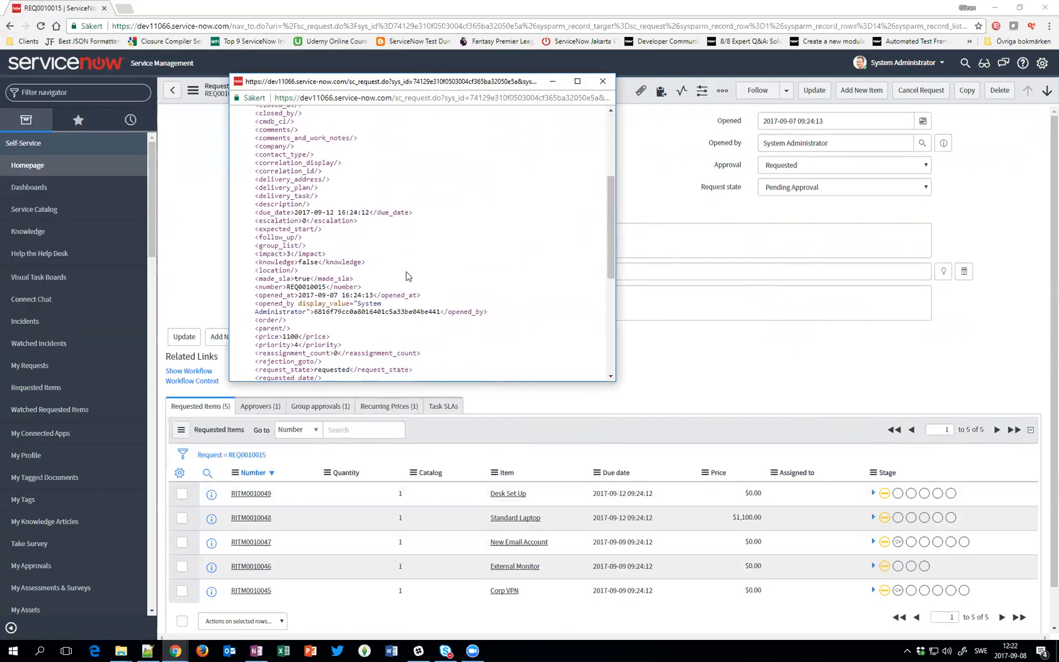
scroll("down", 3)
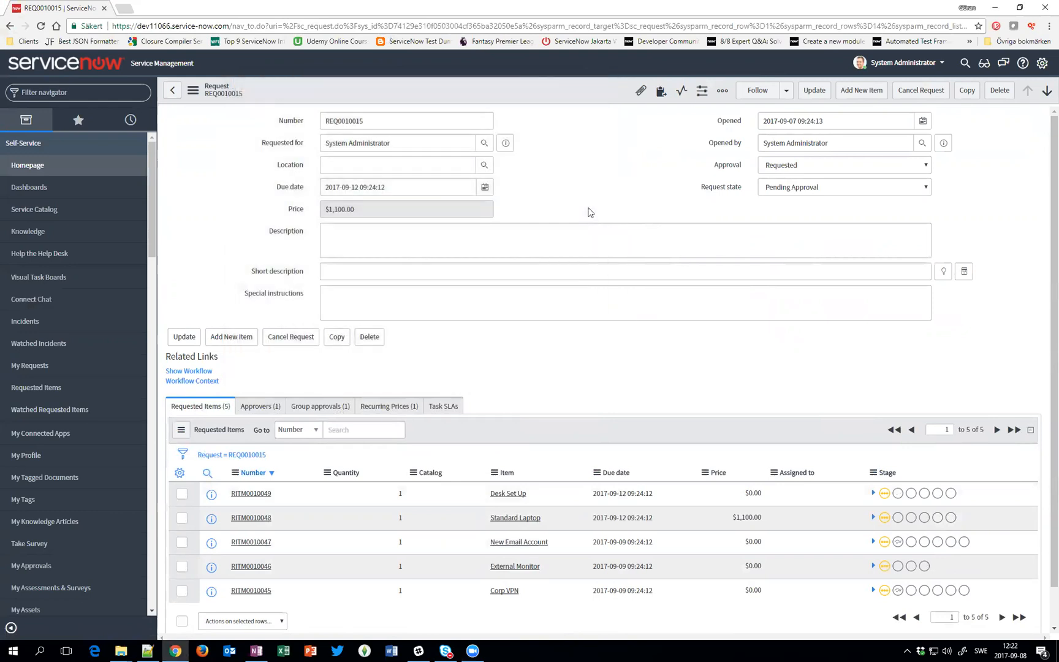
Open requested item RITM0010049 (Desk Set Up) and check its XML for the order_guide element
left_click(251, 493)
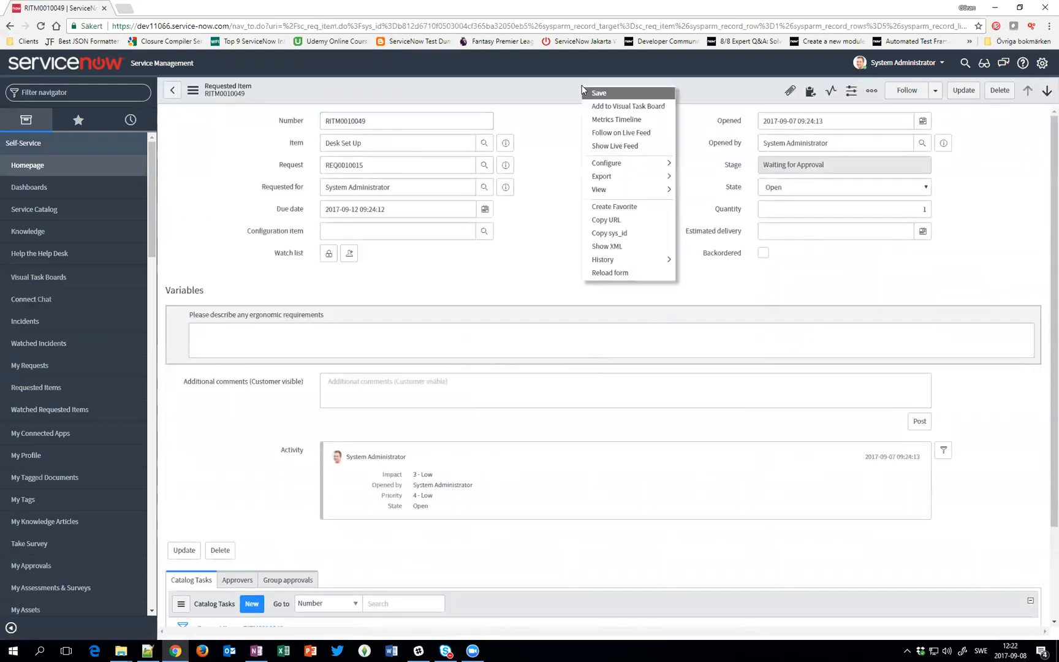
left_click(607, 246)
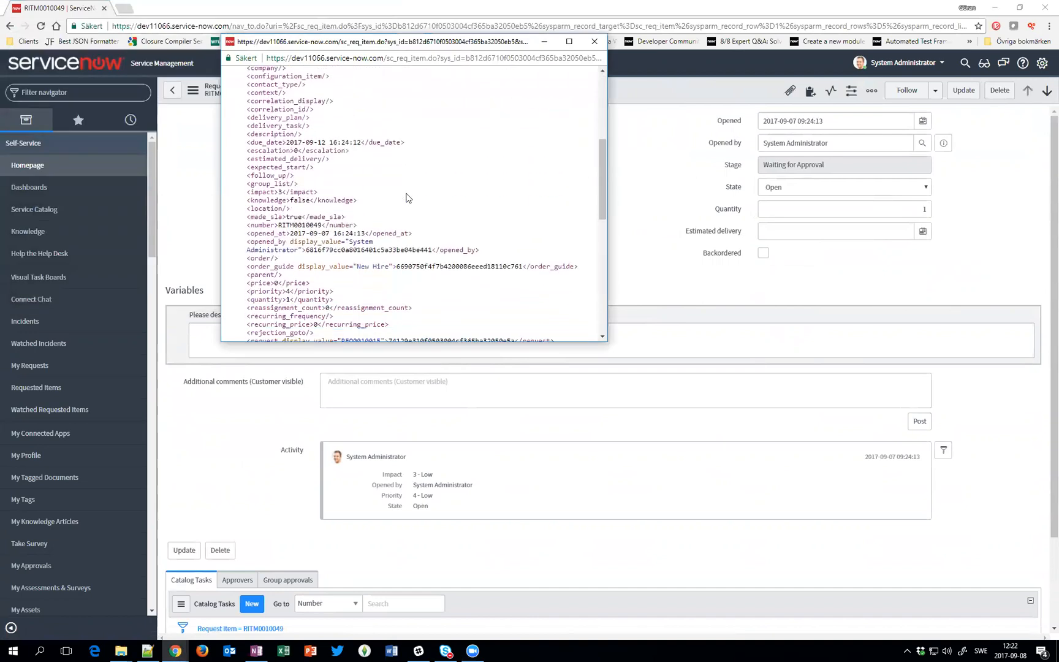
double_click(271, 266)
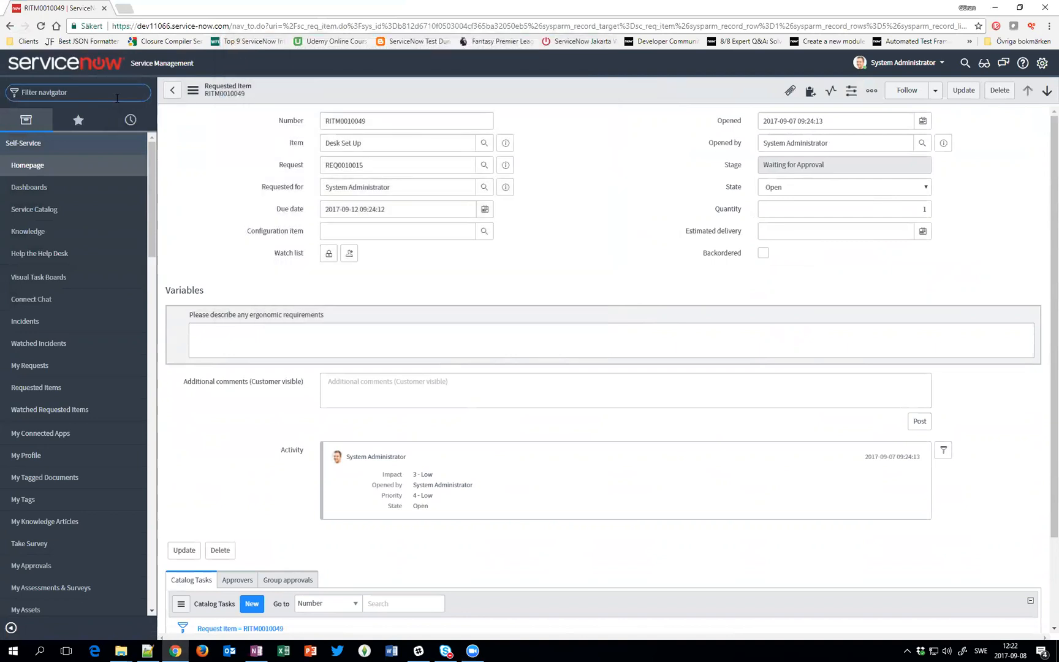
Create a new SLA definition with its table set to Request [sc_request]
type("sla")
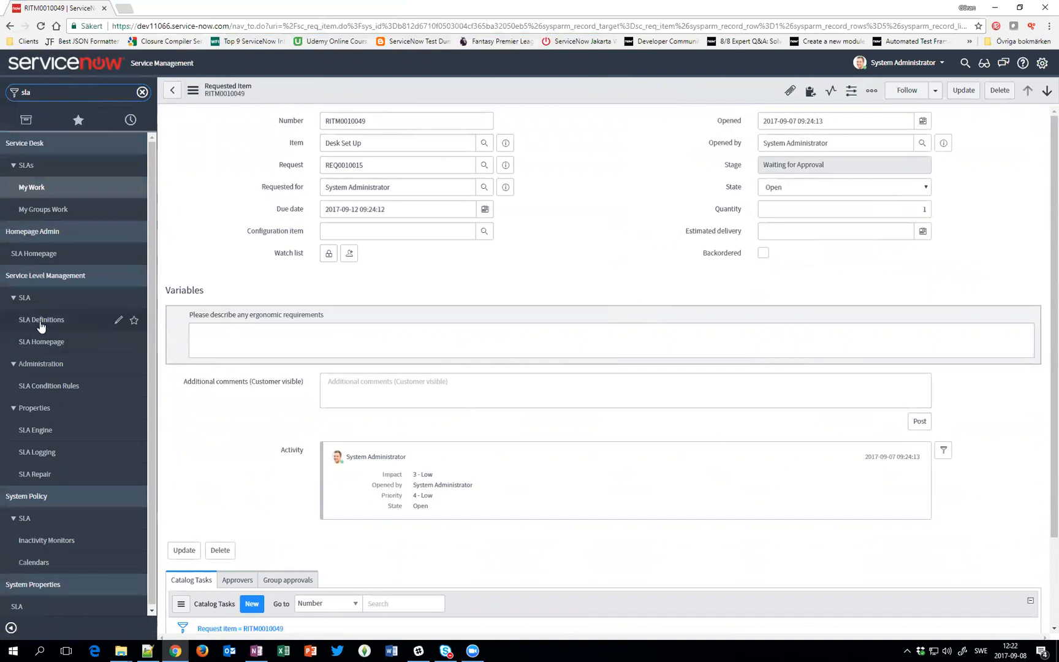
left_click(41, 319)
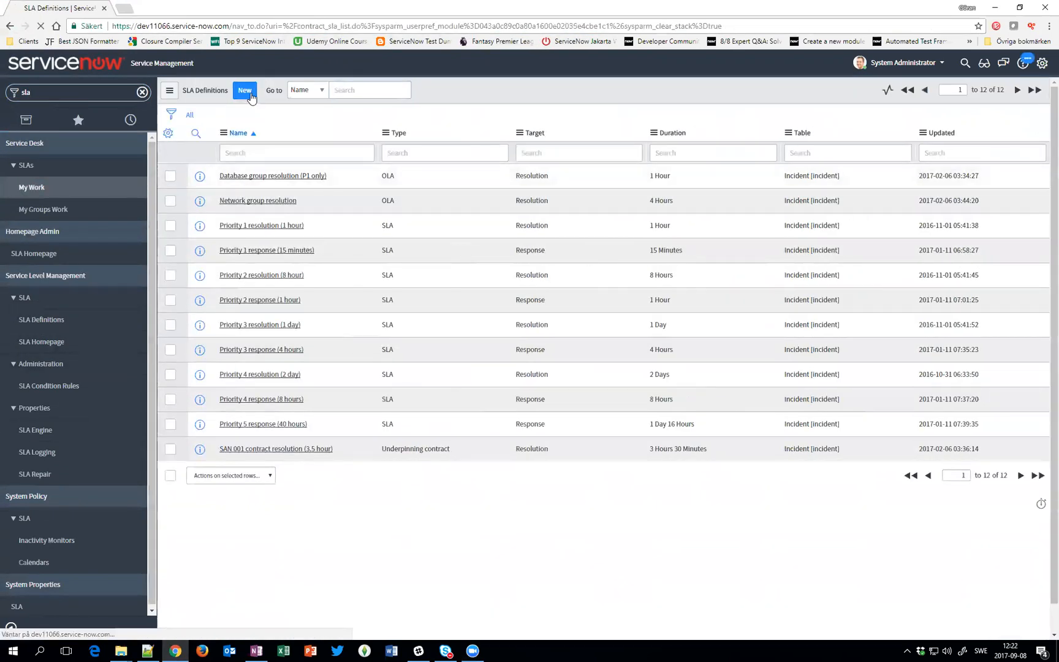
left_click(245, 90)
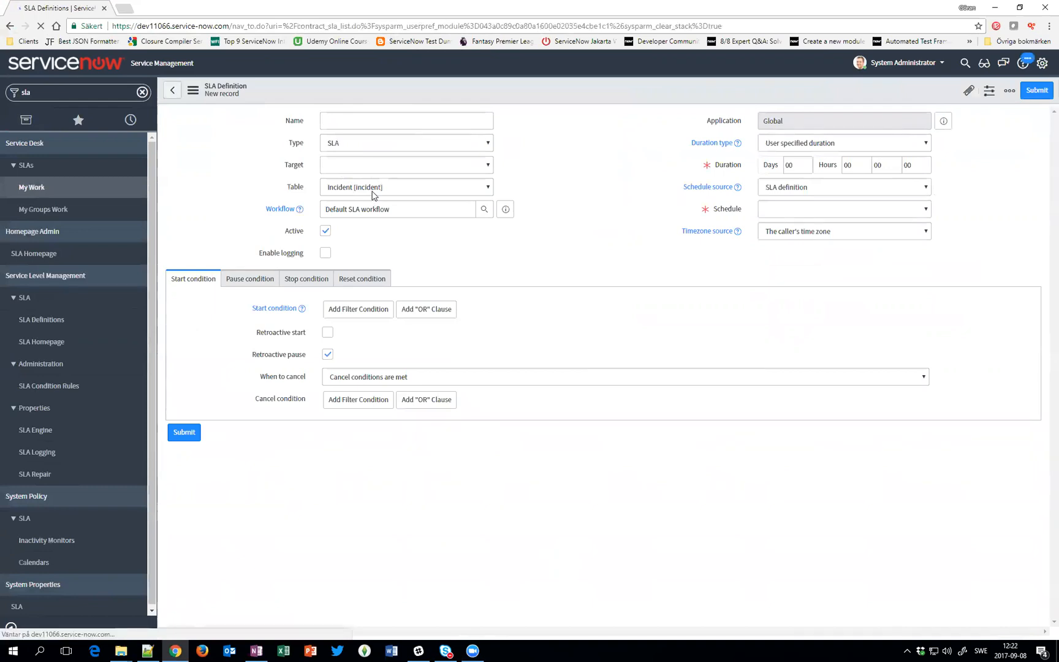
type("reque")
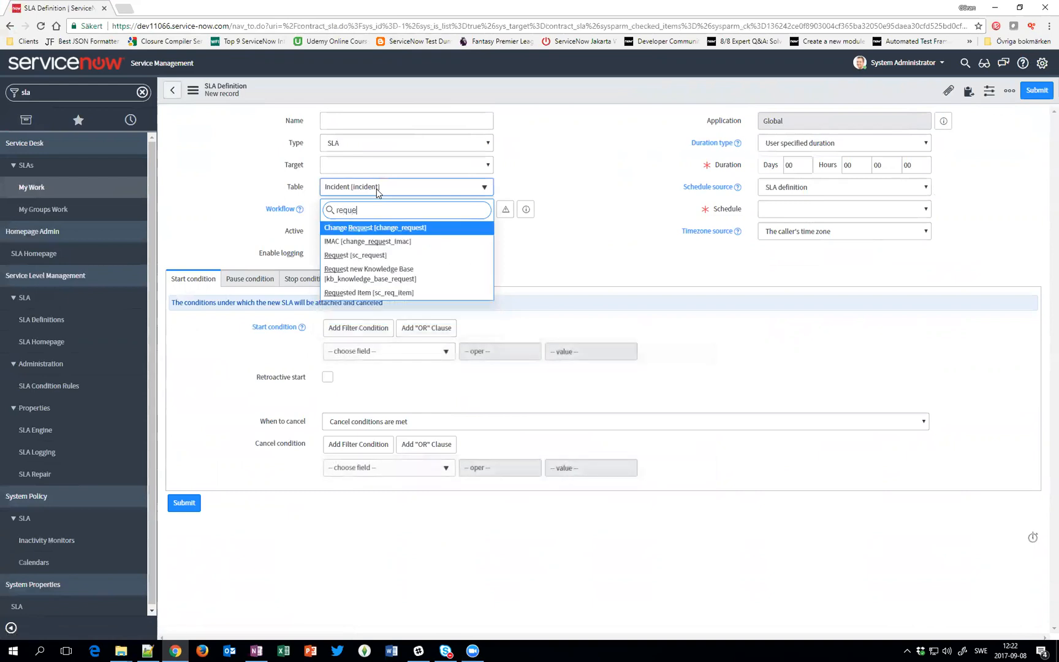
left_click(355, 254)
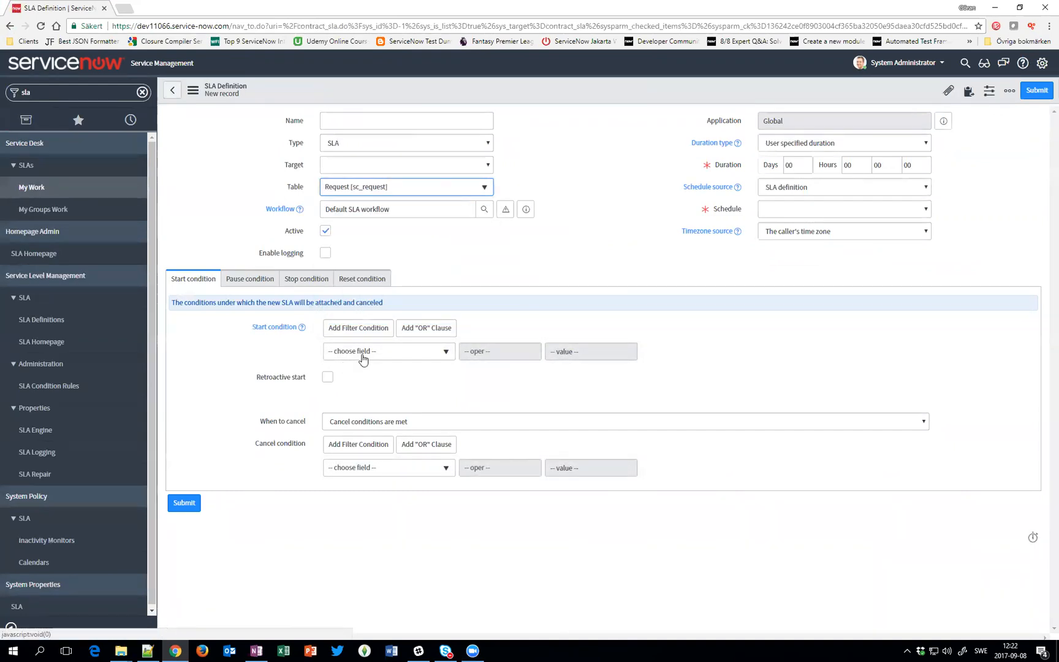
Browse the start condition field choices and dismiss them without picking one
left_click(386, 350)
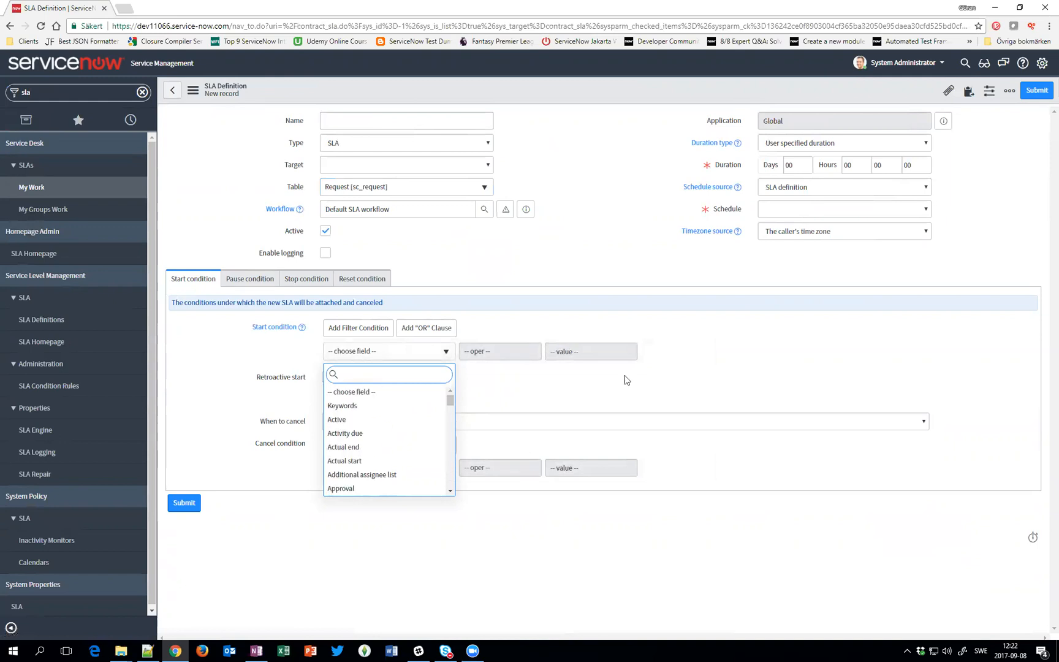
left_click(228, 378)
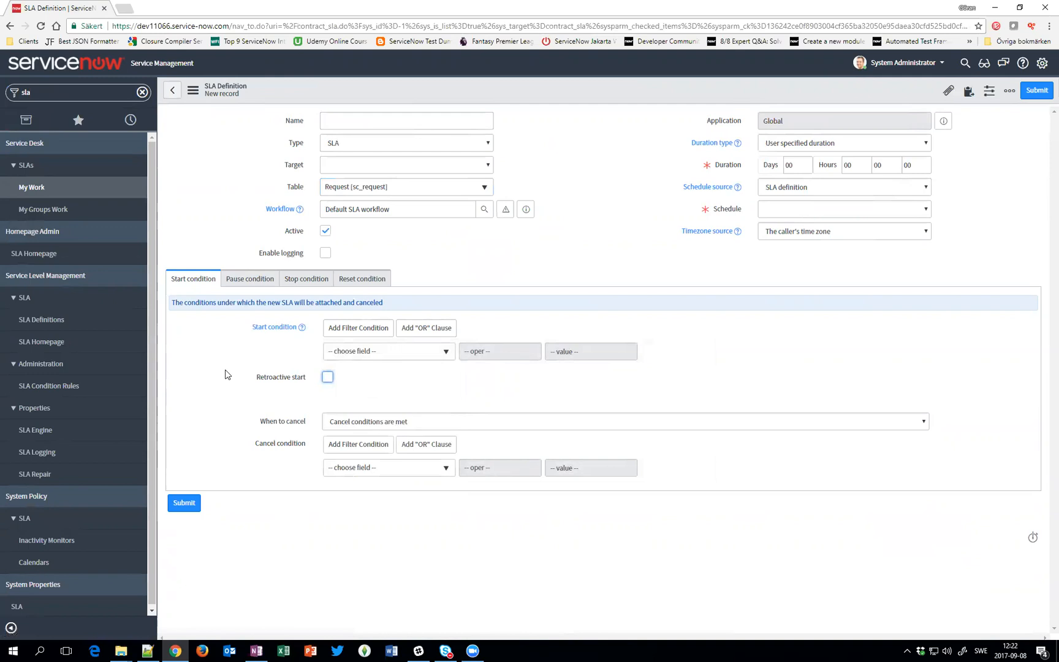
left_click(75, 92)
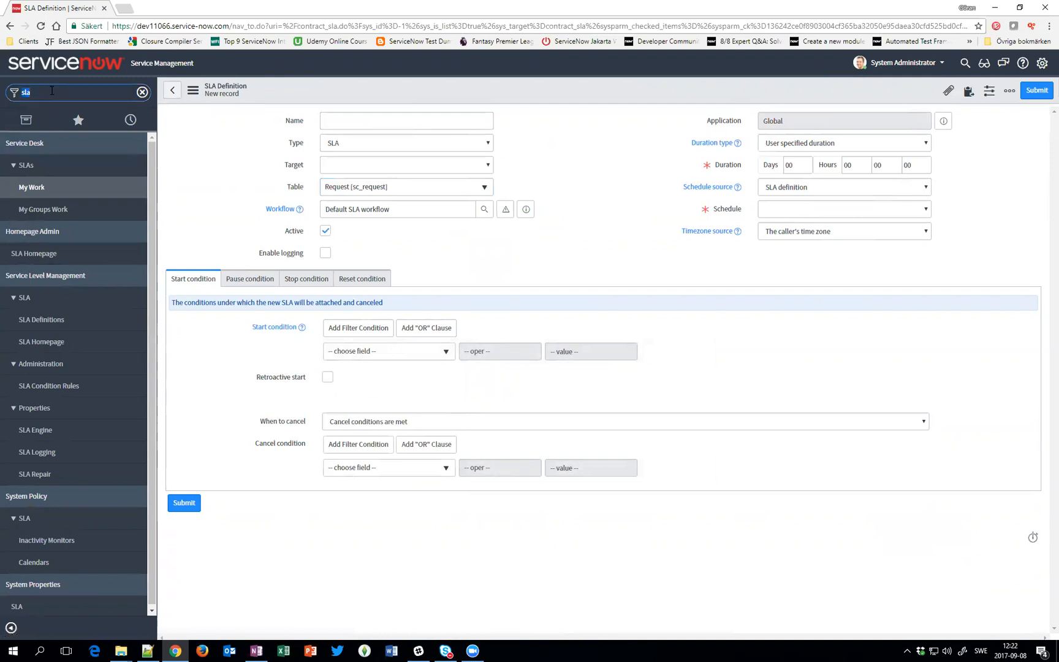
Leave the unsaved SLA draft and open the Request (sc_request) table from System Definition > Tables
type("tables")
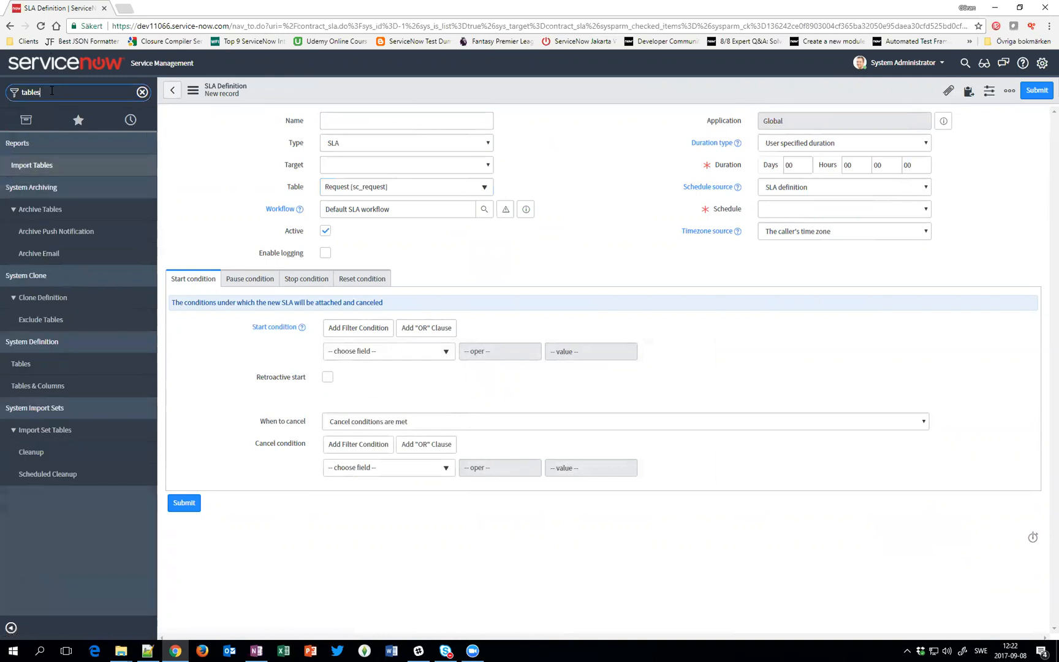
left_click(21, 364)
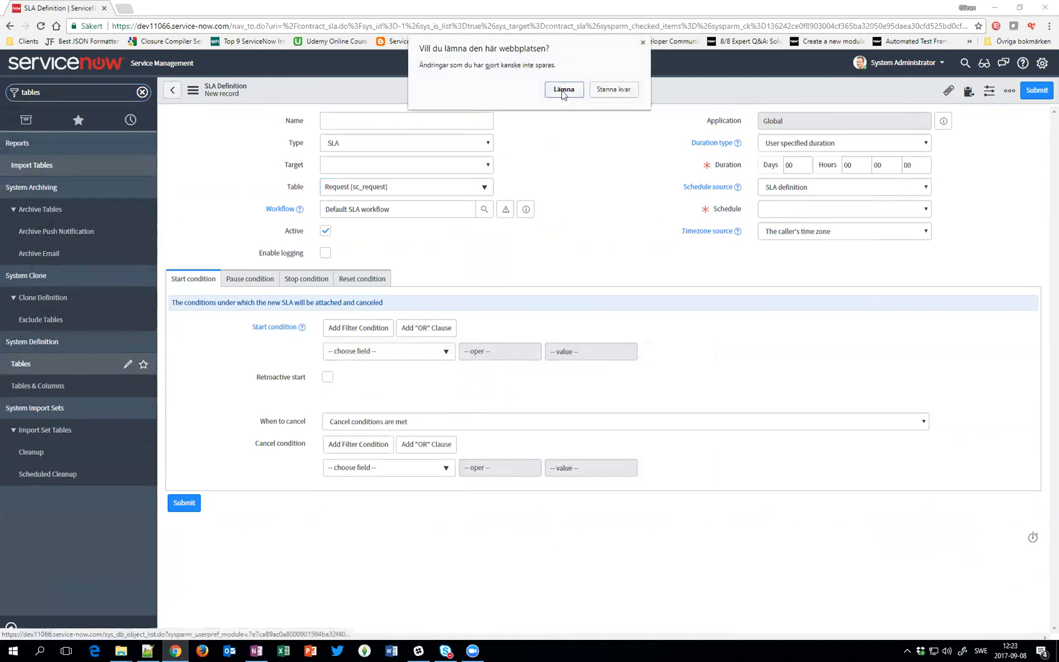
left_click(563, 89)
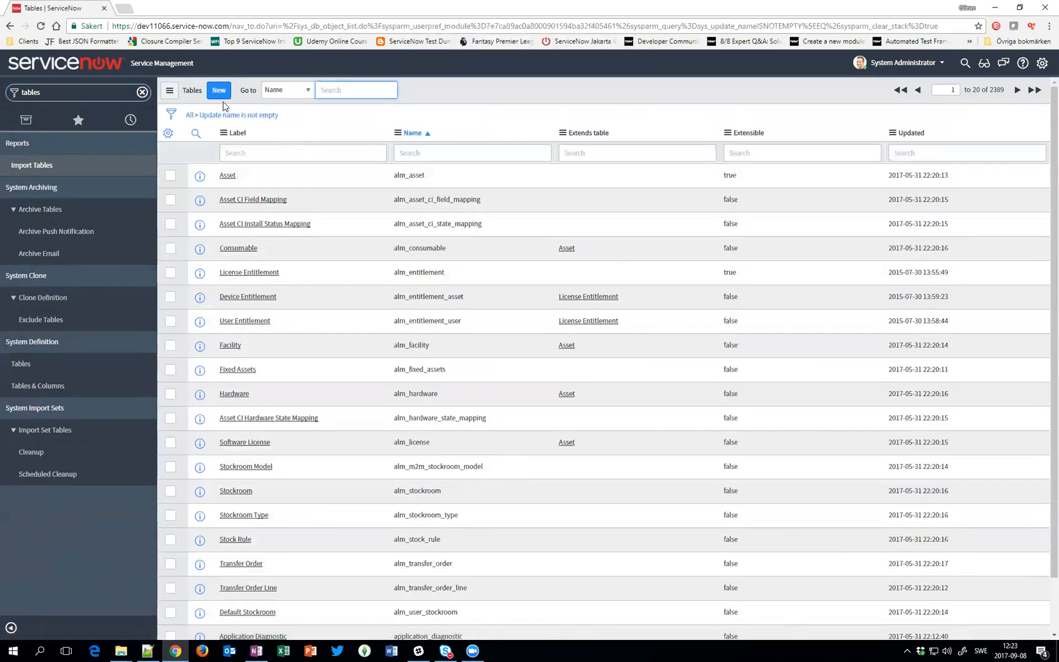
left_click(472, 152)
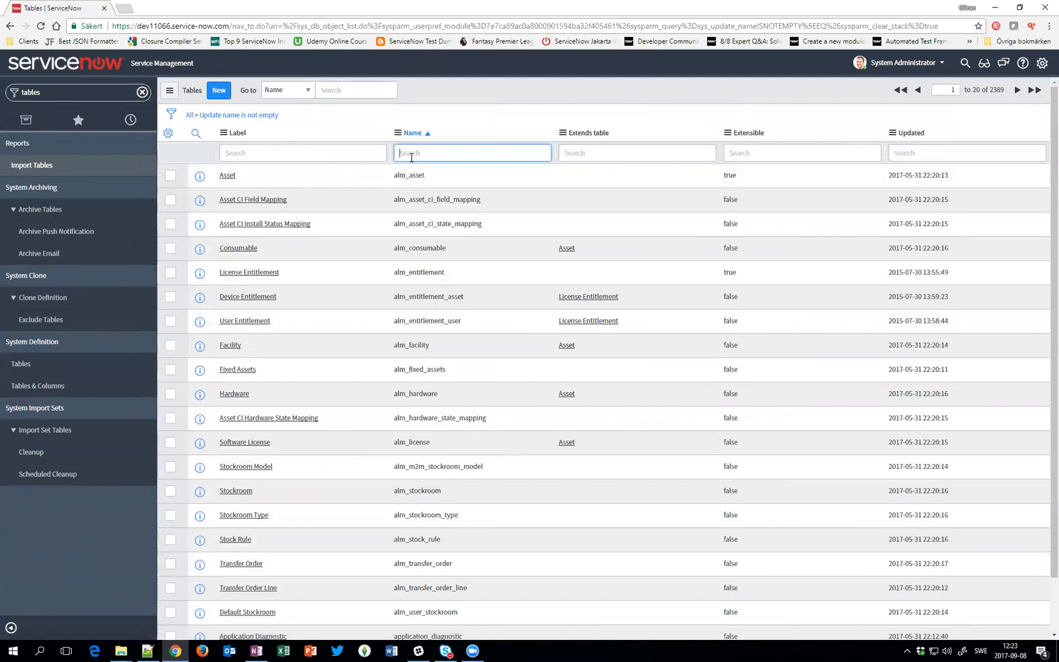
type("sc_req")
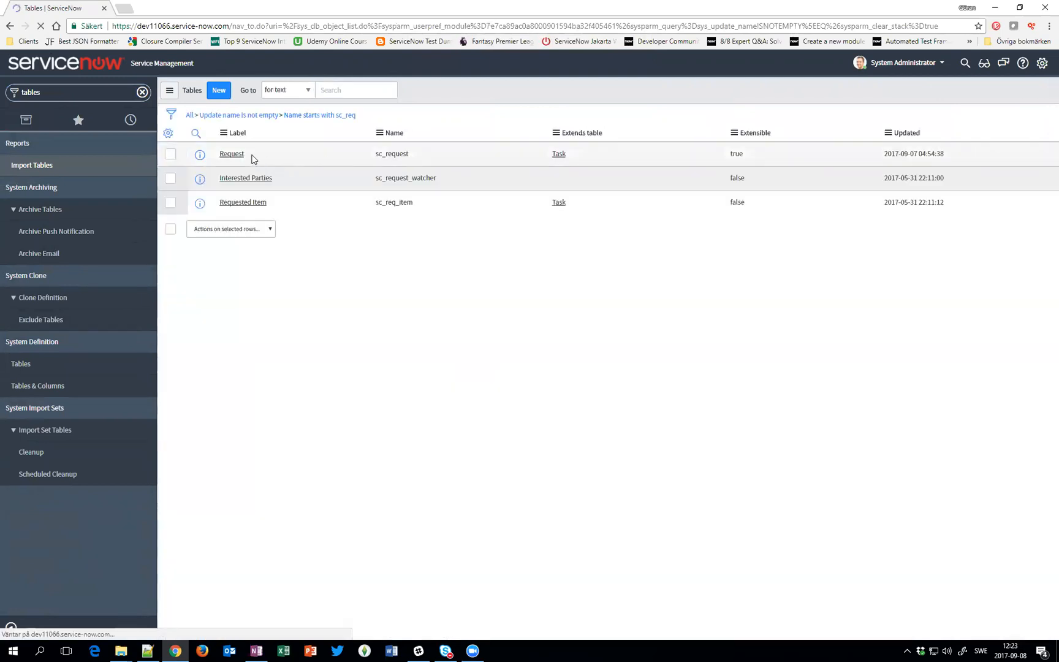
left_click(404, 132)
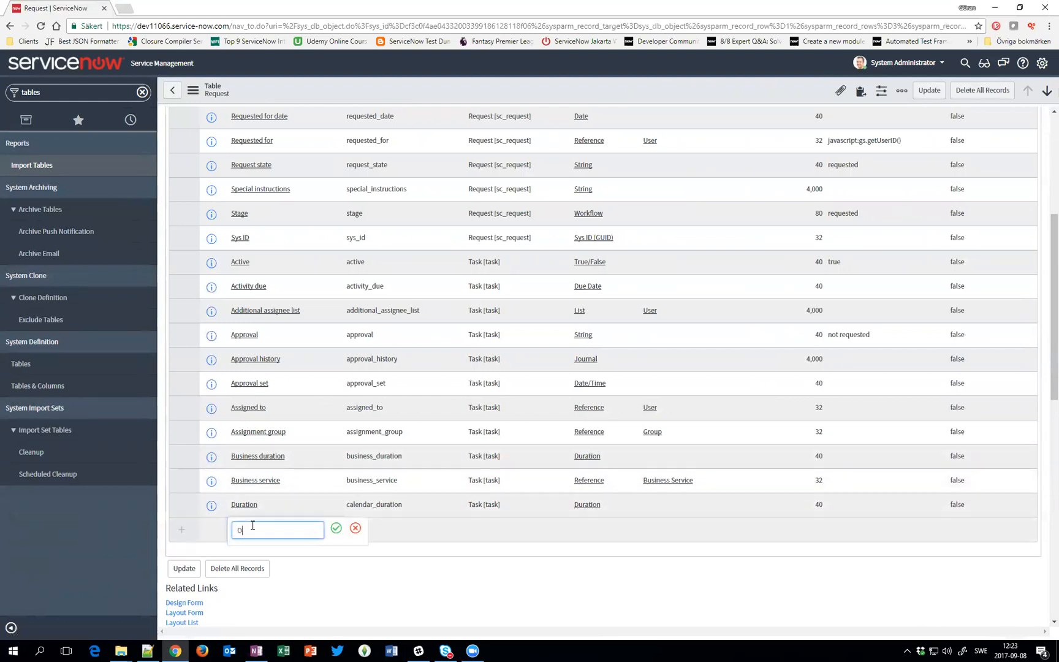
Add an 'Order guide' column of type Reference to the Order guide table and save
type("Order")
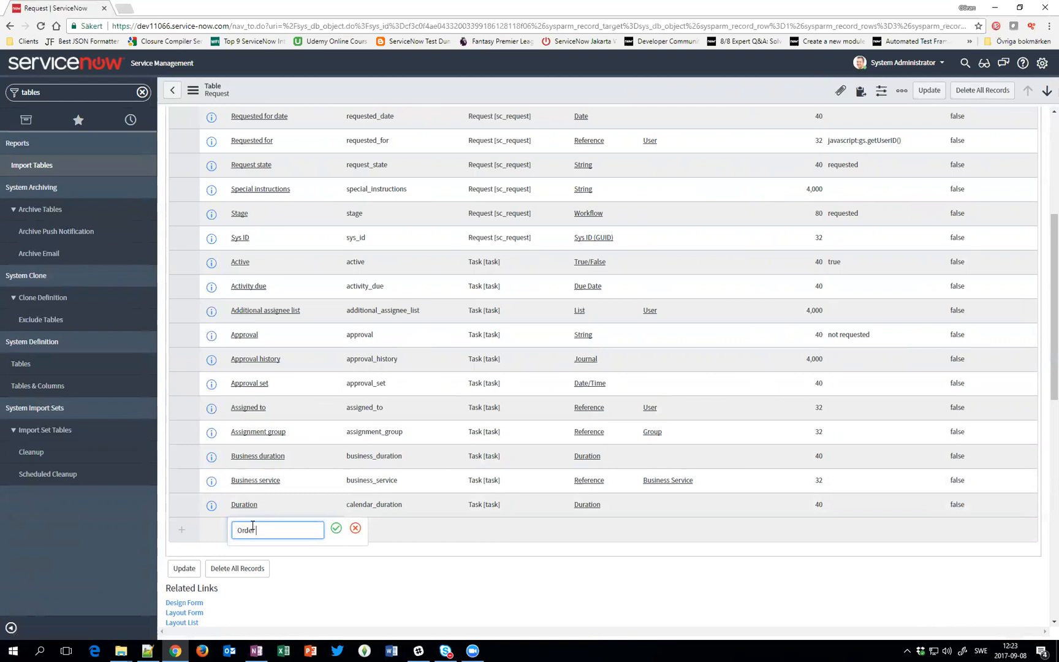
type("guide")
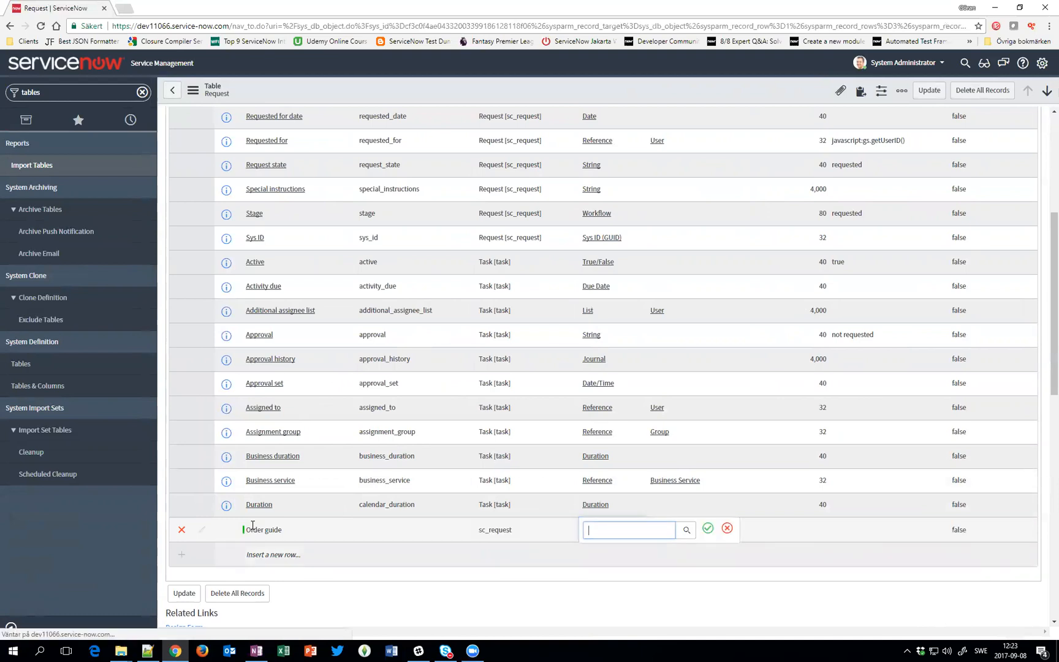
type("referndcd")
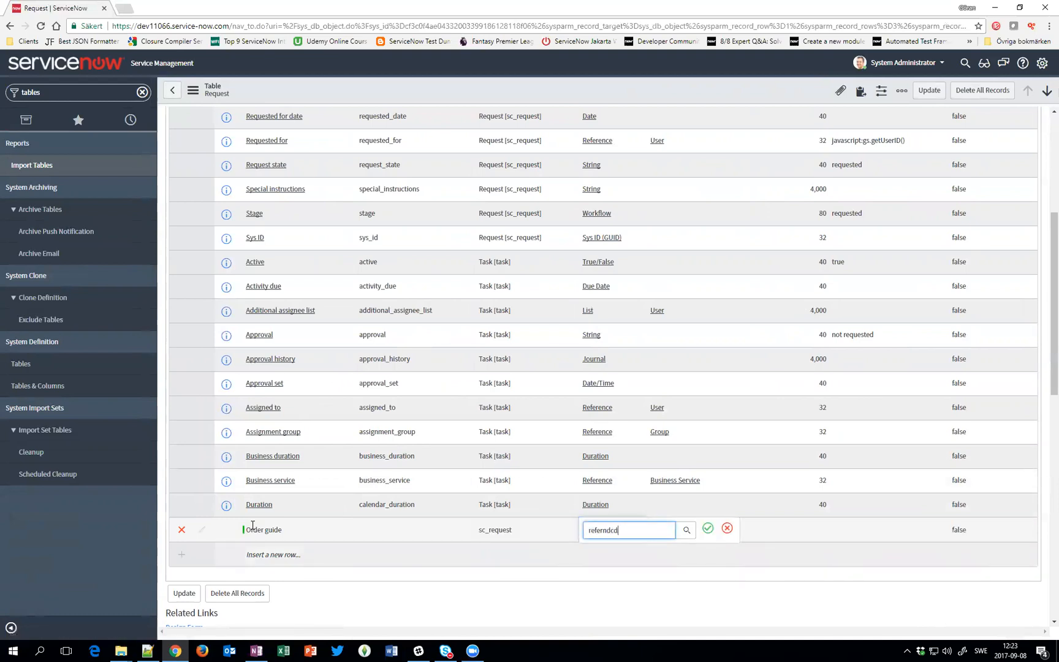
type("reference")
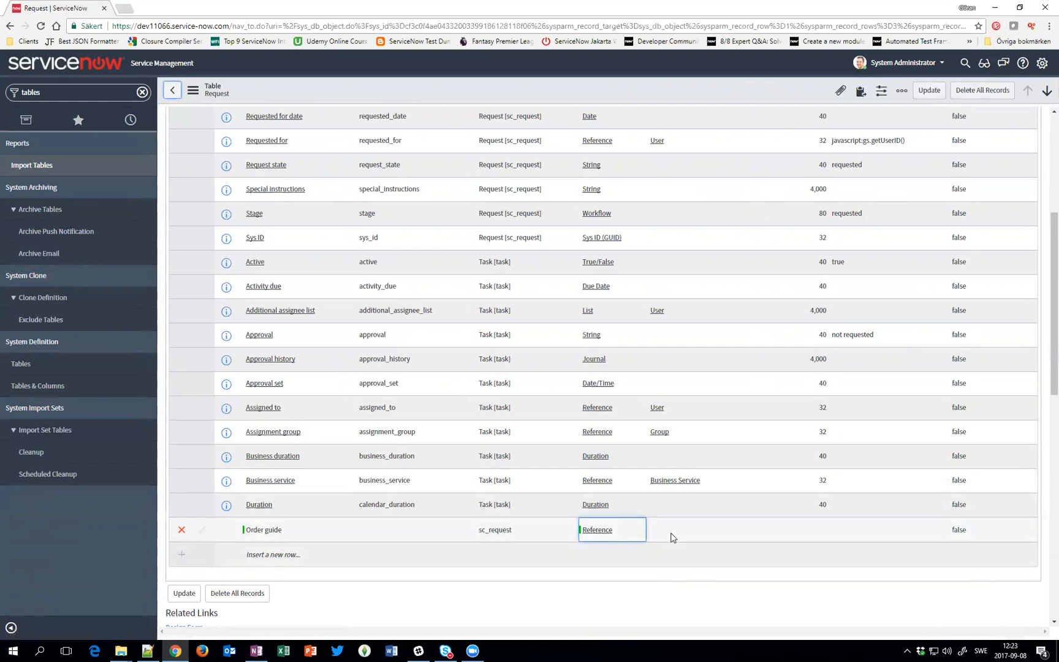
type("order")
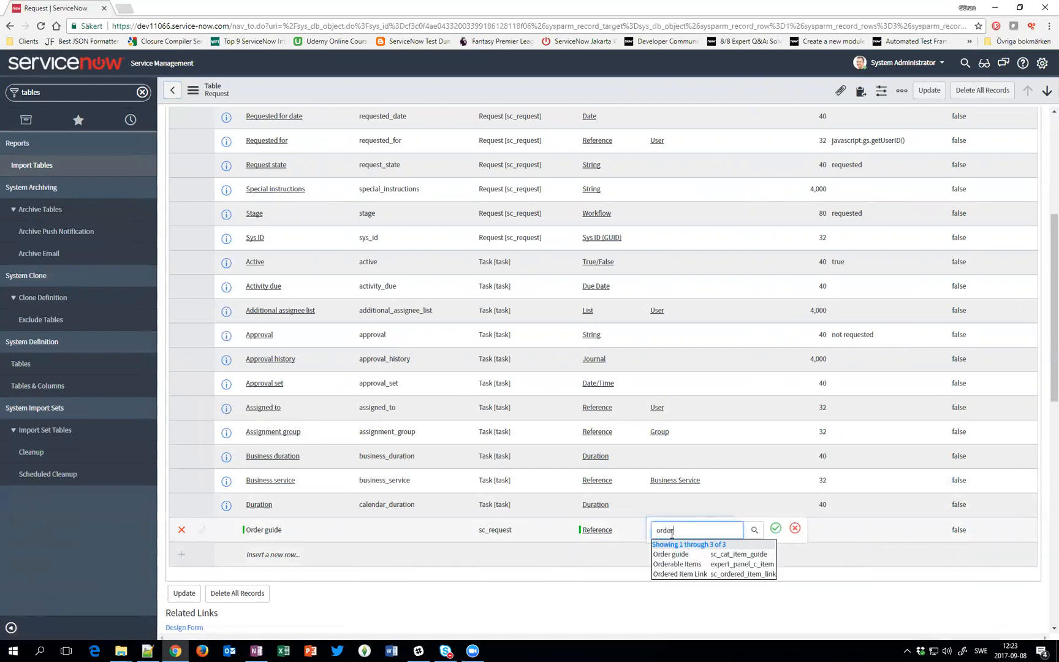
left_click(671, 554)
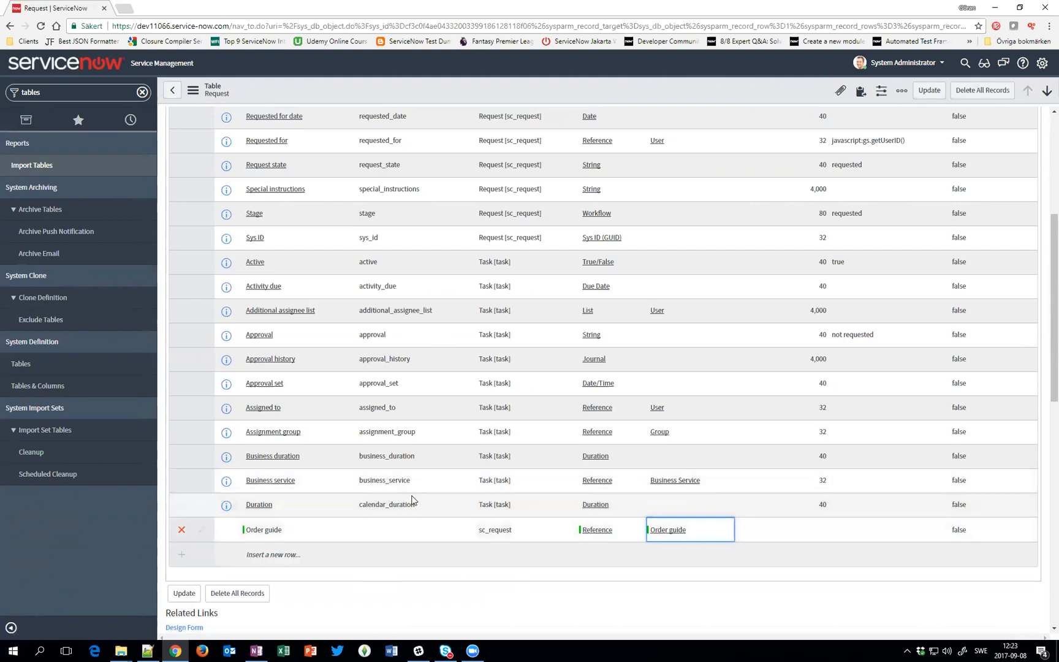
left_click(901, 90)
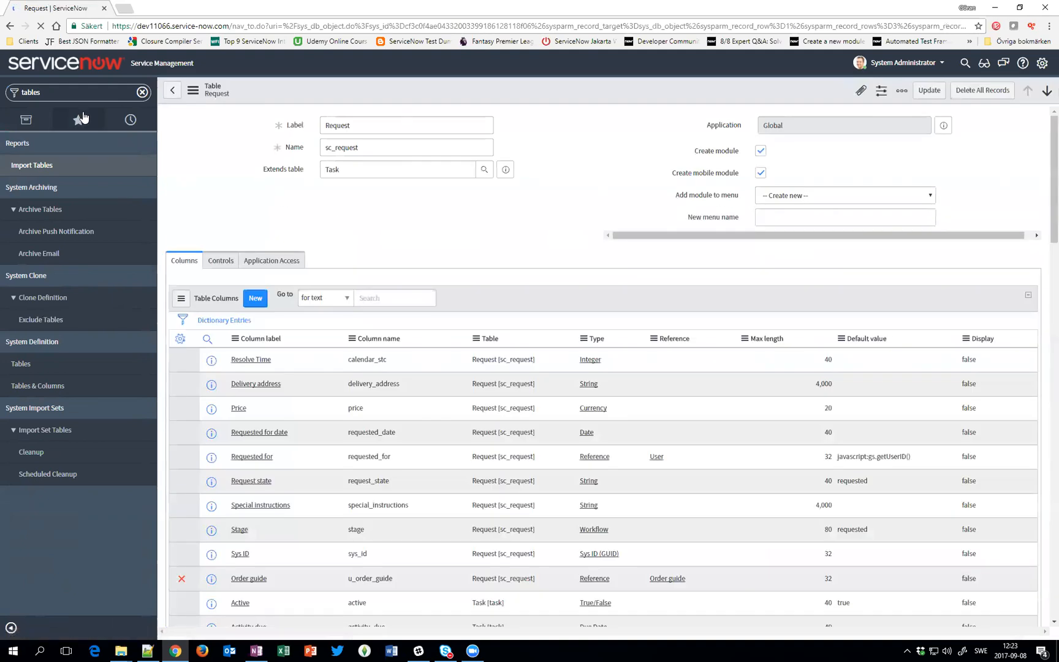
Reopen request REQ0010015 from the Requests list to see its empty Order guide field
type("sc_reque")
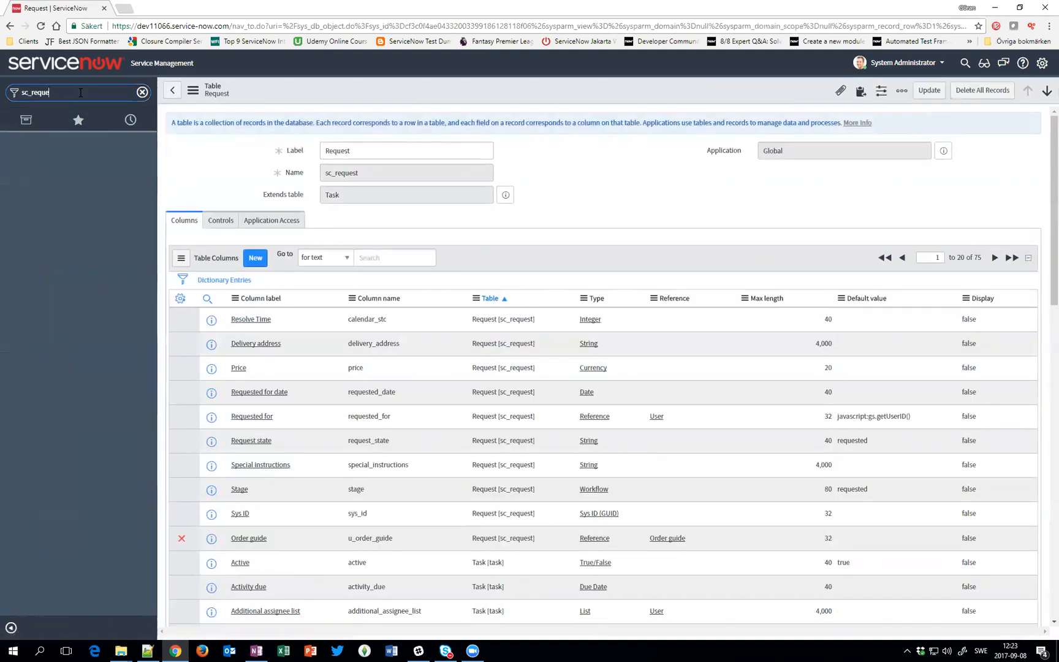
left_click(141, 92)
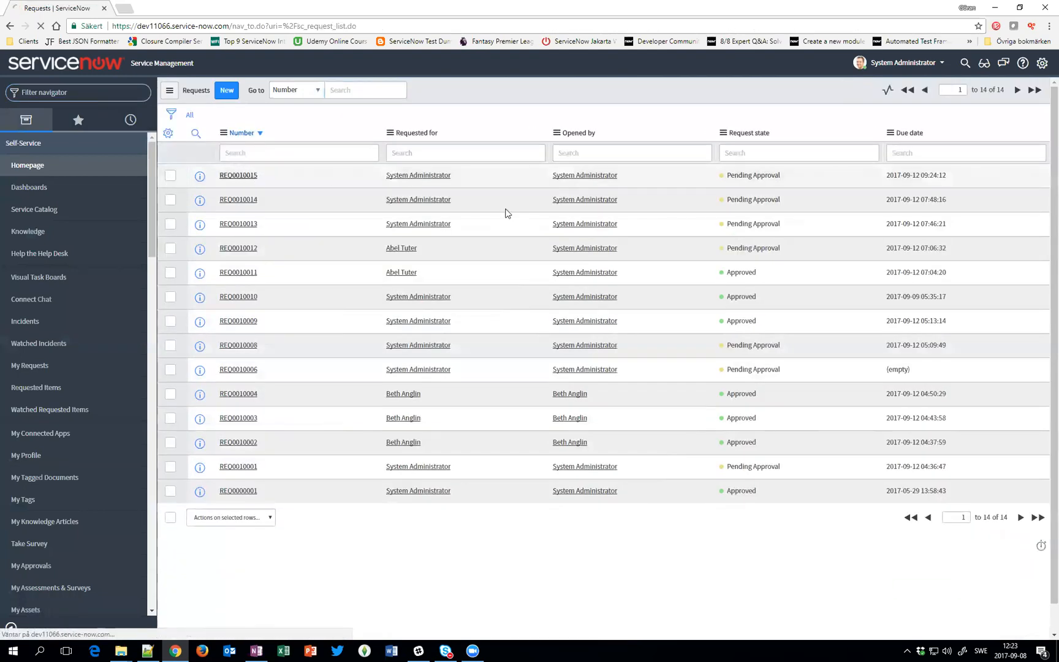
left_click(238, 175)
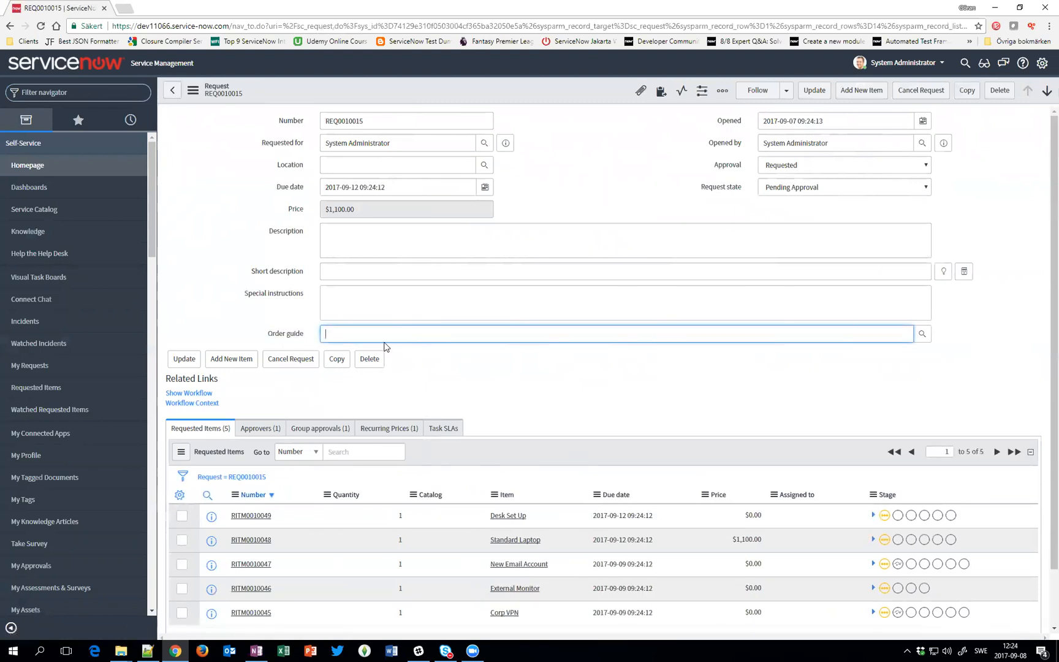
mouse_move(95, 120)
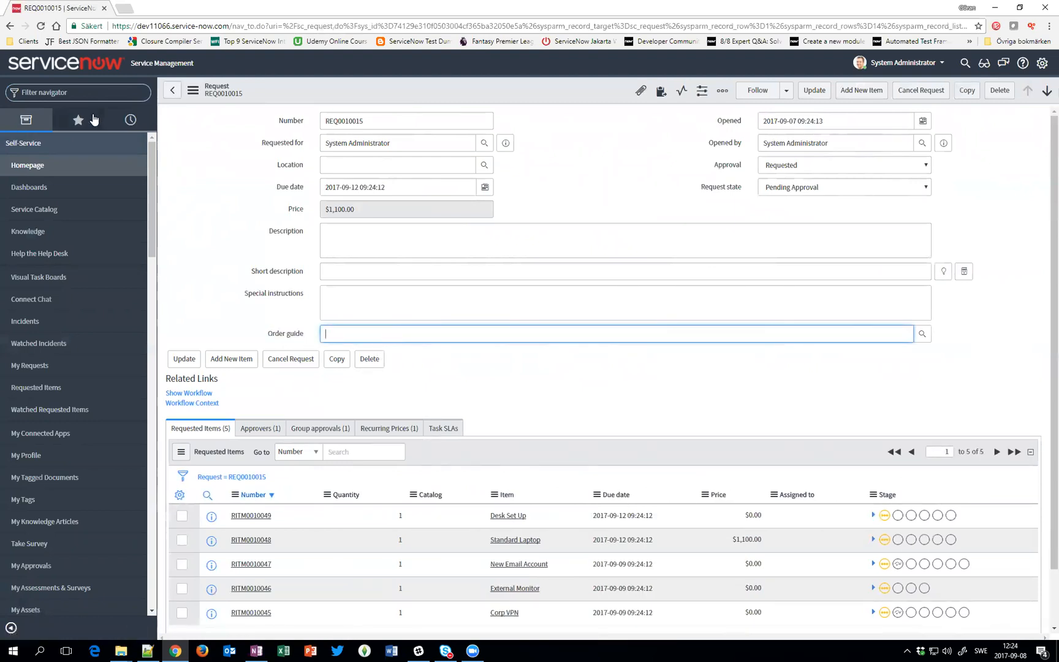
left_click(78, 92)
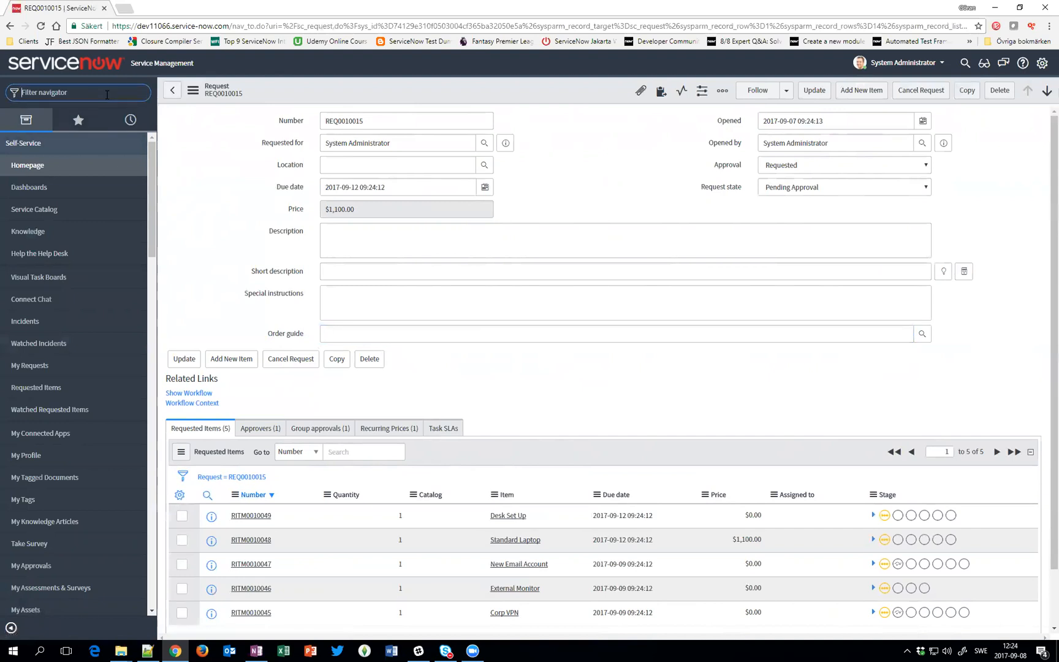
Open the Service Catalog Request workflow, check it out, and show the Core activities
type("workflow")
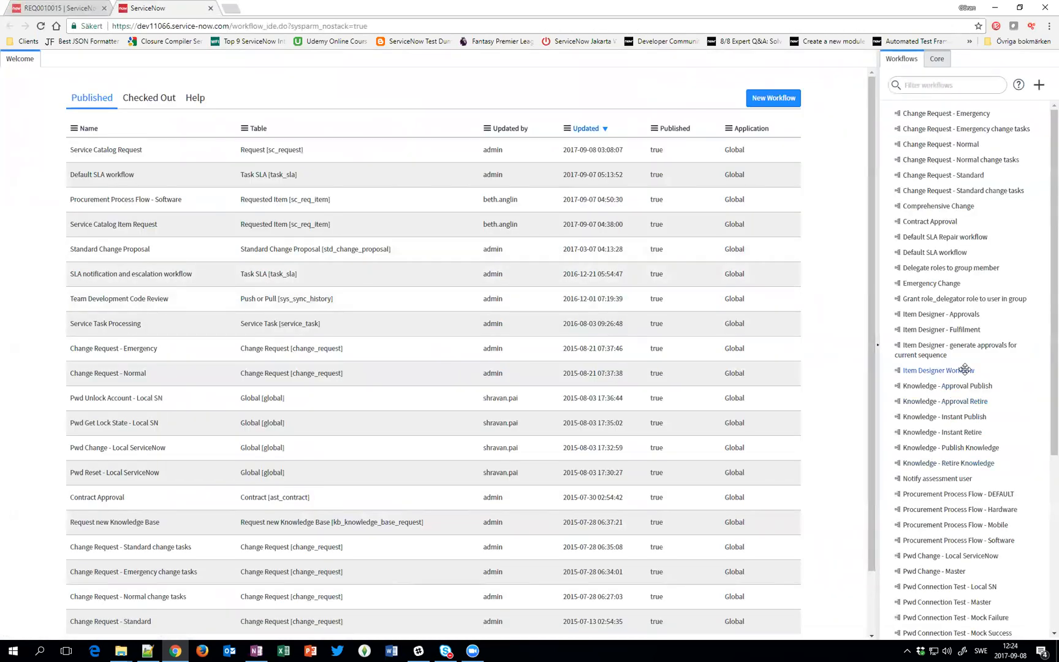
scroll("down", 3)
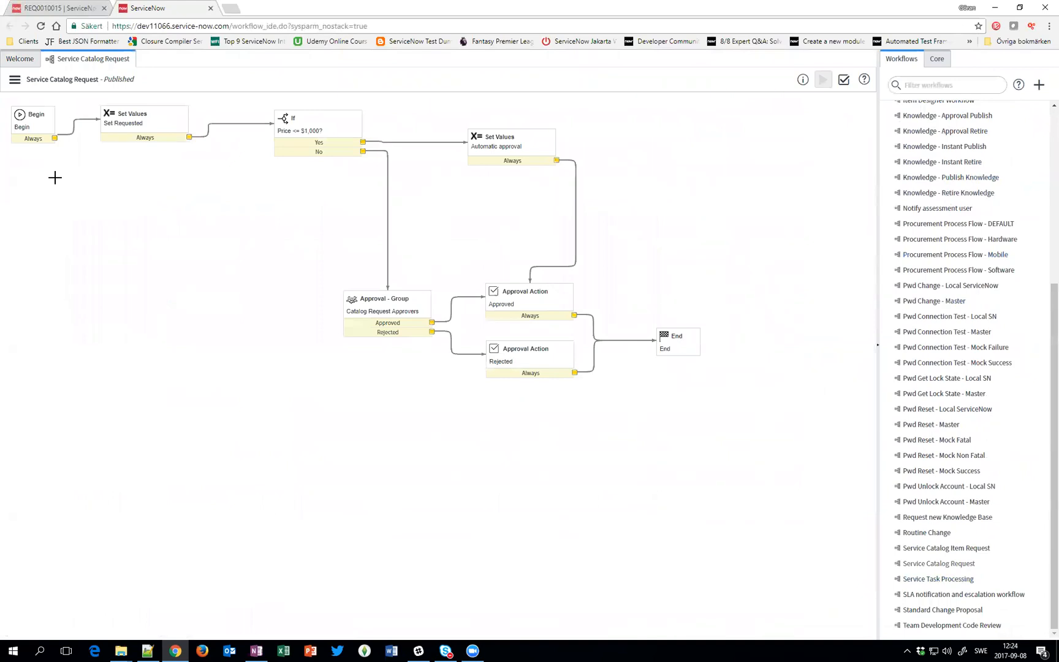
left_click(14, 79)
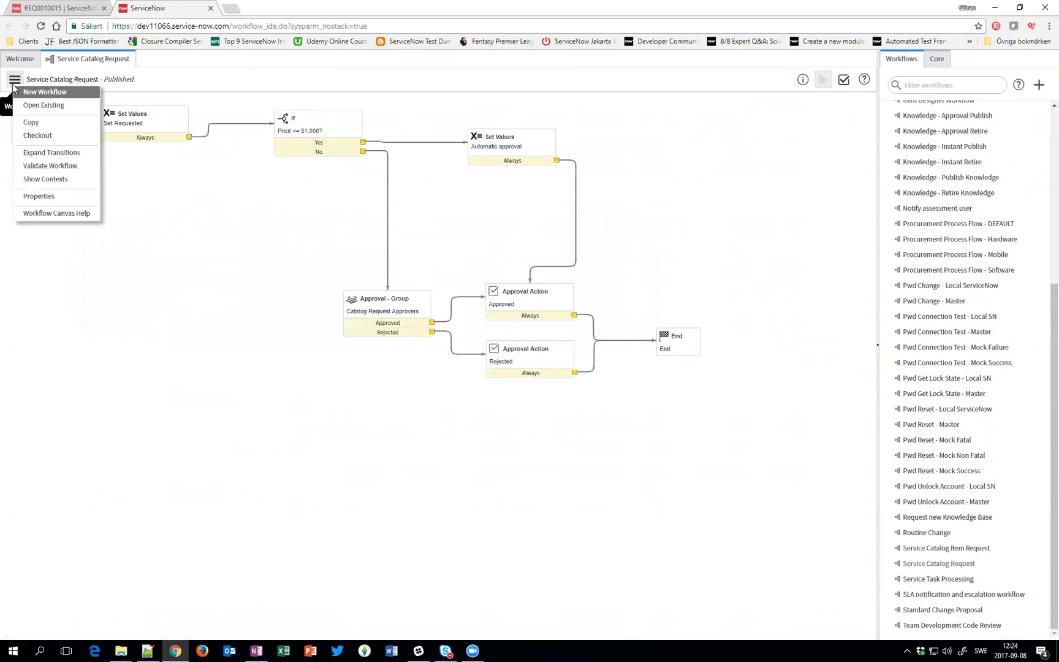
mouse_move(37, 134)
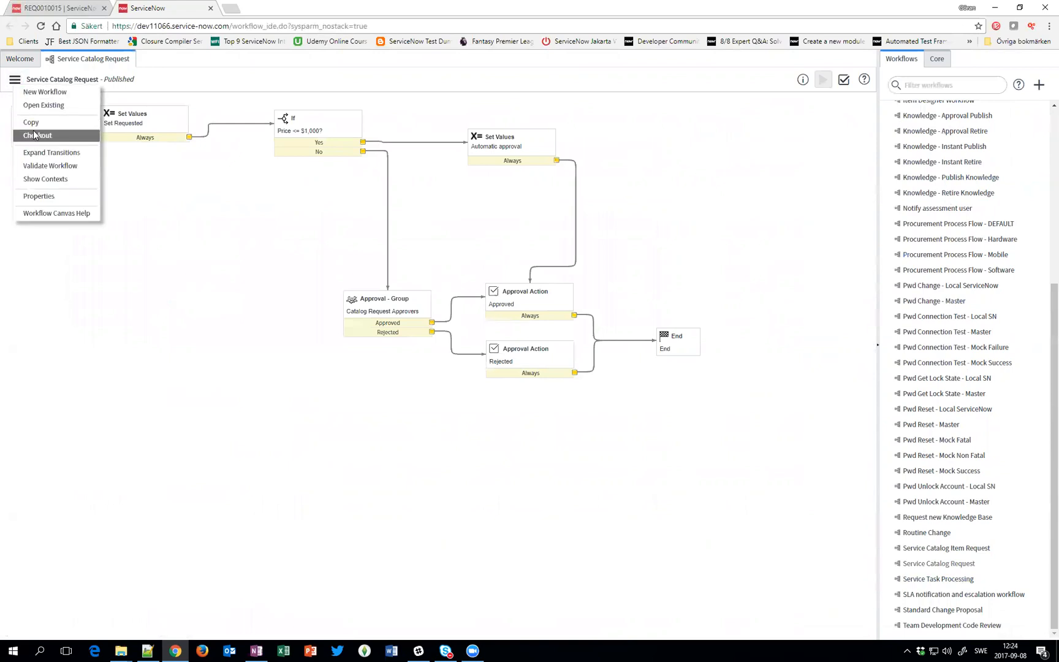
left_click(38, 135)
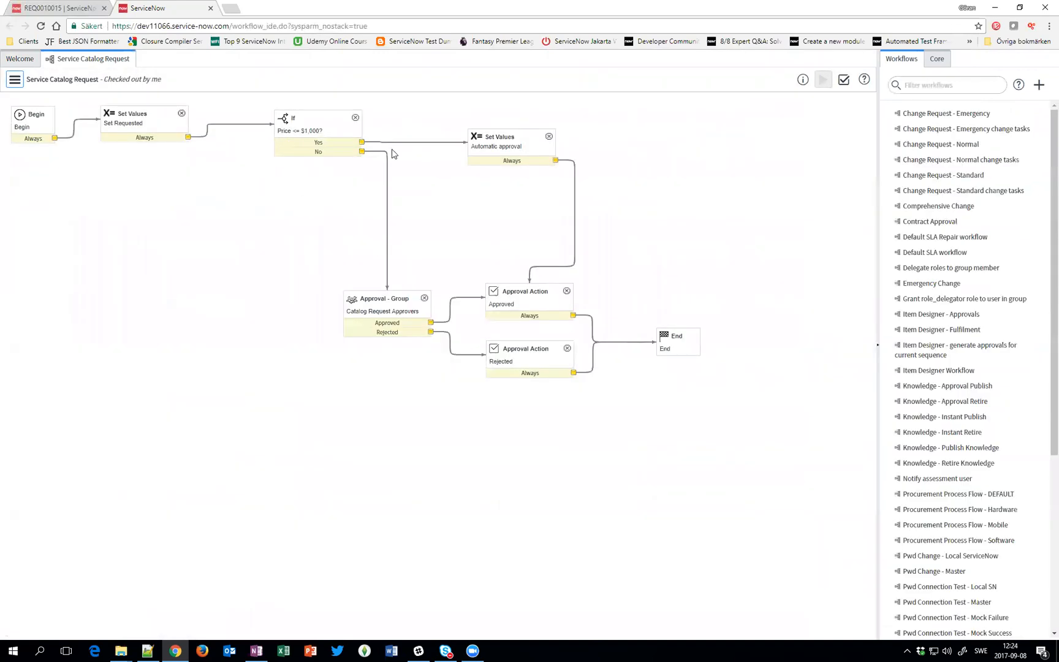
left_click(937, 59)
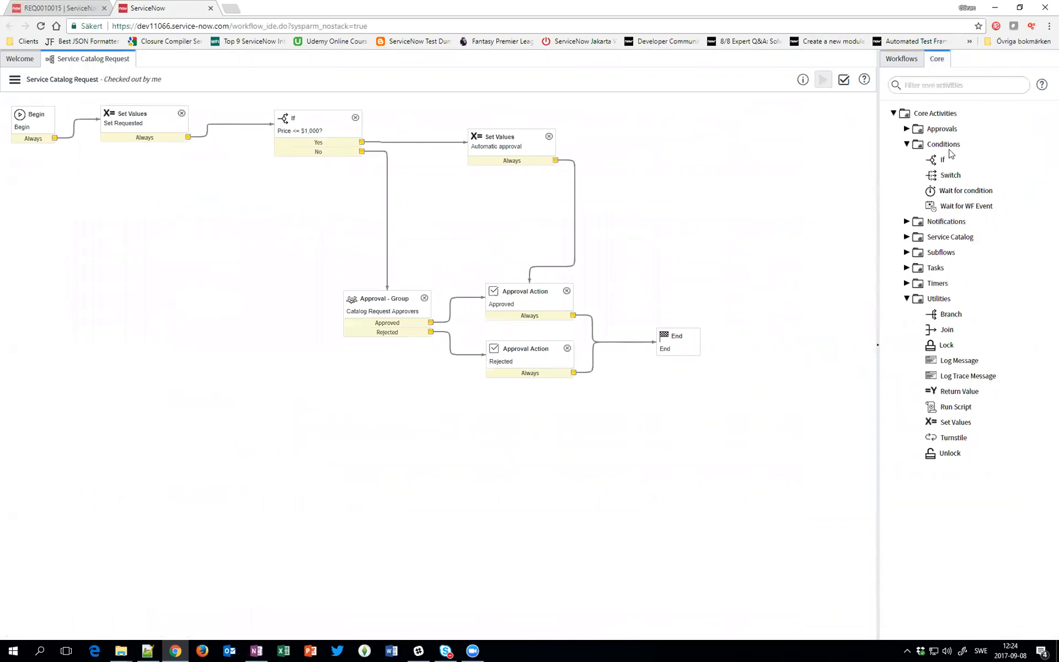
Add a Run Script activity named 'Connect to Order Guide' and focus its Script field
left_click(955, 407)
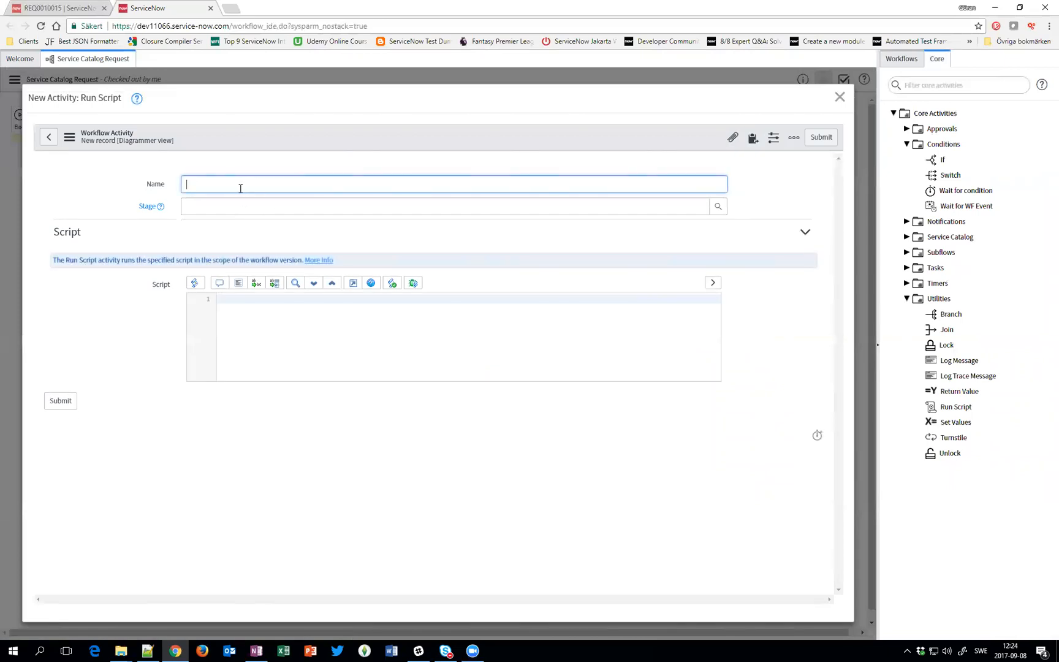
type("Connect to Order Guide")
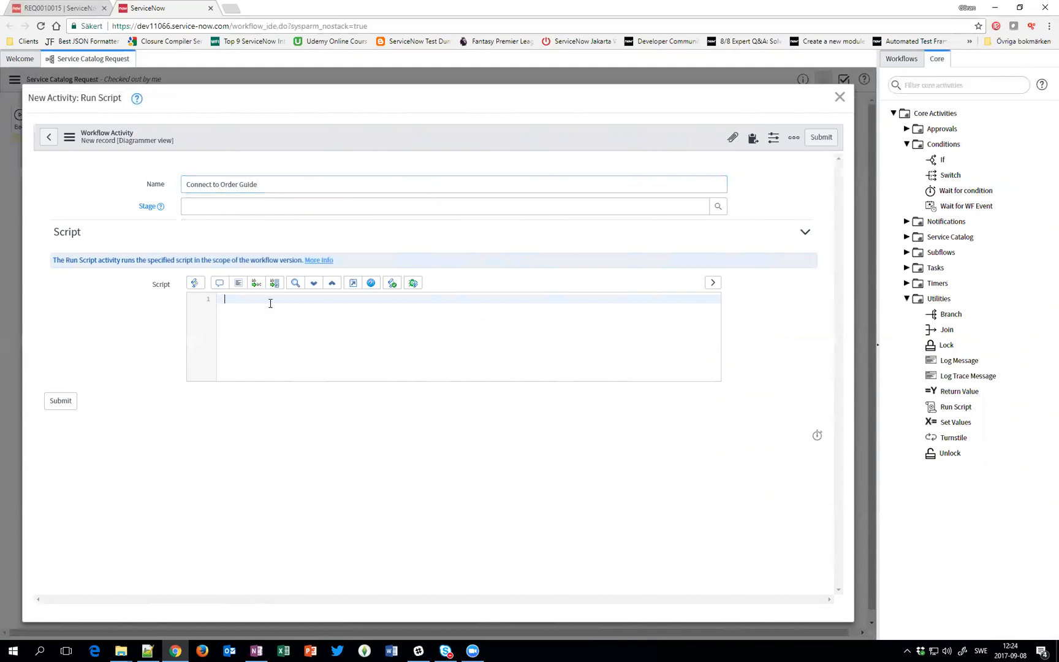
left_click(270, 301)
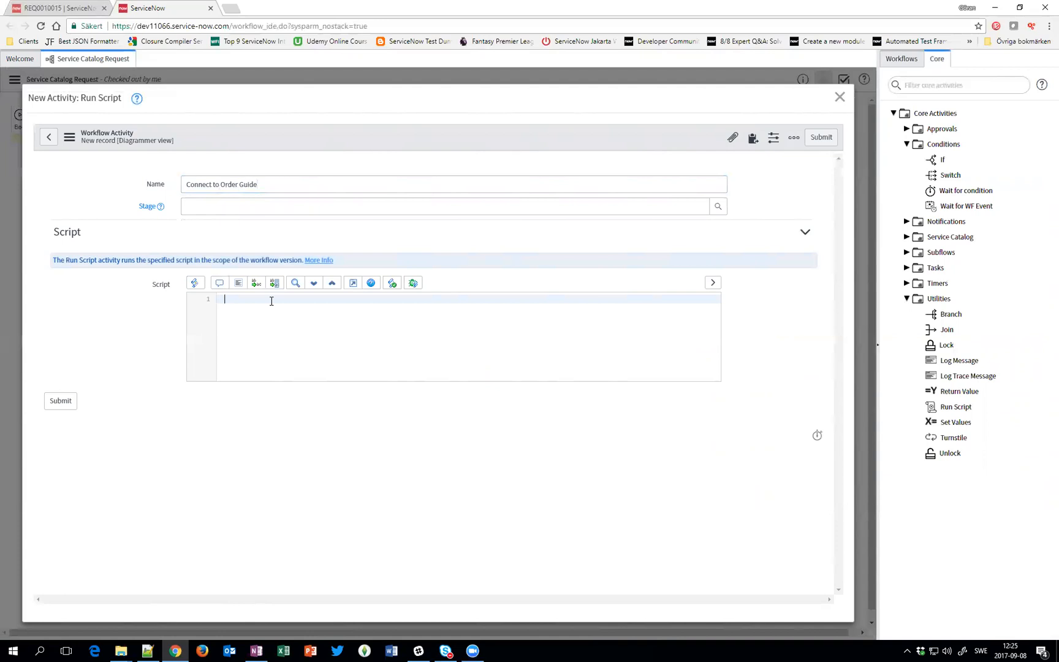
Declare var checkRITM = new GlideRecord('sc_req_item') in the script
type("var cha")
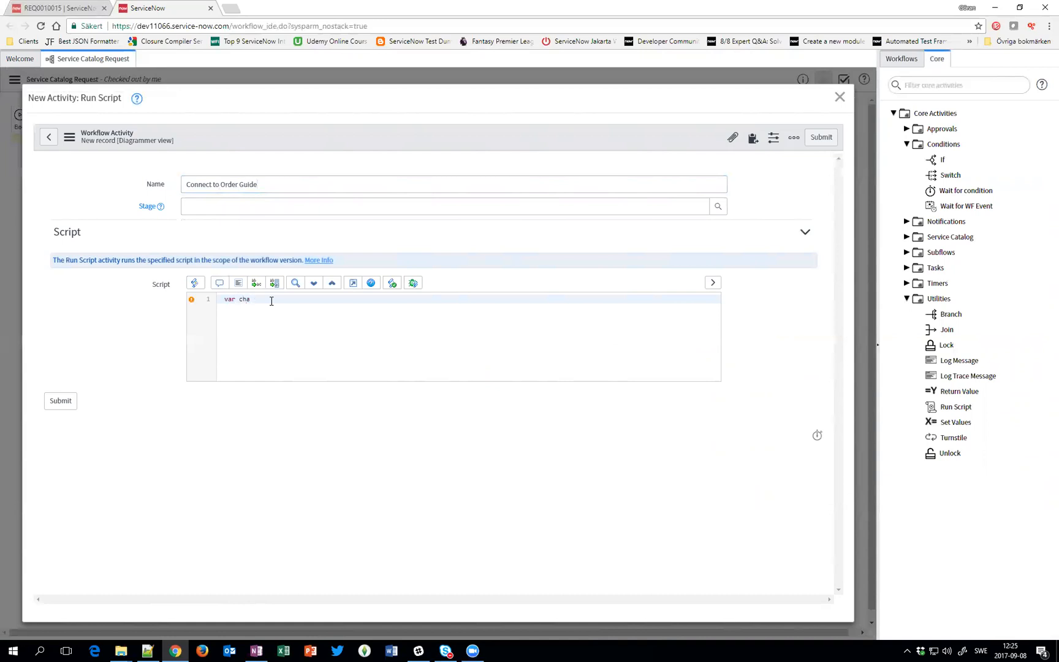
type("checkRITM =")
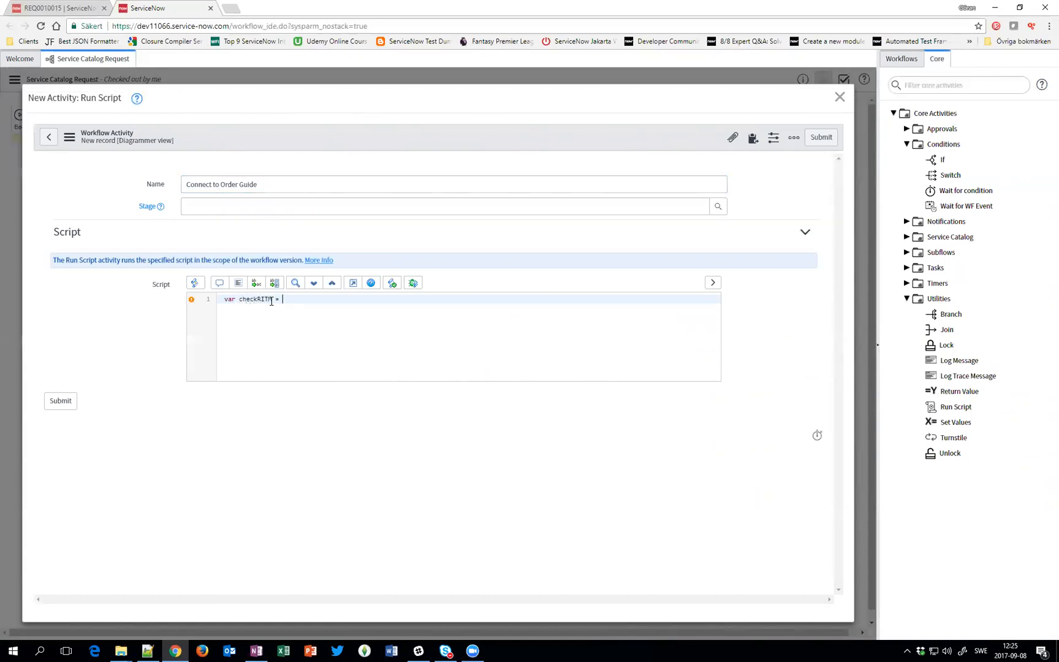
type("new")
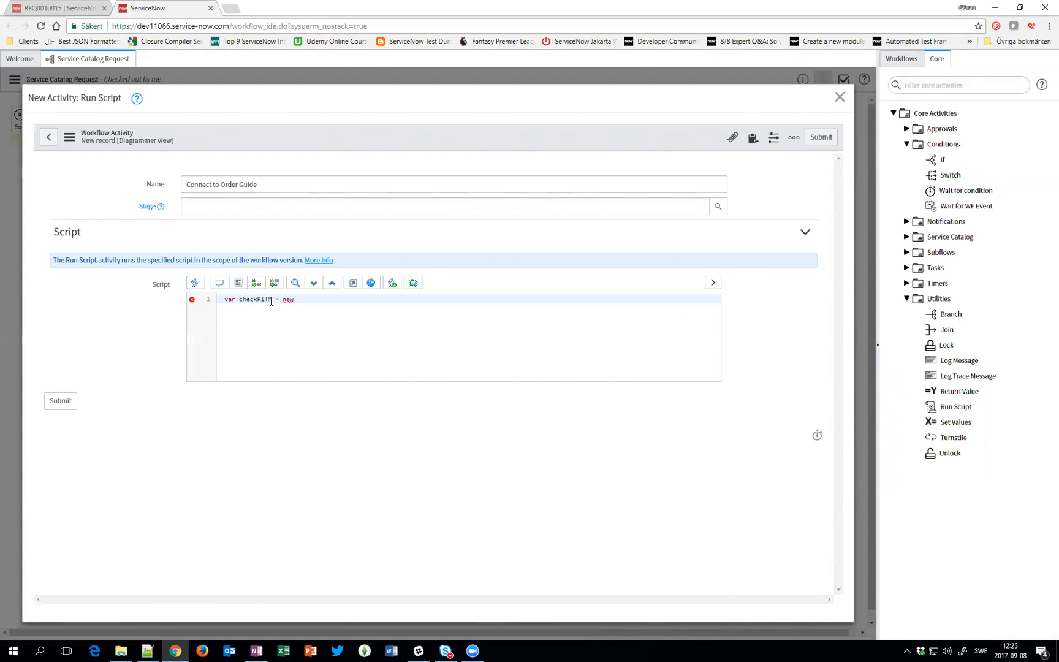
type("GlideRec")
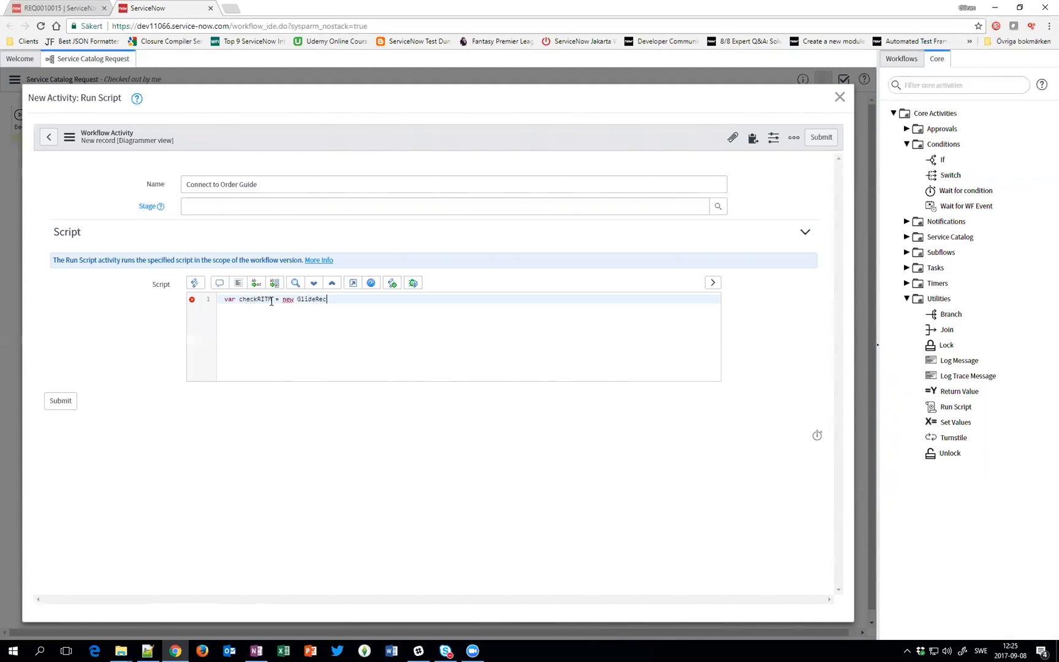
type("ord('sc_')")
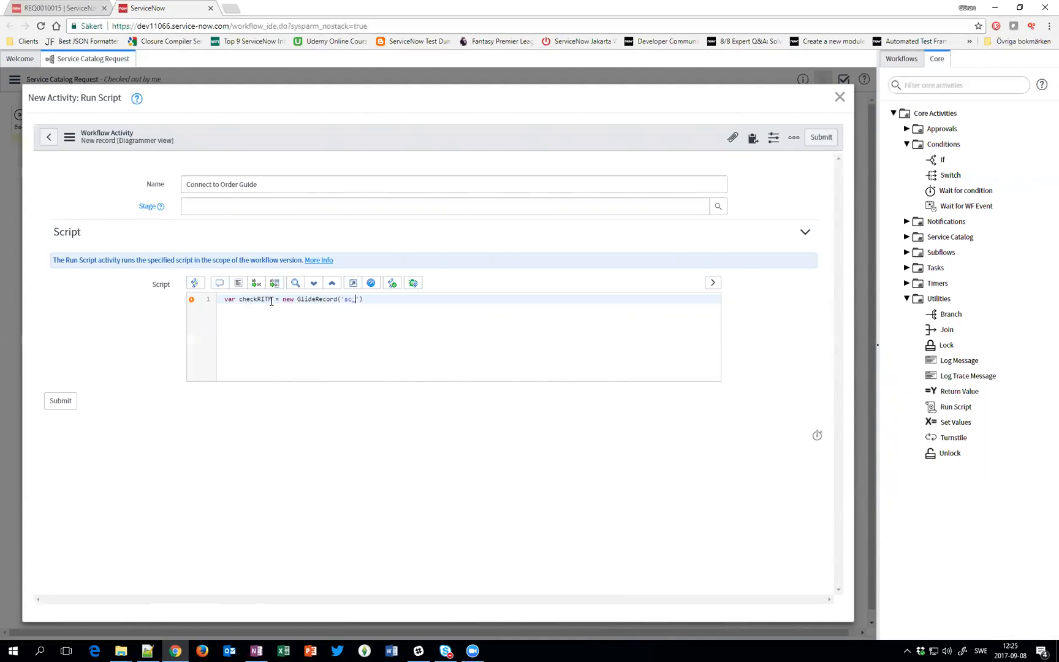
type("_req_item')")
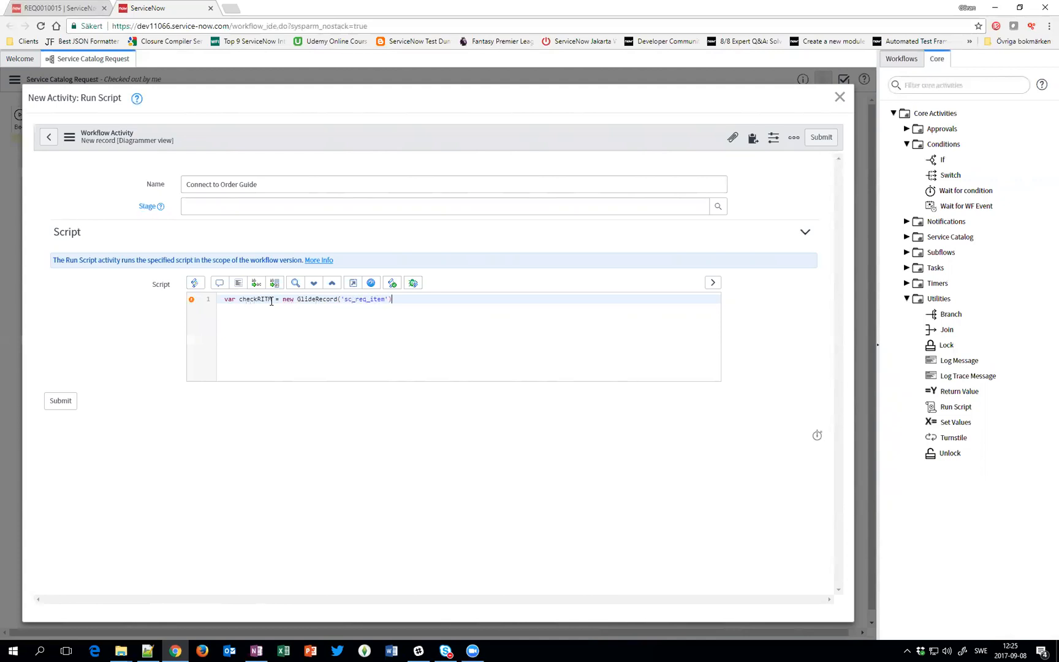
Add addQuery('request', current.getUniqueValue()), setLimit(1) and query() calls on checkRITM
type("checkRI")
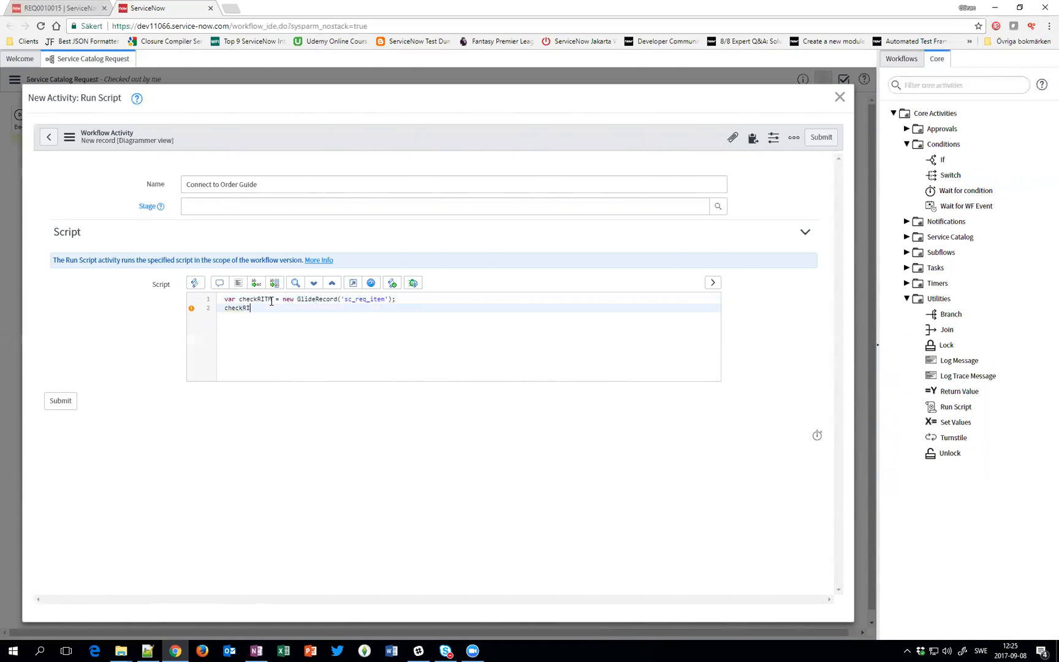
type(".addQuery('request', current.get)")
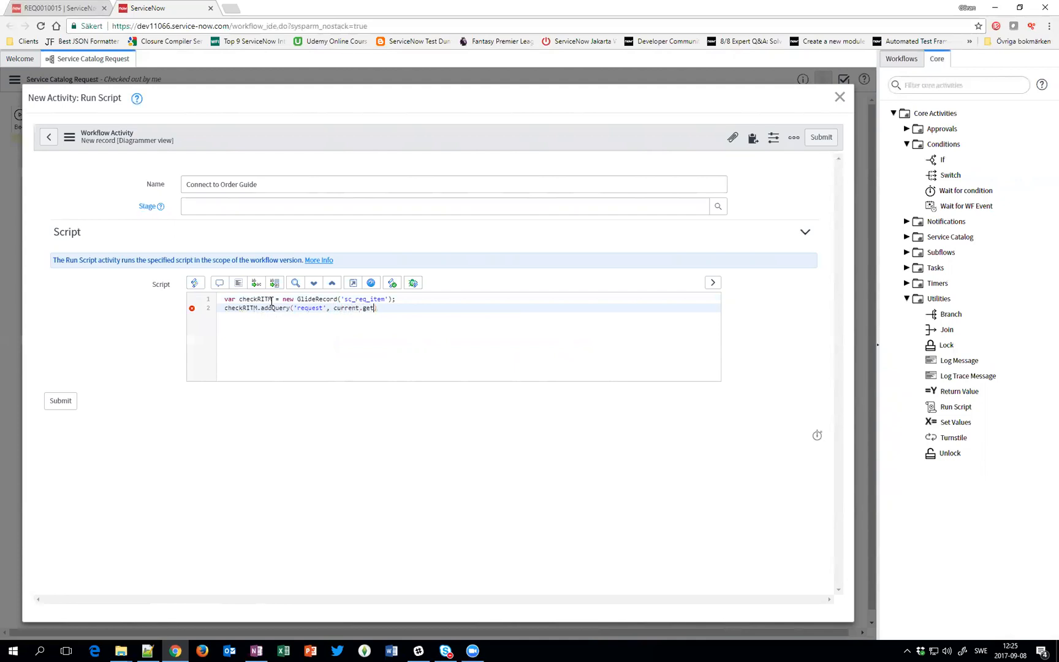
type("Unique")
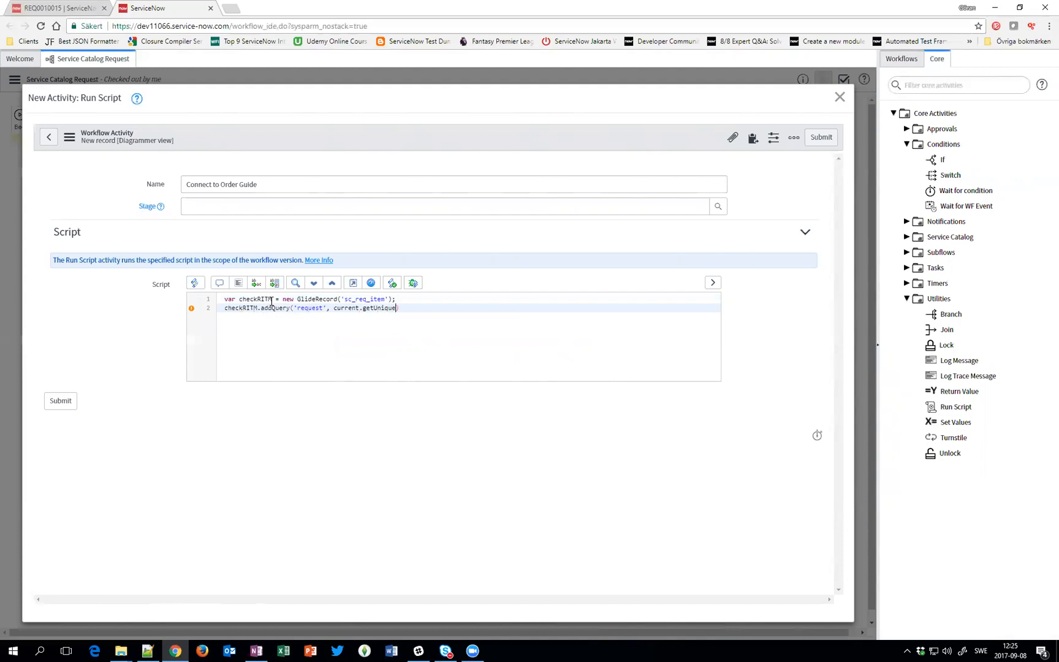
type("Value())")
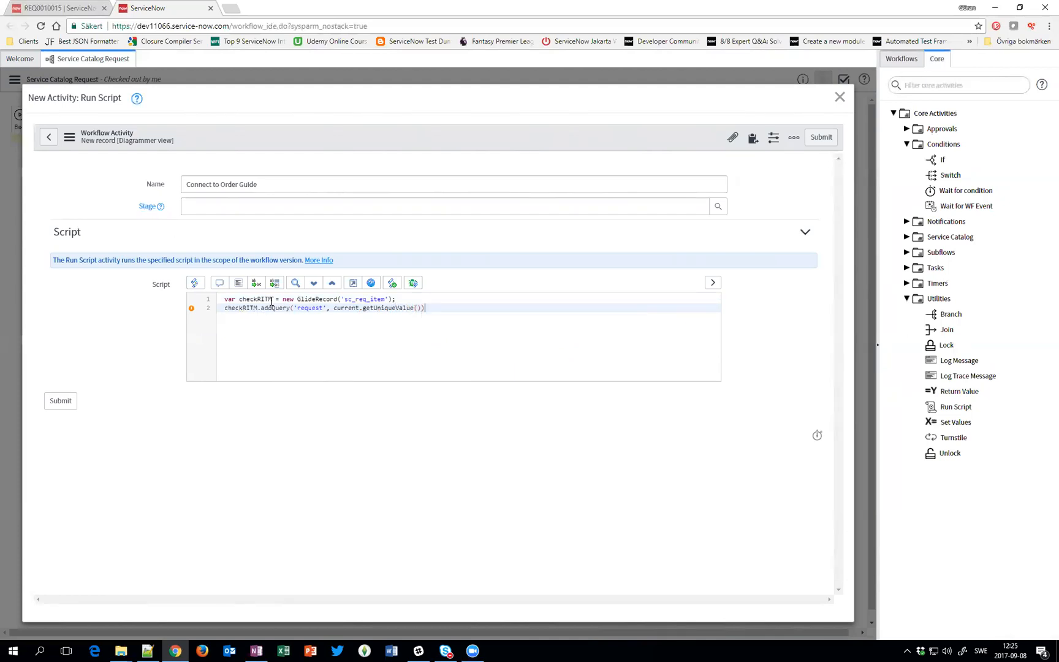
type(";")
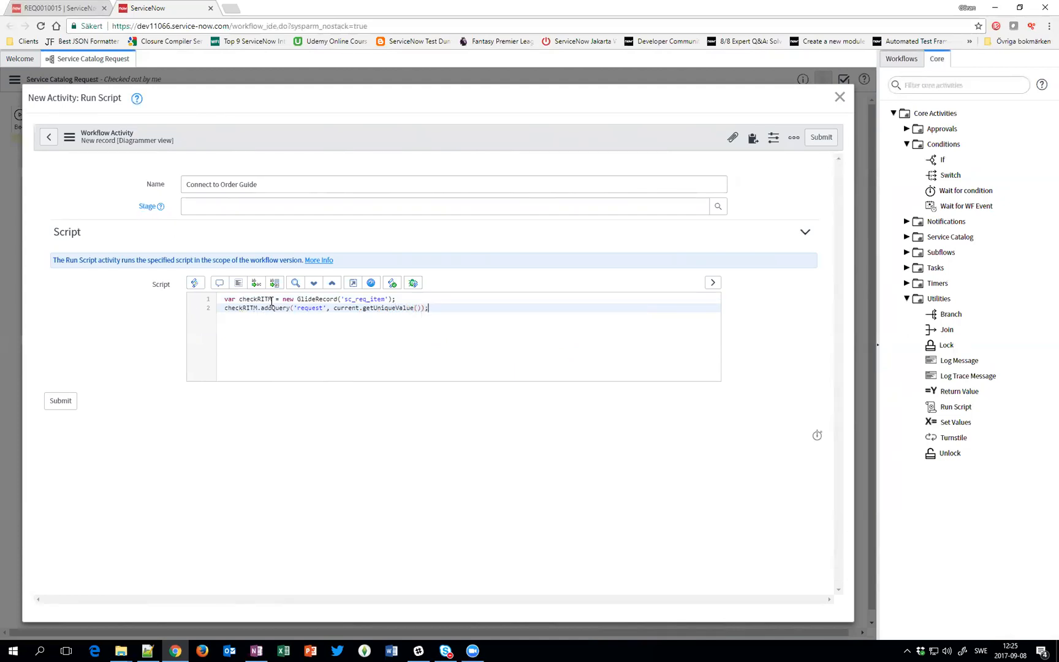
type("checkRITM.")
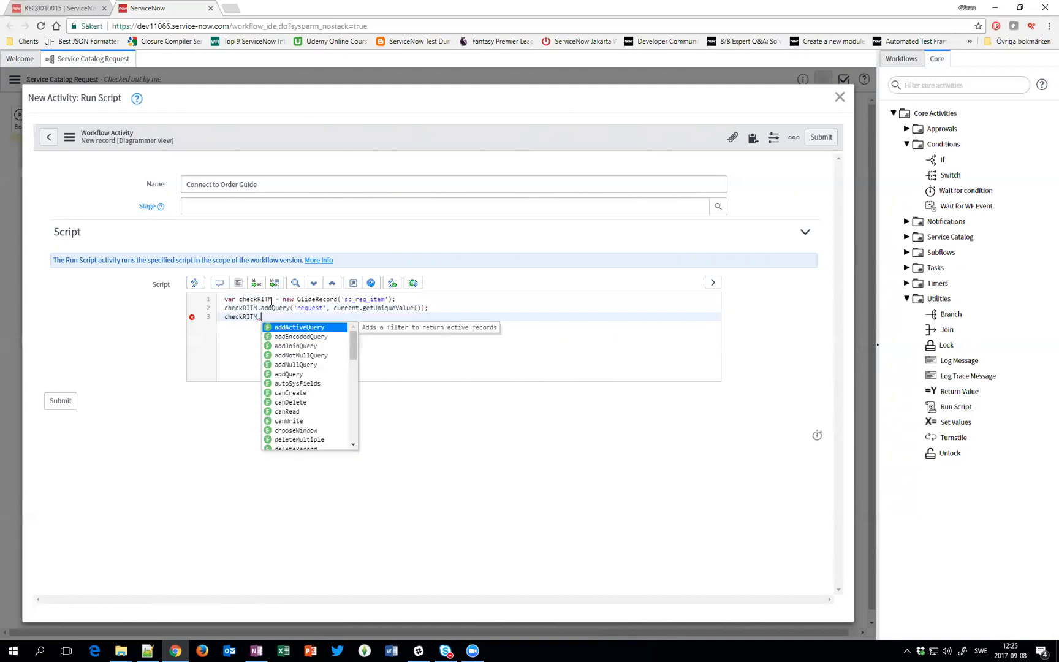
type("set")
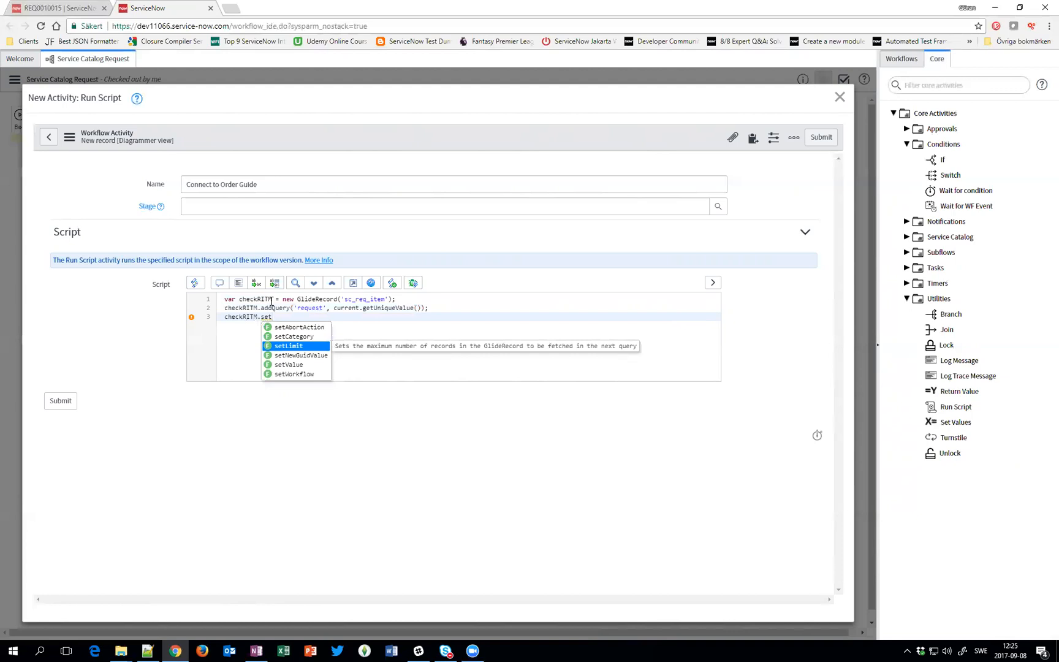
left_click(288, 345)
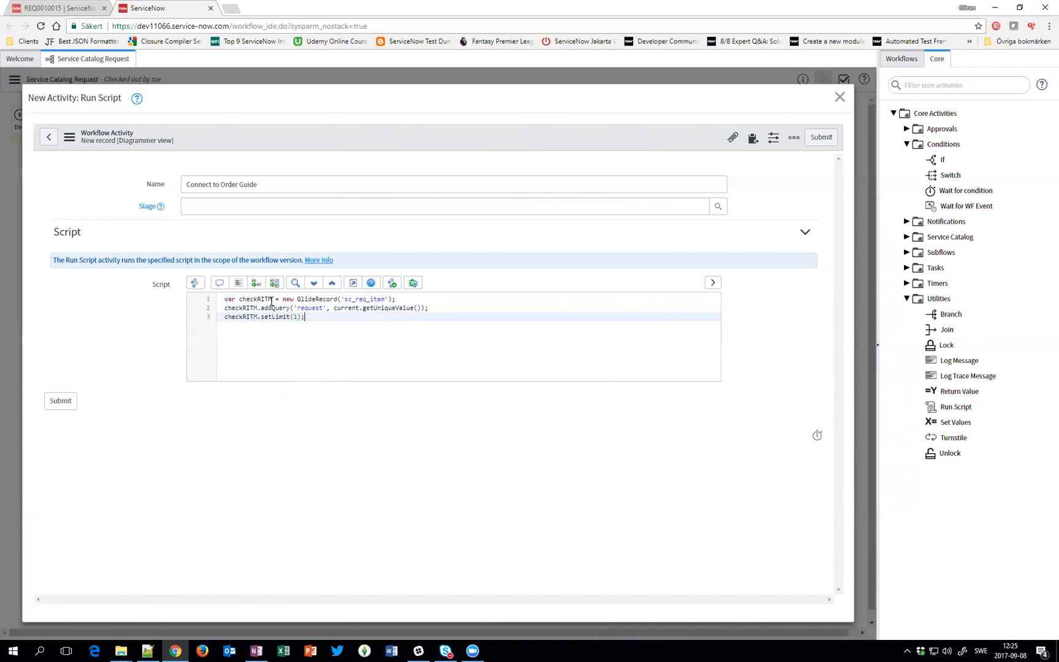
type("checkRITM.query();")
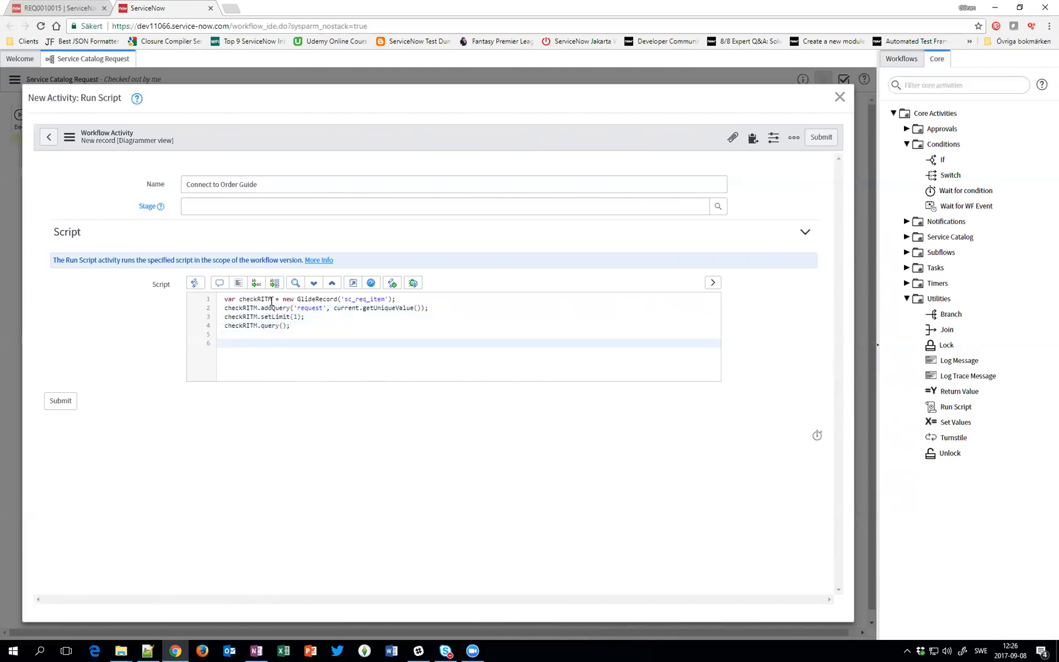
Write if(checkRITM.next() && !checkRITM.order_guide.isNil()) { in the script
type("if(checkRITM")
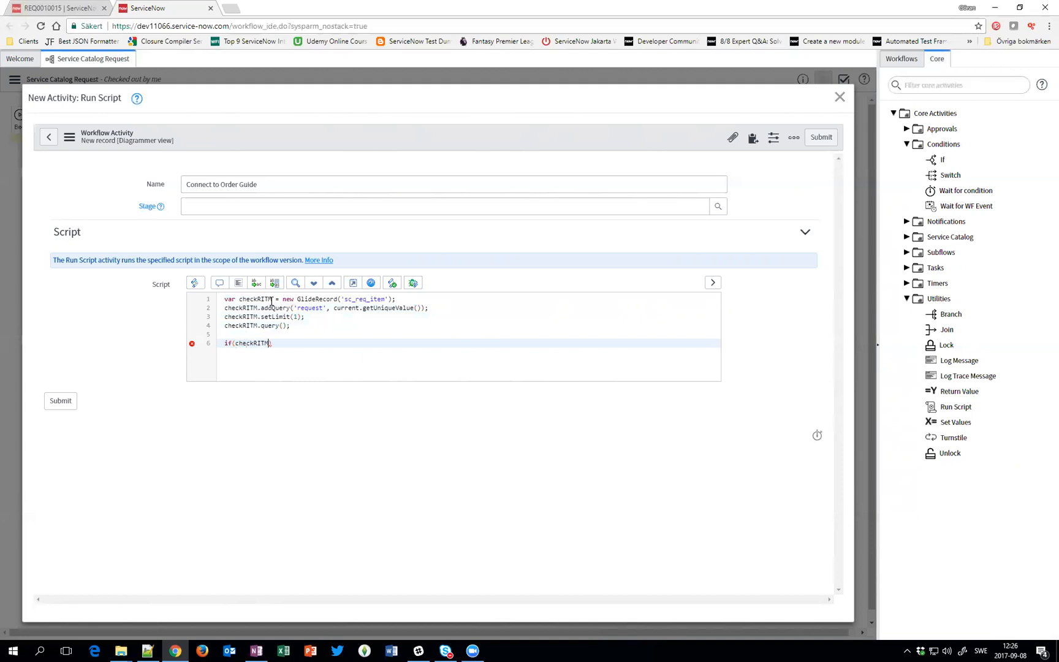
type(".next()")
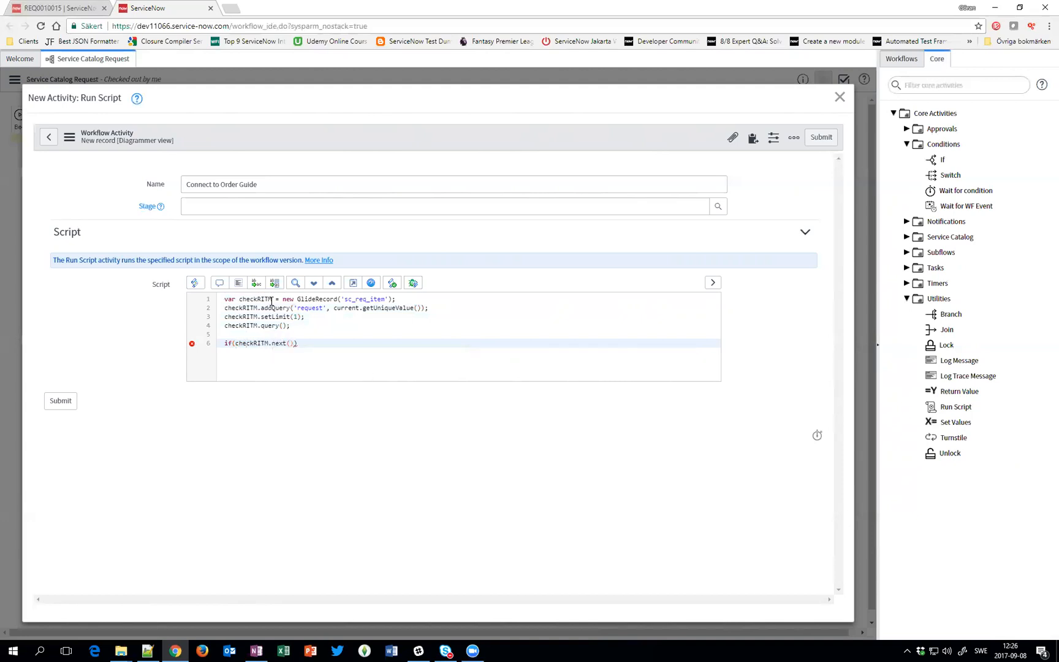
type("&&")
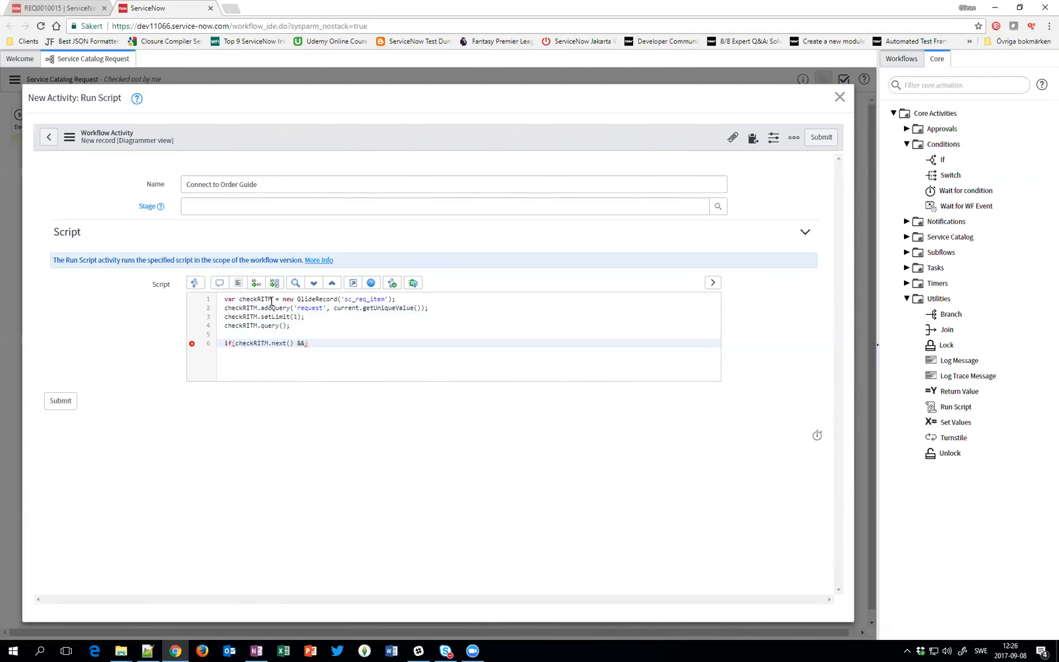
type("!chge")
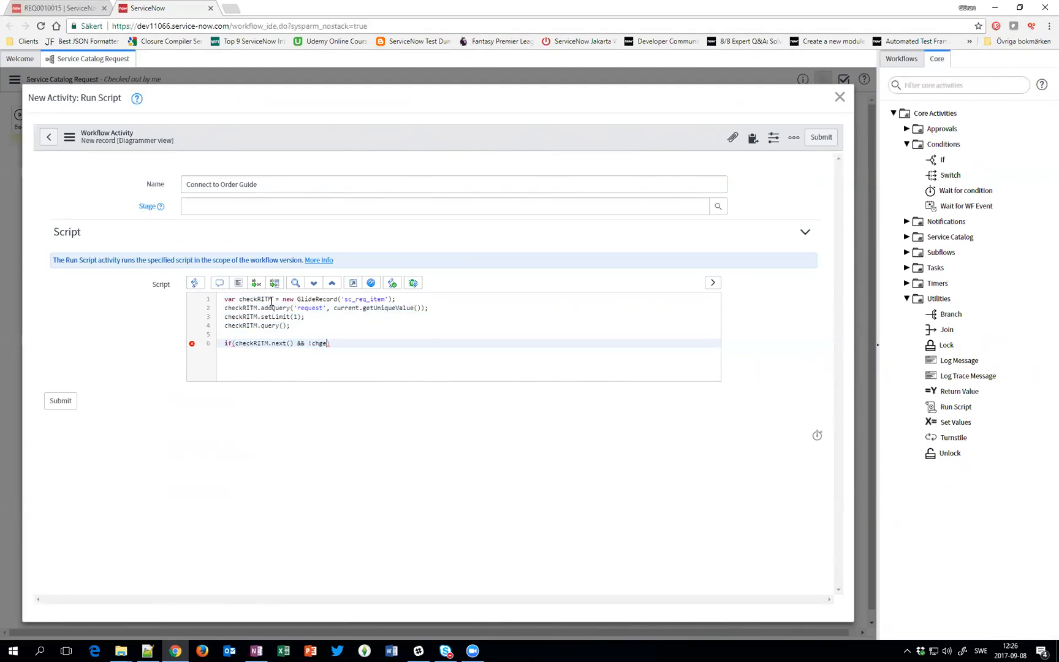
type("checkRITM.o")
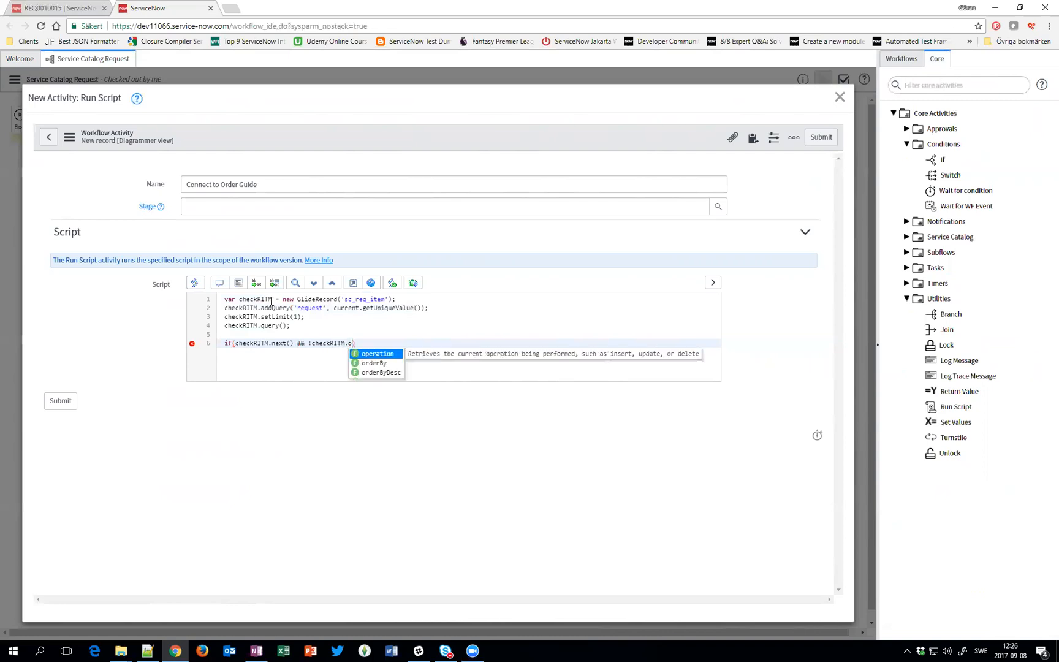
type("rder_fuide")
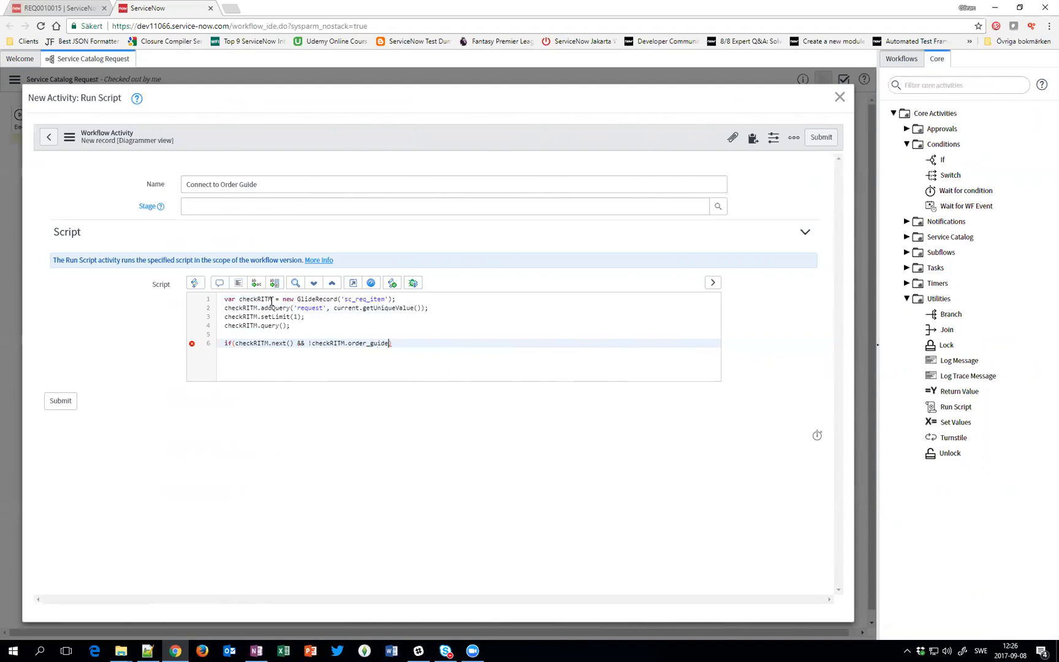
type(".")
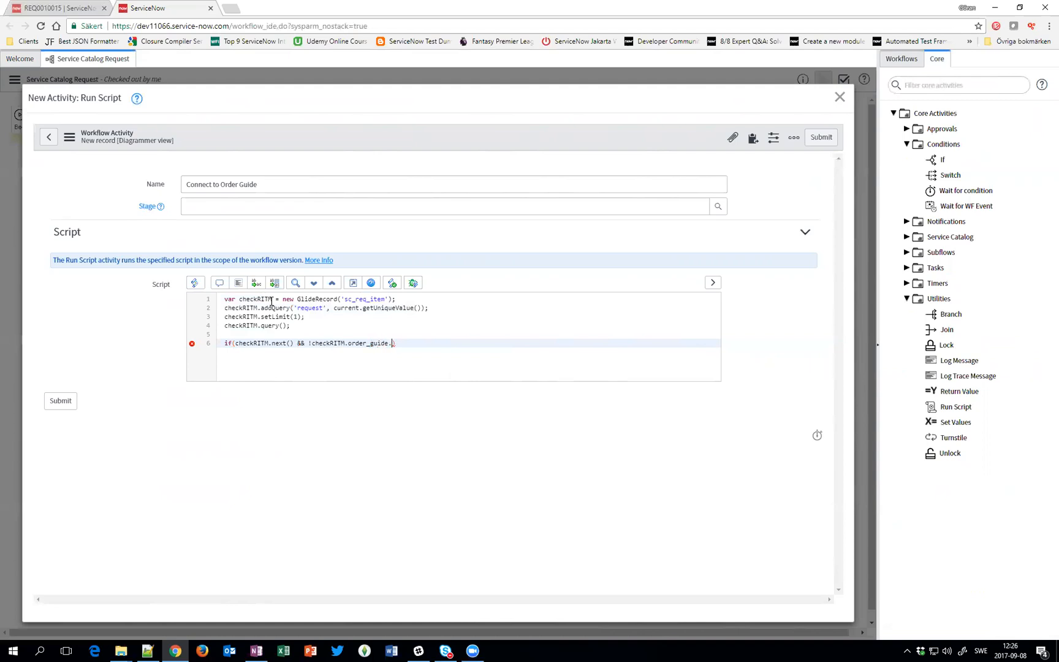
type("isNil(")
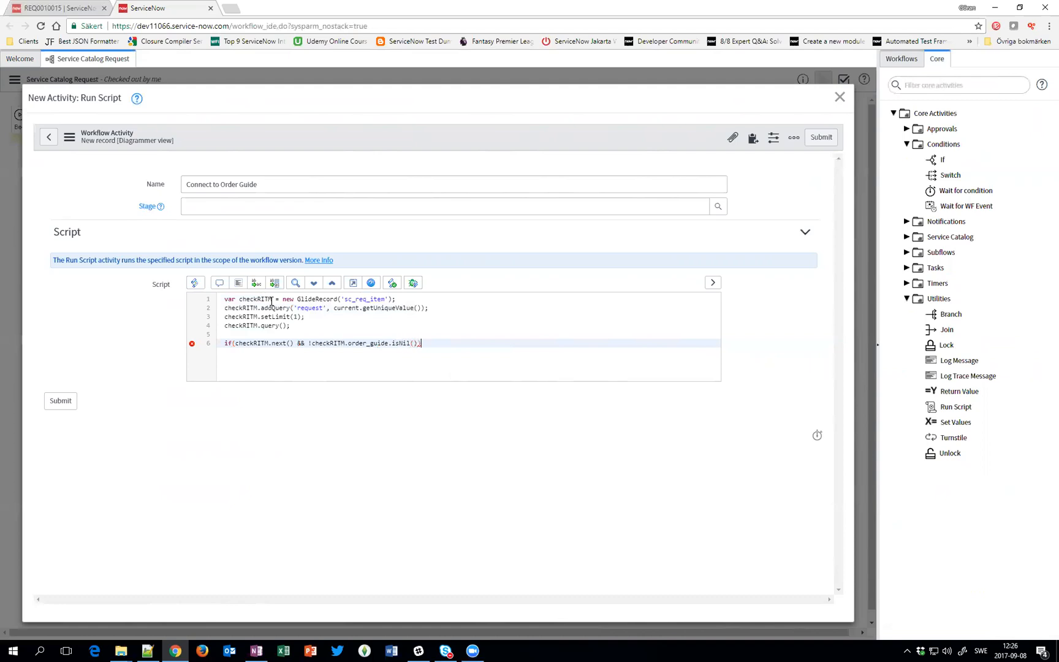
type("{")
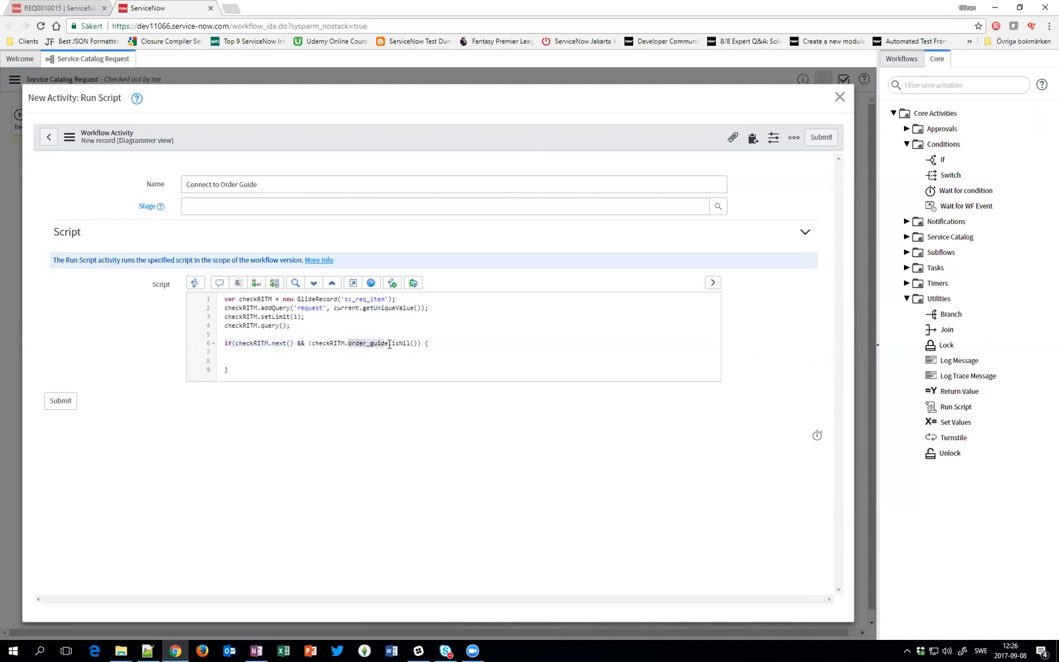
Begin the if block's body with the line current.u_order_guide
left_click(434, 352)
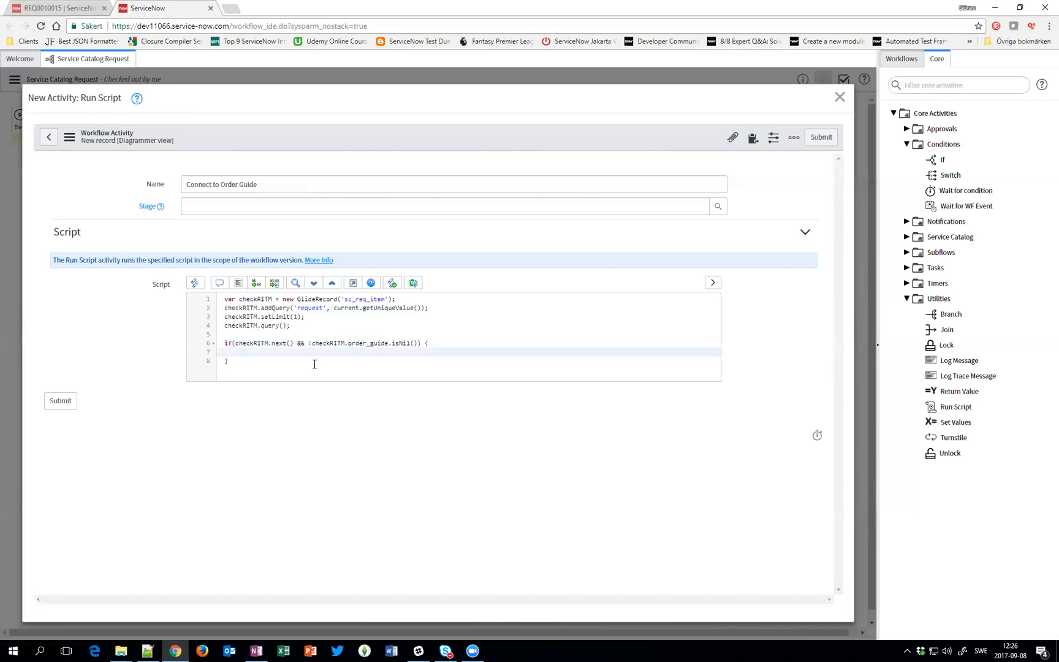
type("current")
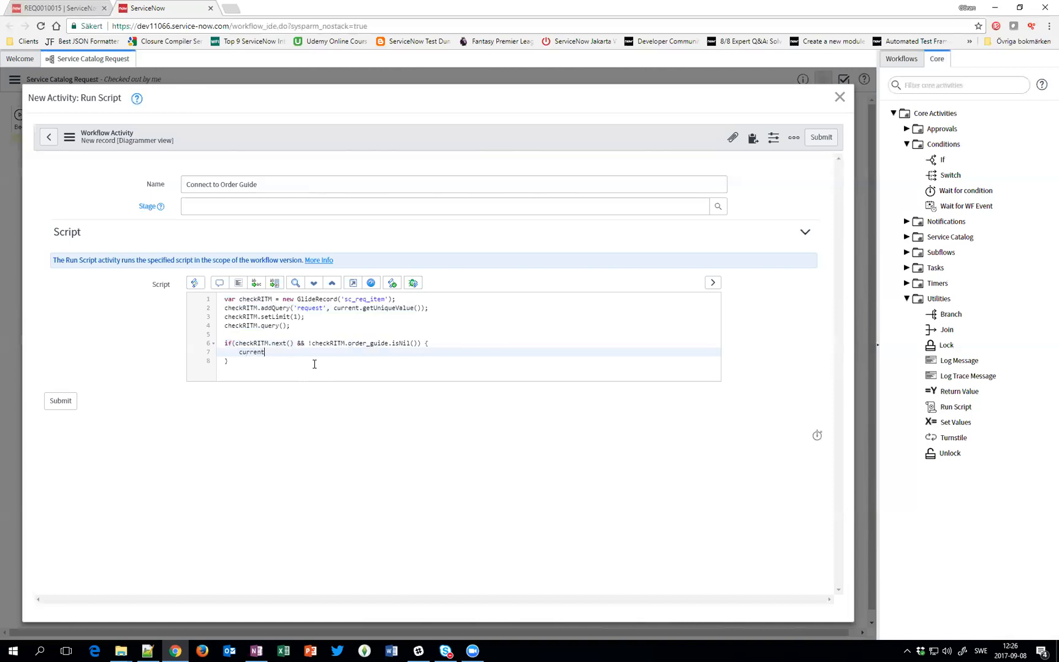
type(".")
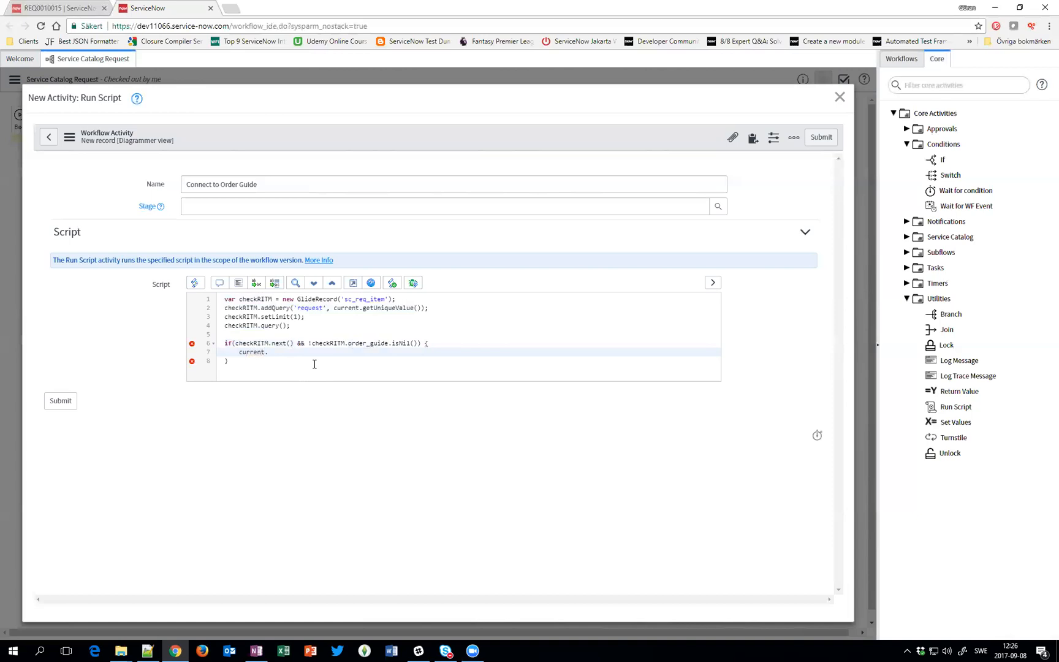
type("u_order_guide")
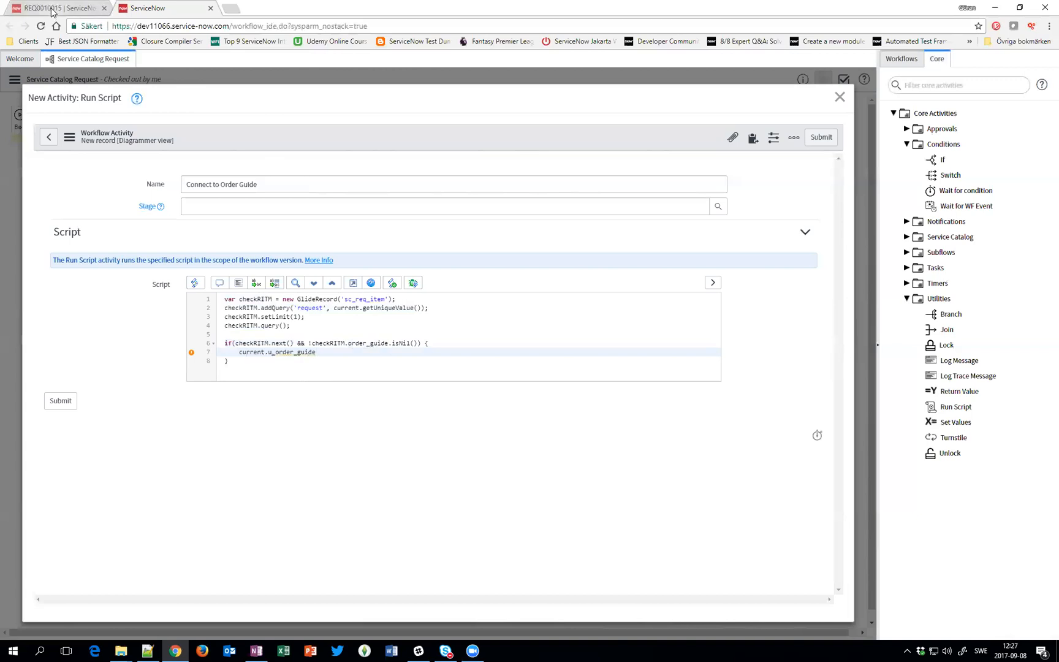
left_click(54, 7)
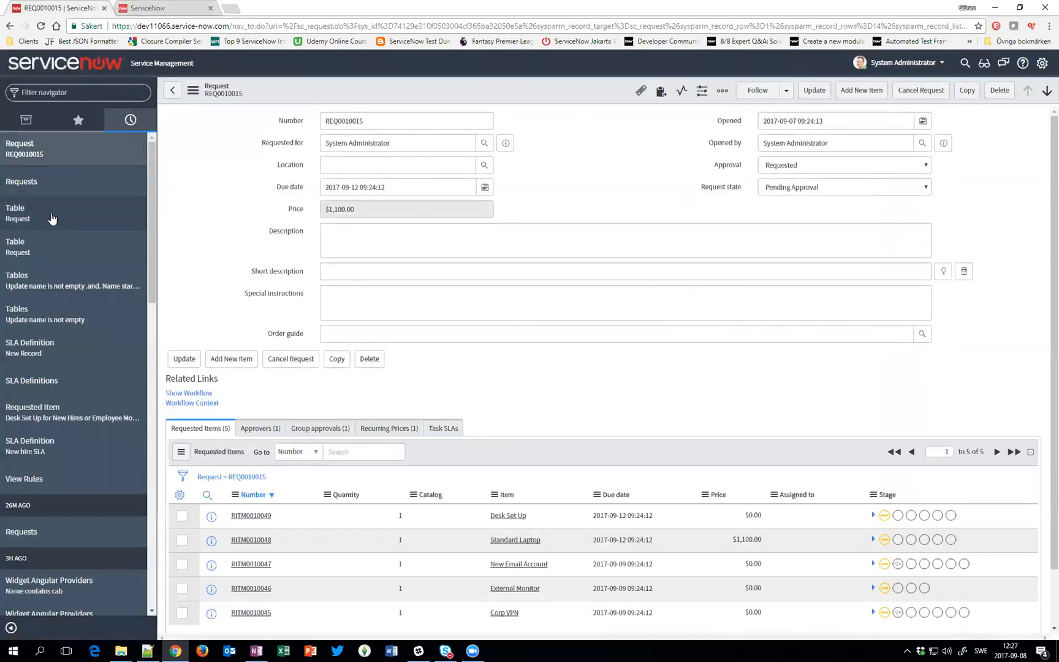
left_click(15, 212)
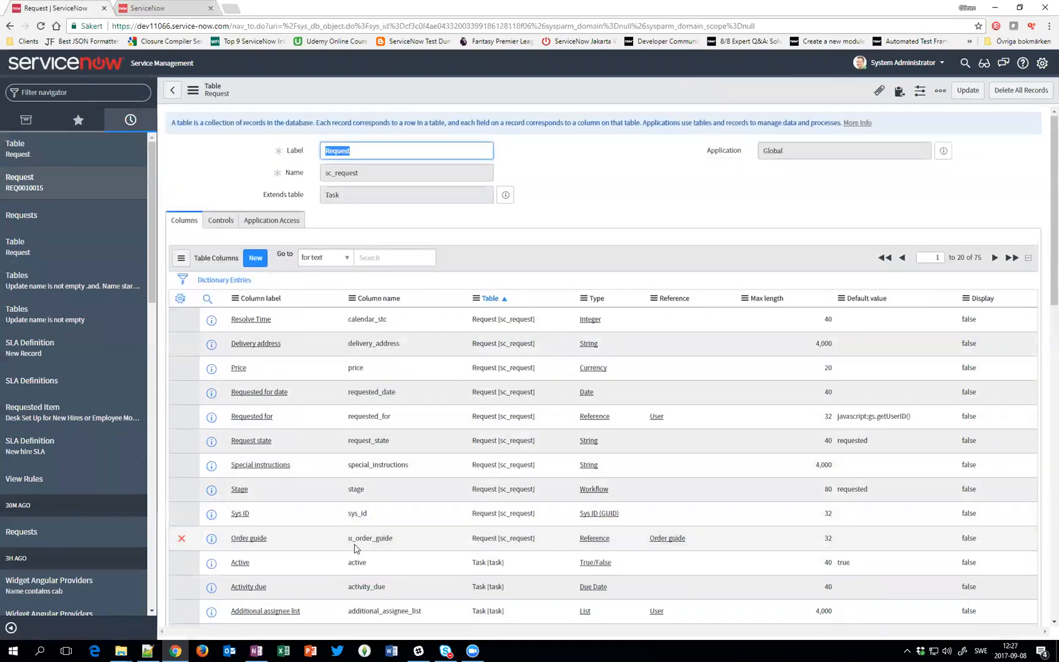
double_click(371, 538)
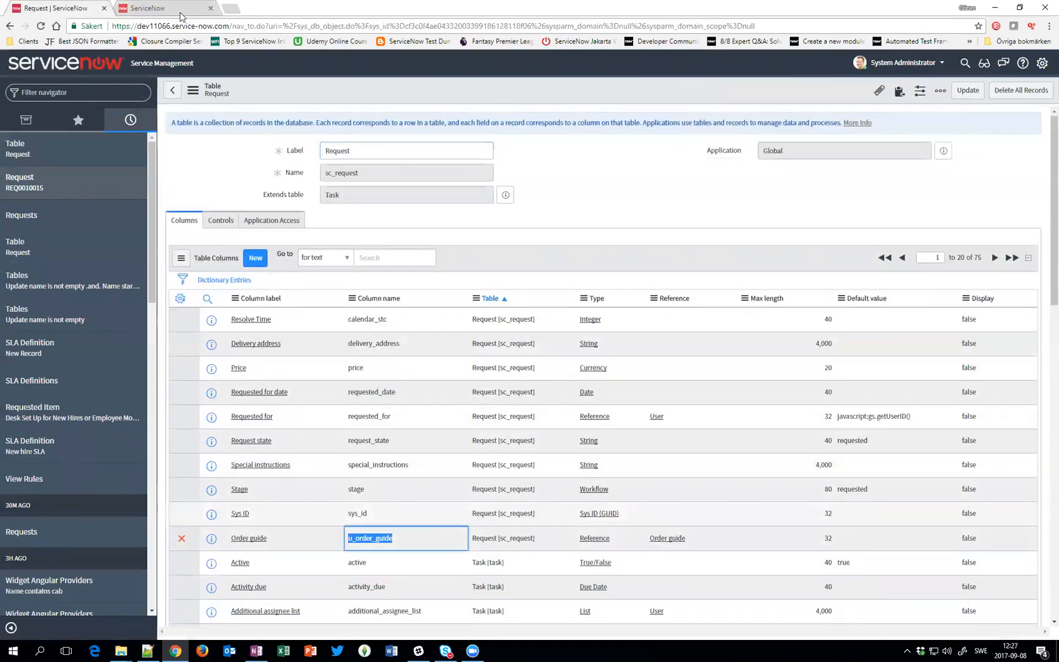
left_click(144, 8)
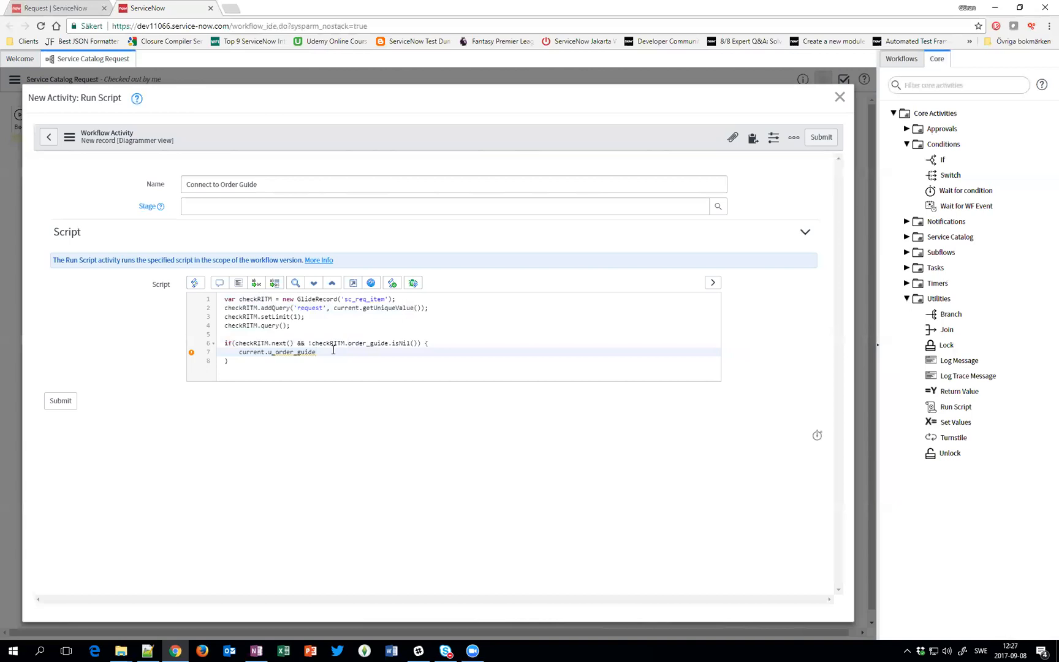
Complete line 7 as current.u_order_guide = checkRITM.getValue('order_guide') and submit the activity
type("=")
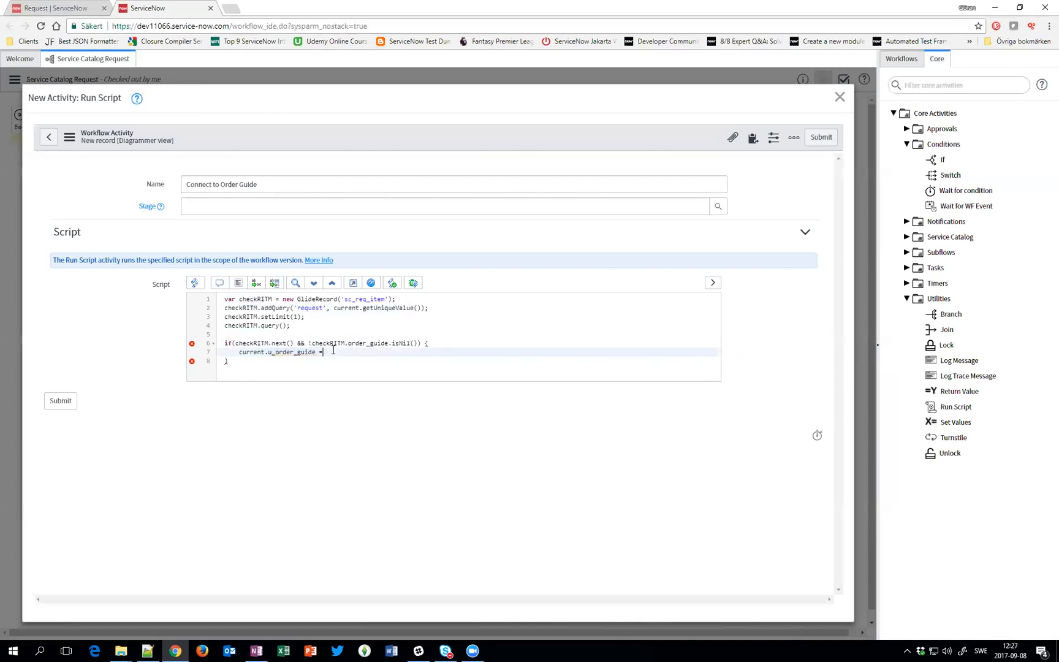
type("checkRITM.getValue('")
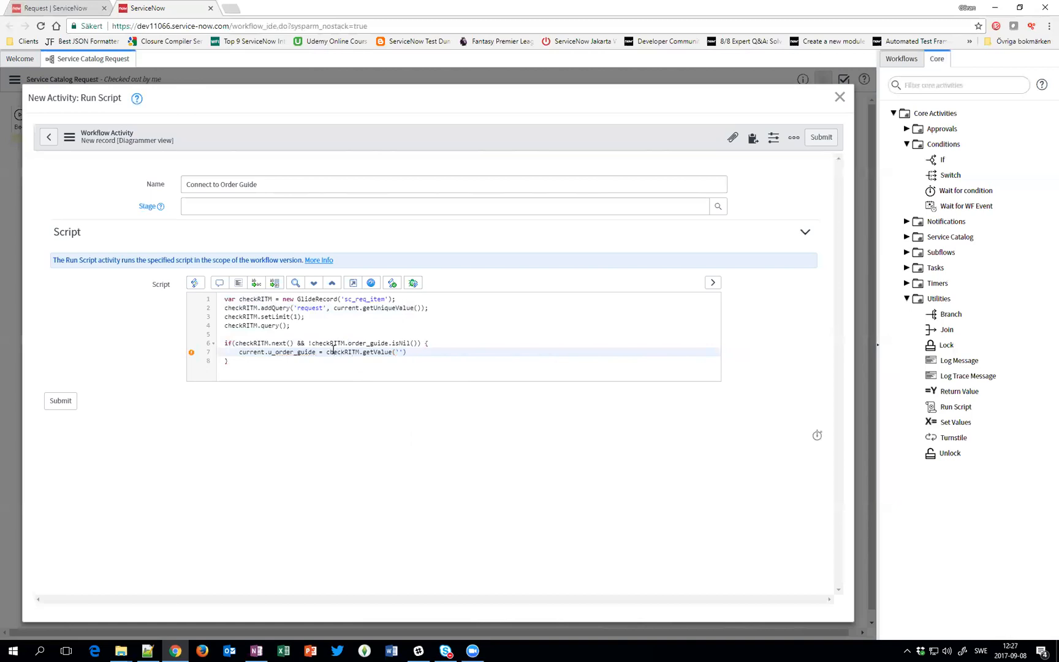
type("order_gu")
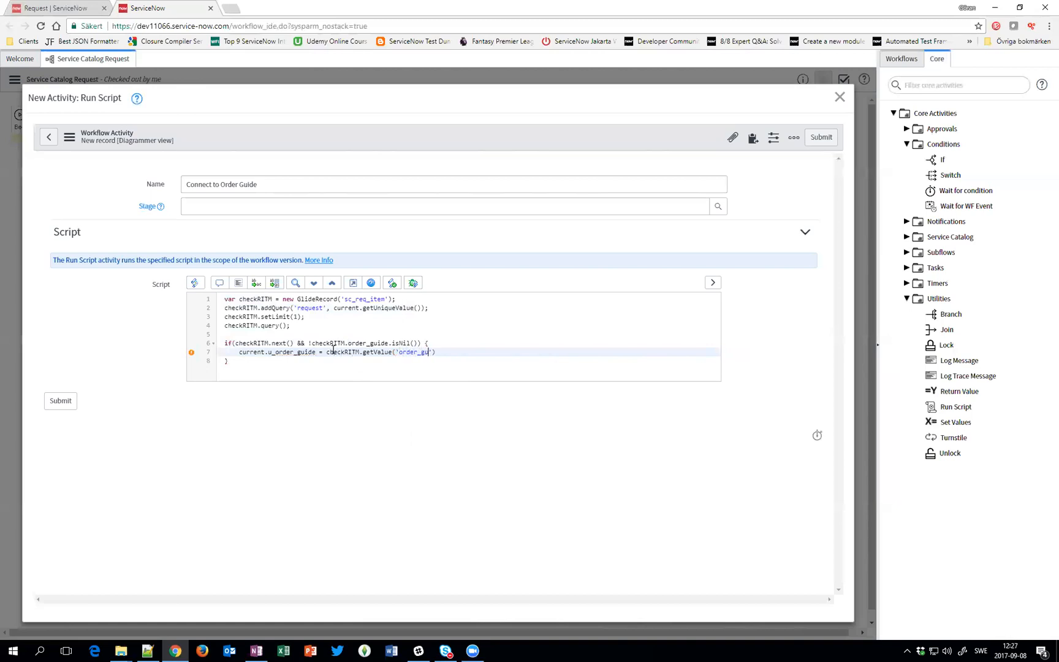
type("ide")
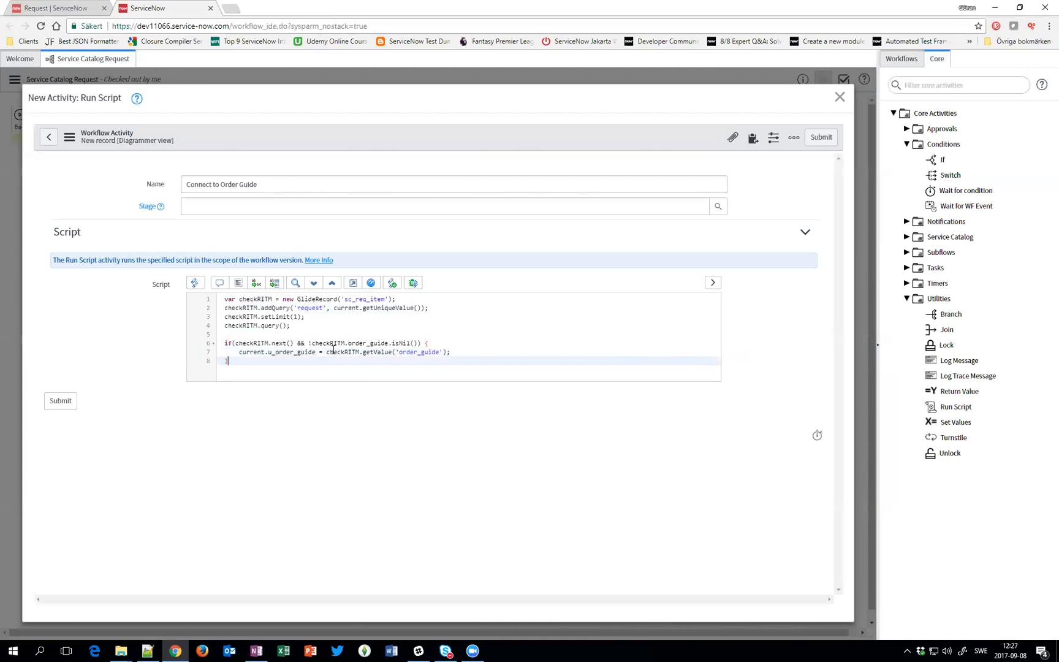
left_click_drag(225, 343, 450, 361)
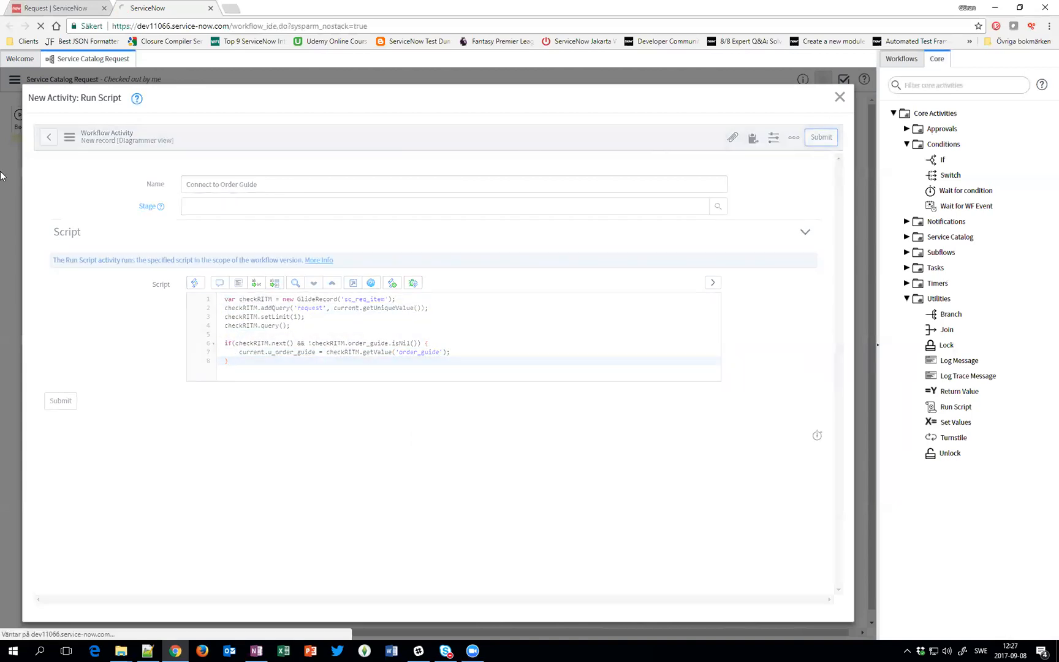
Place Connect to Order Guide after Set Requested, wiring transitions through it to the If check
left_click(840, 97)
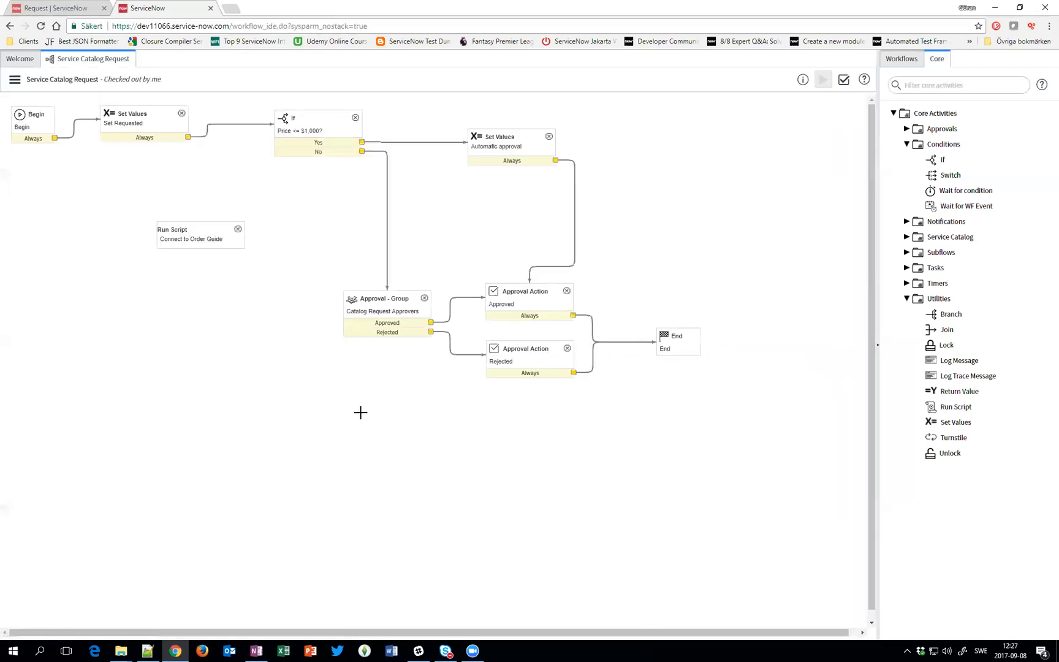
left_click_drag(200, 229, 223, 196)
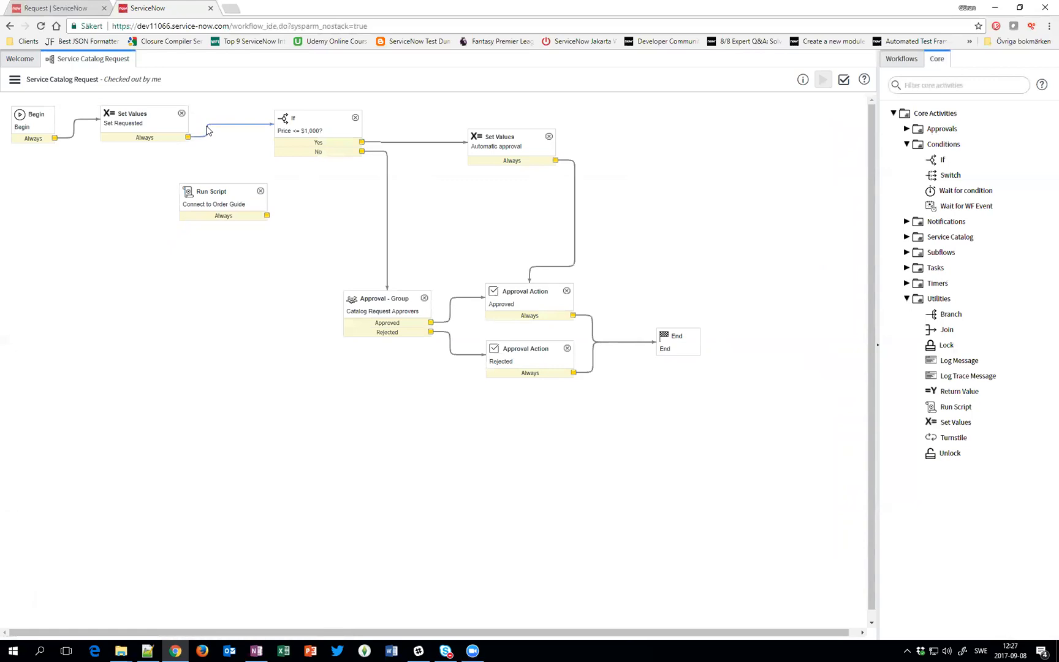
left_click(223, 192)
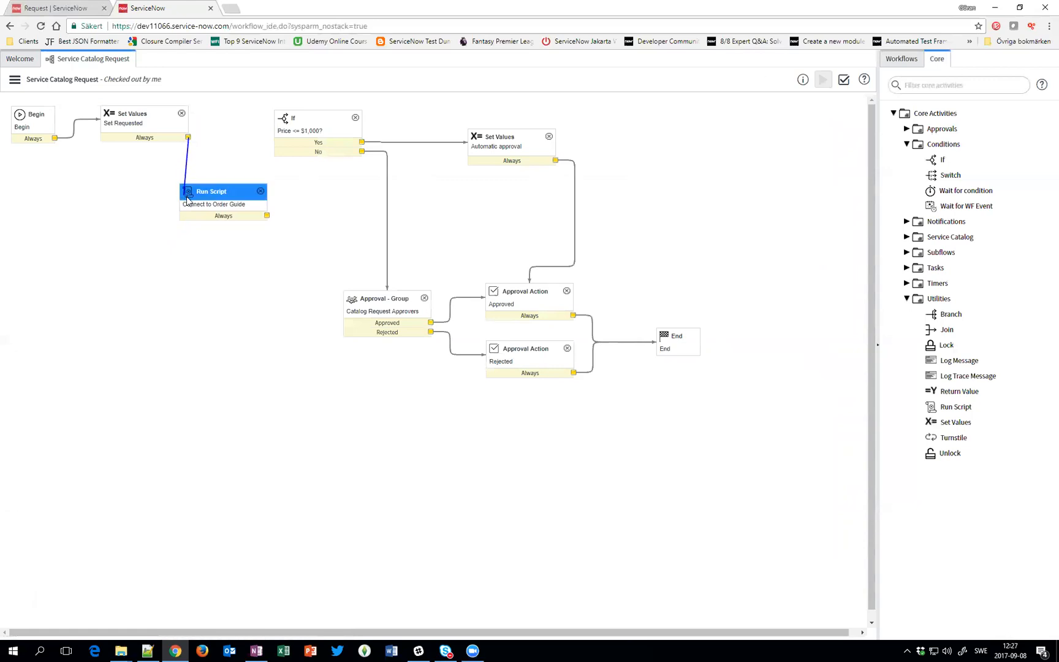
left_click(317, 118)
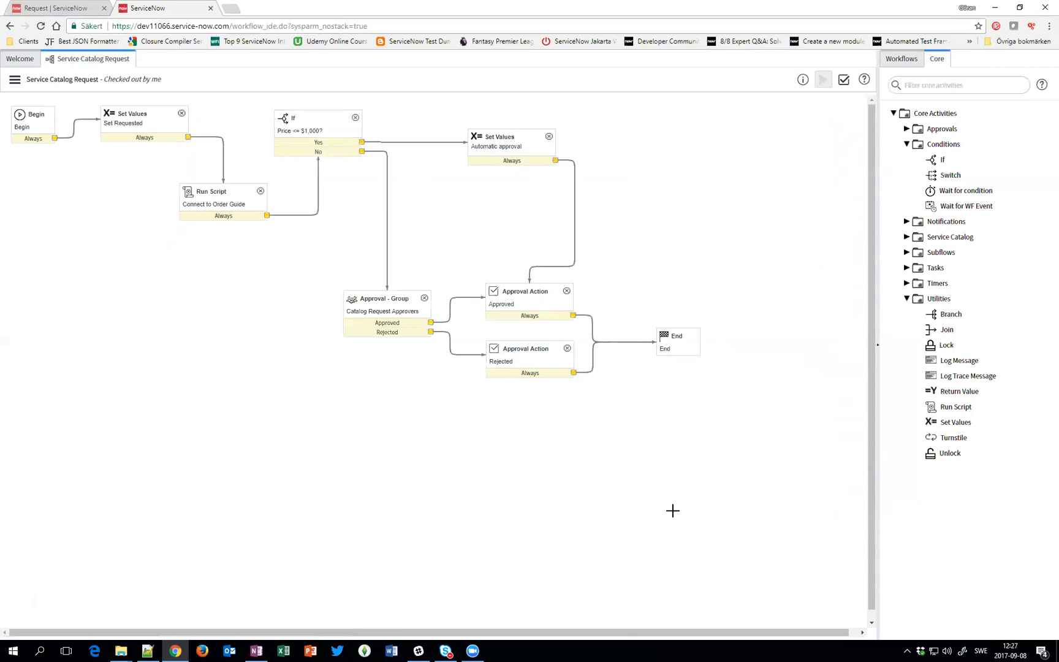
left_click(58, 7)
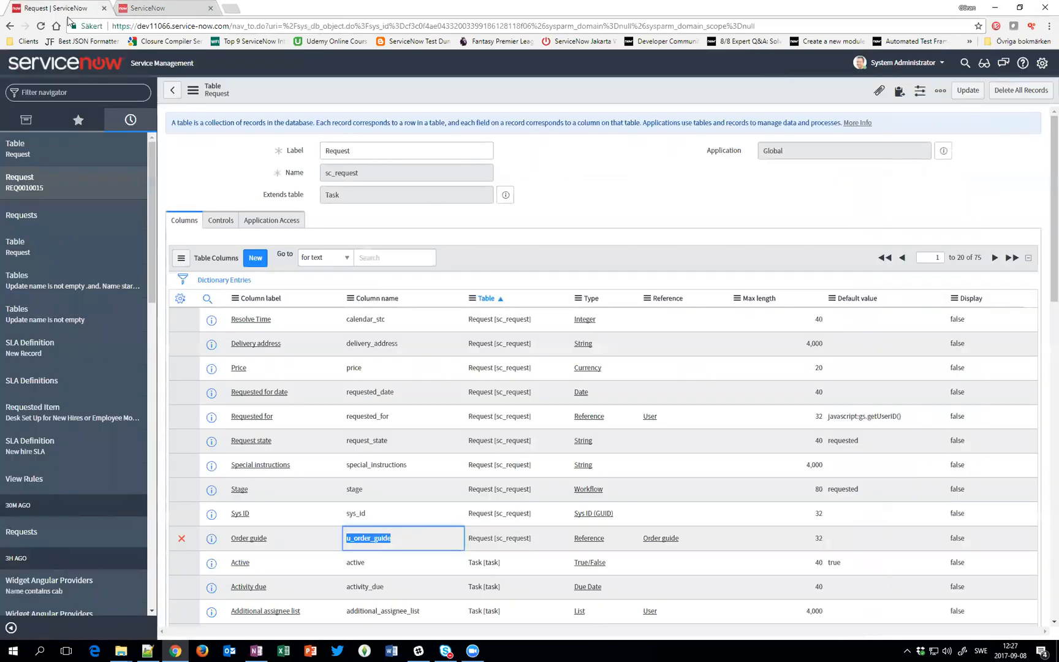
Find the New Hire order guide in Service Catalog and proceed to item options
left_click(77, 93)
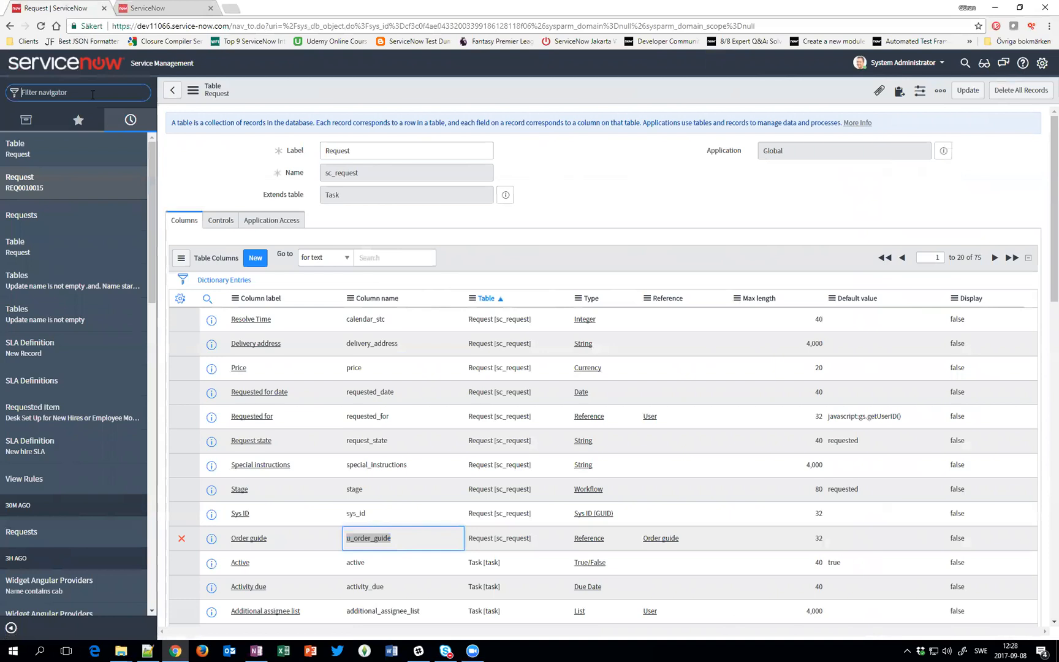
type("service catalo")
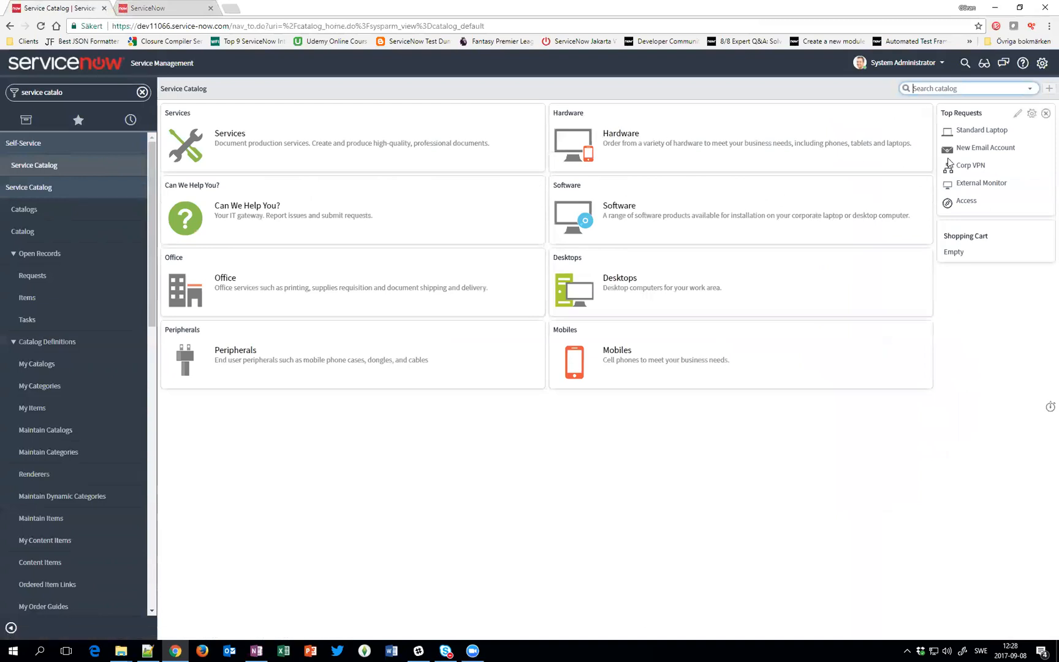
type("new hire")
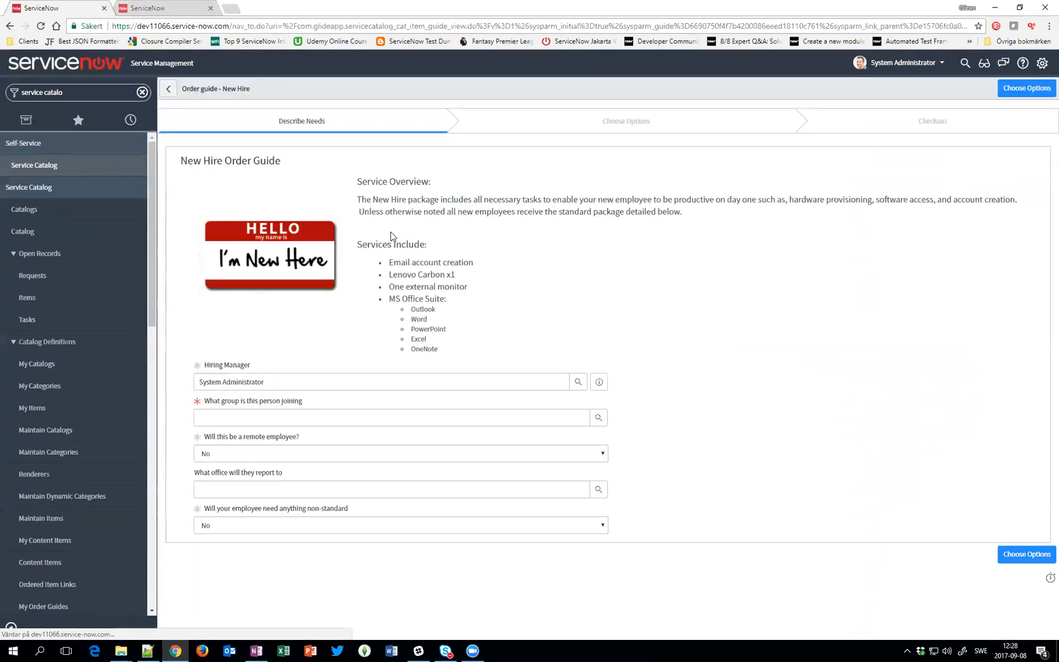
type("sales")
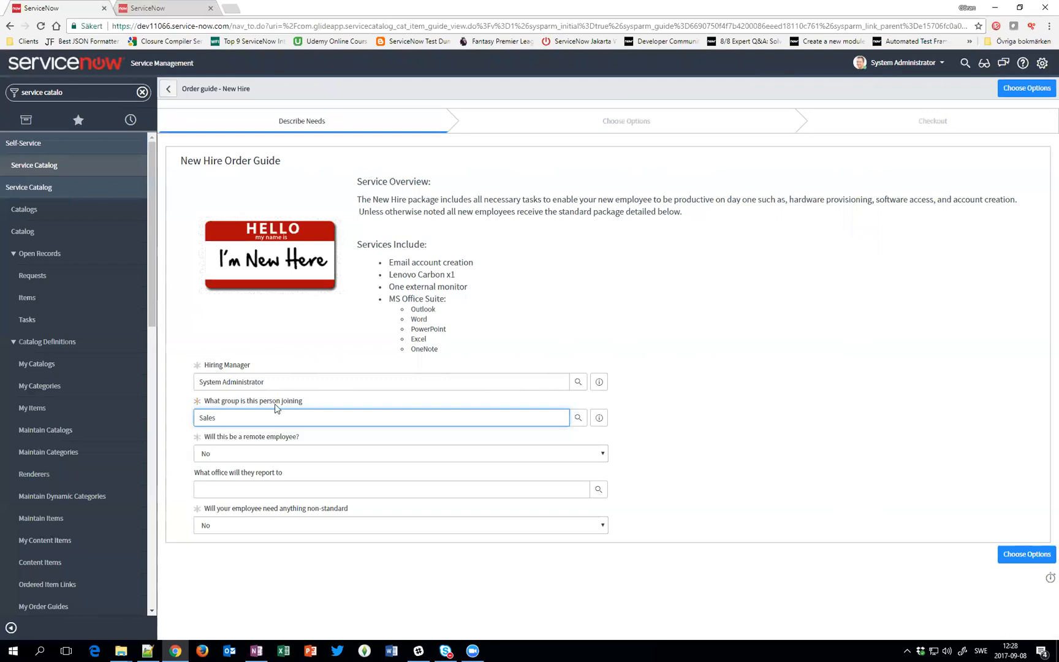
left_click(1026, 88)
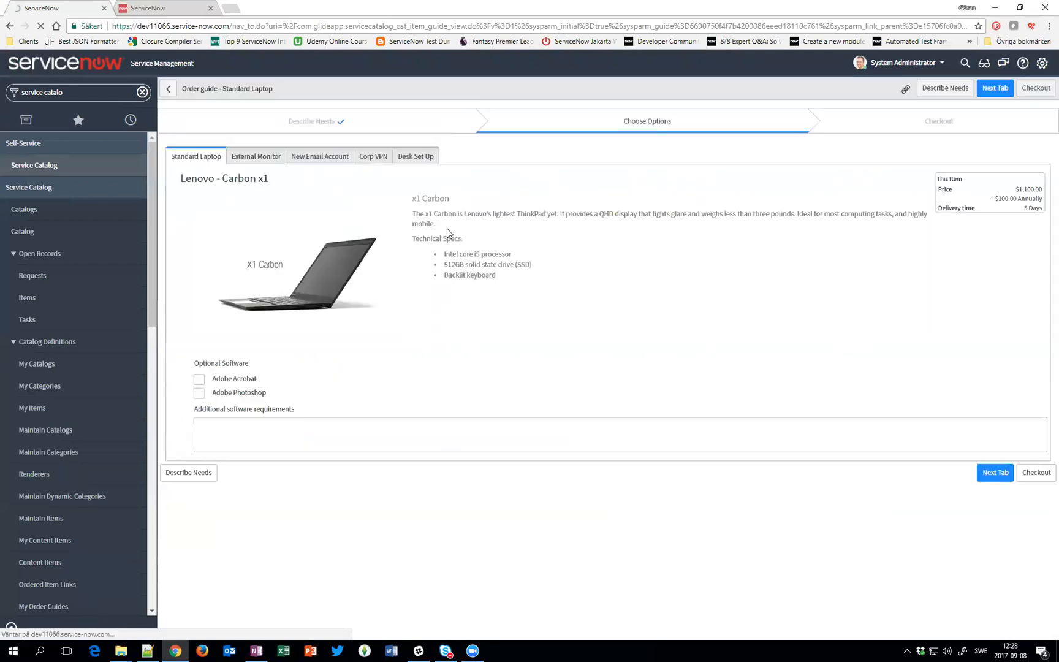
left_click(319, 156)
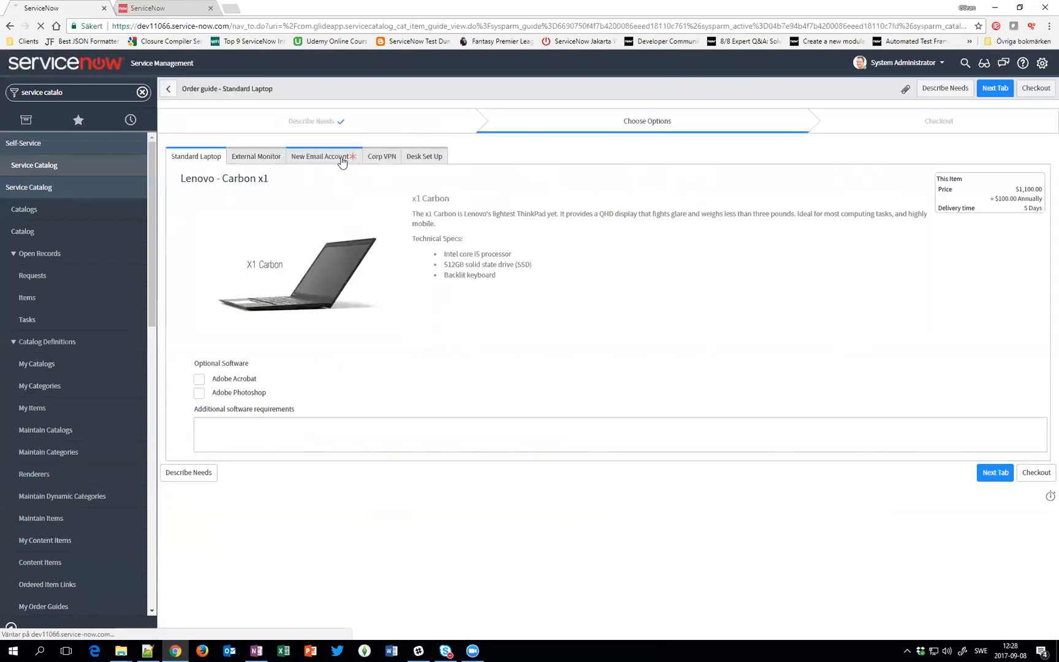
left_click(320, 156)
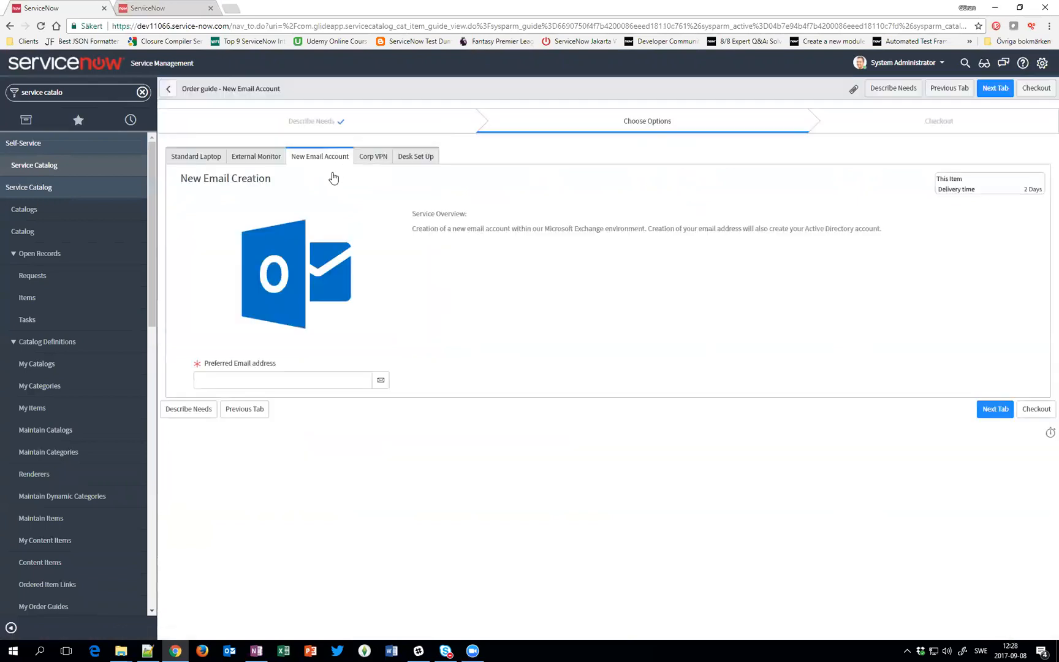
type("test@example.com")
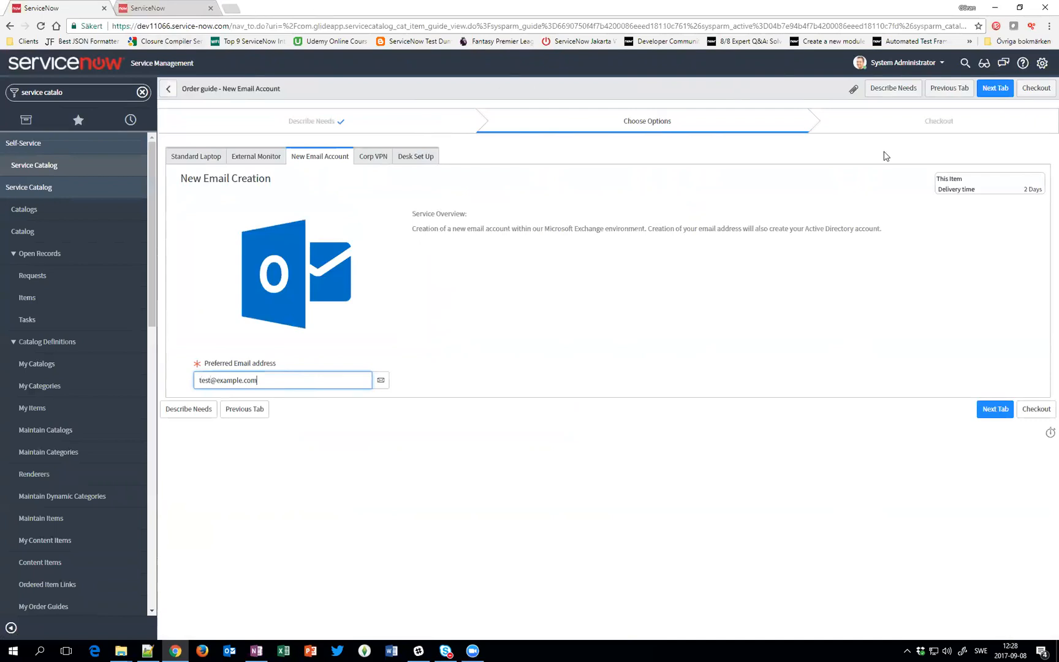
left_click(1036, 409)
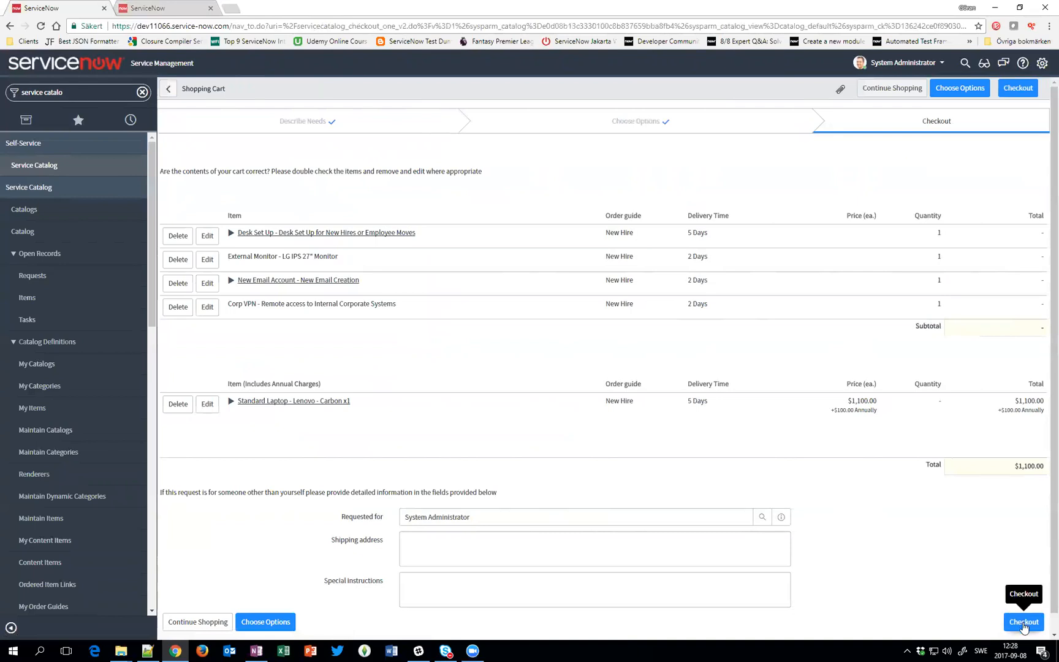
Submit the order, open REQ0010016, verify Order guide reads New Hire, and view its workflow
left_click(1023, 622)
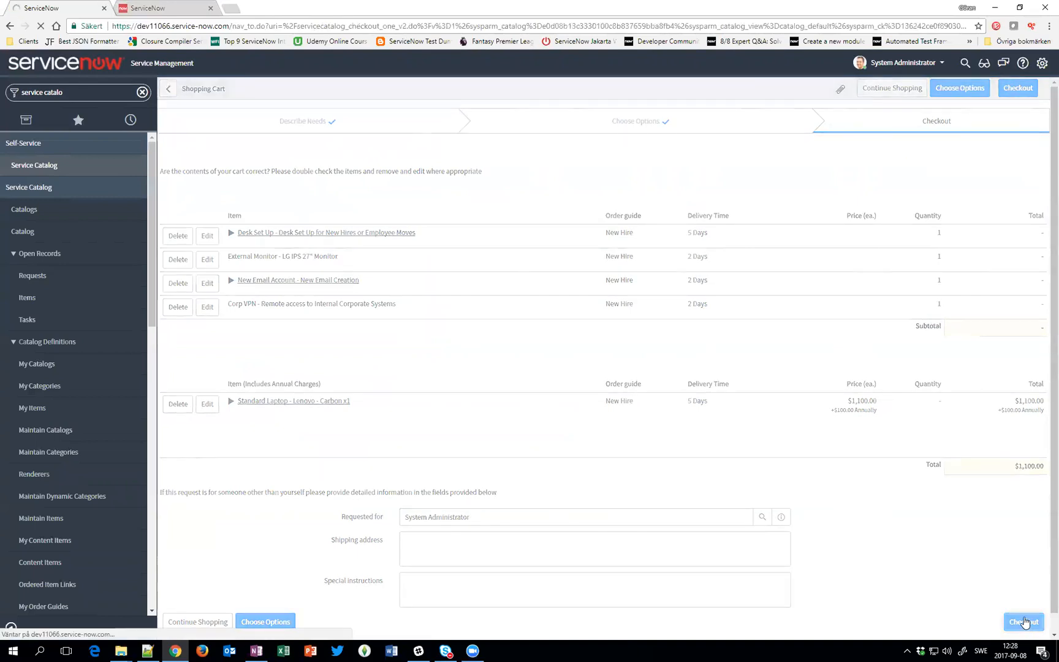
left_click(1018, 622)
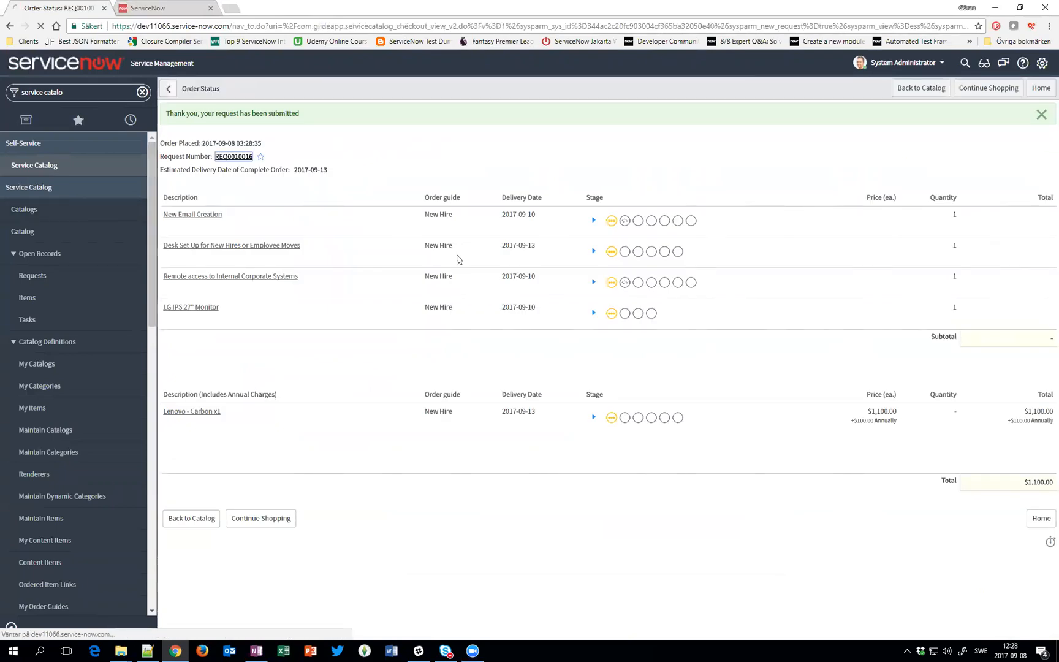
left_click(233, 156)
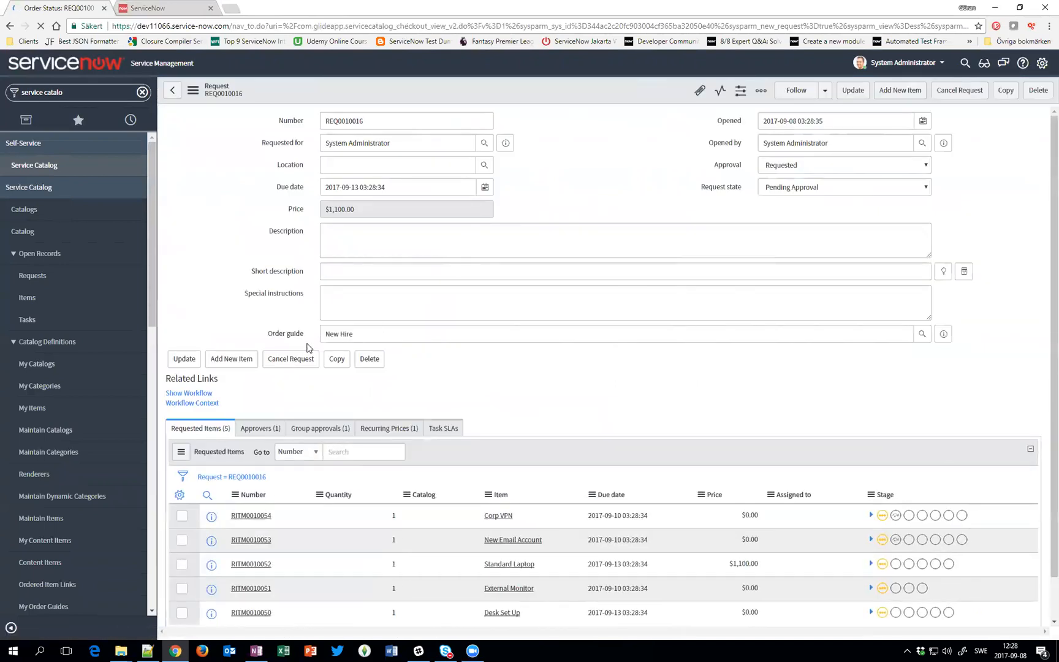
left_click(615, 333)
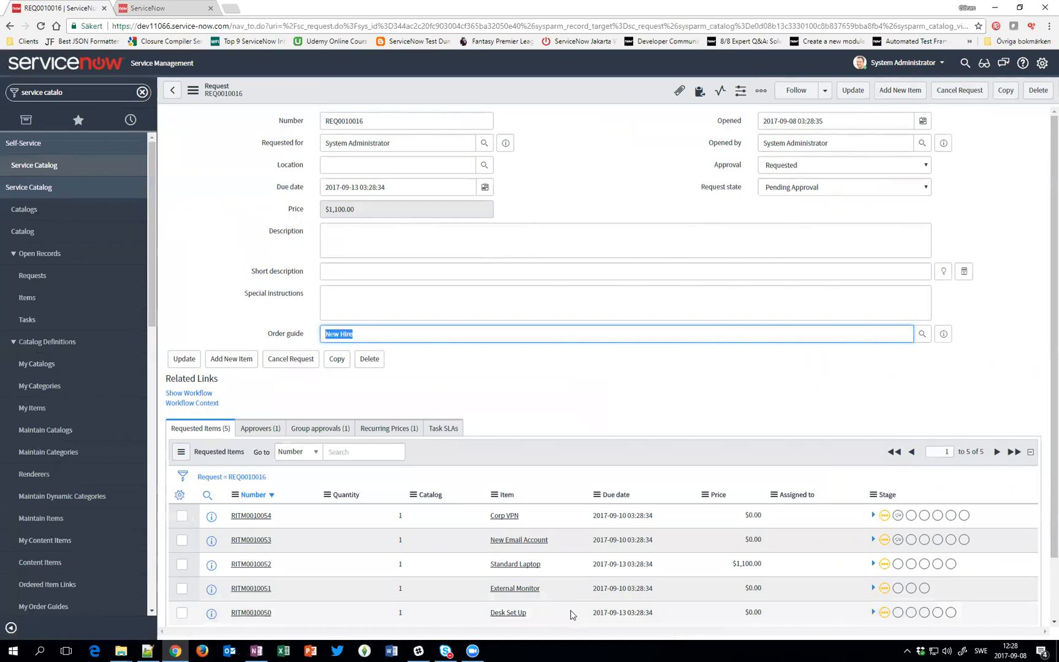
left_click(188, 393)
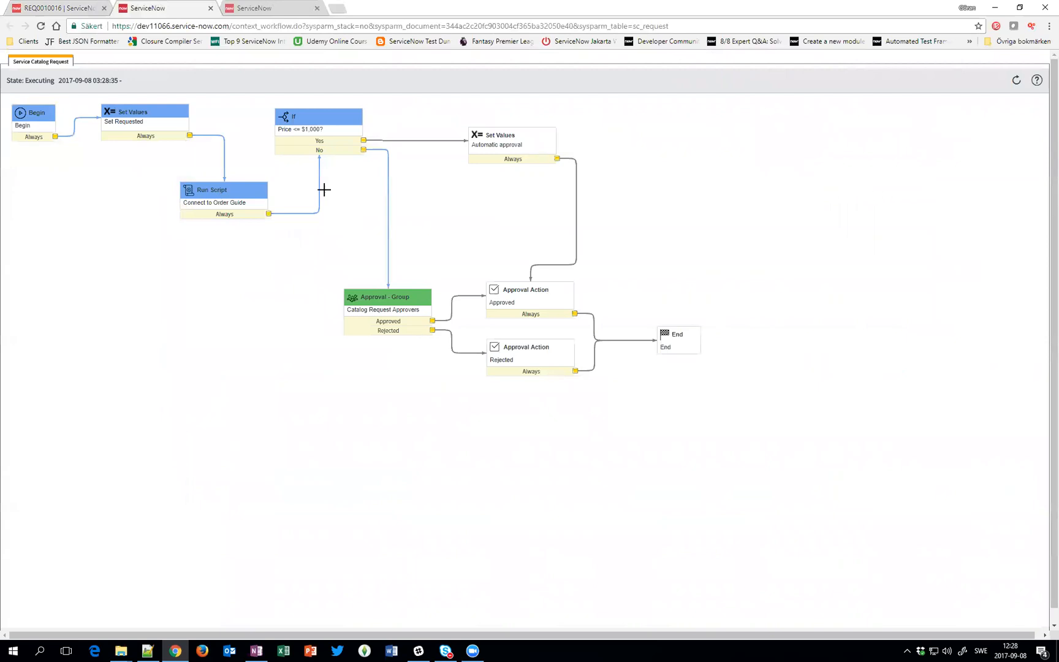
mouse_move(435, 234)
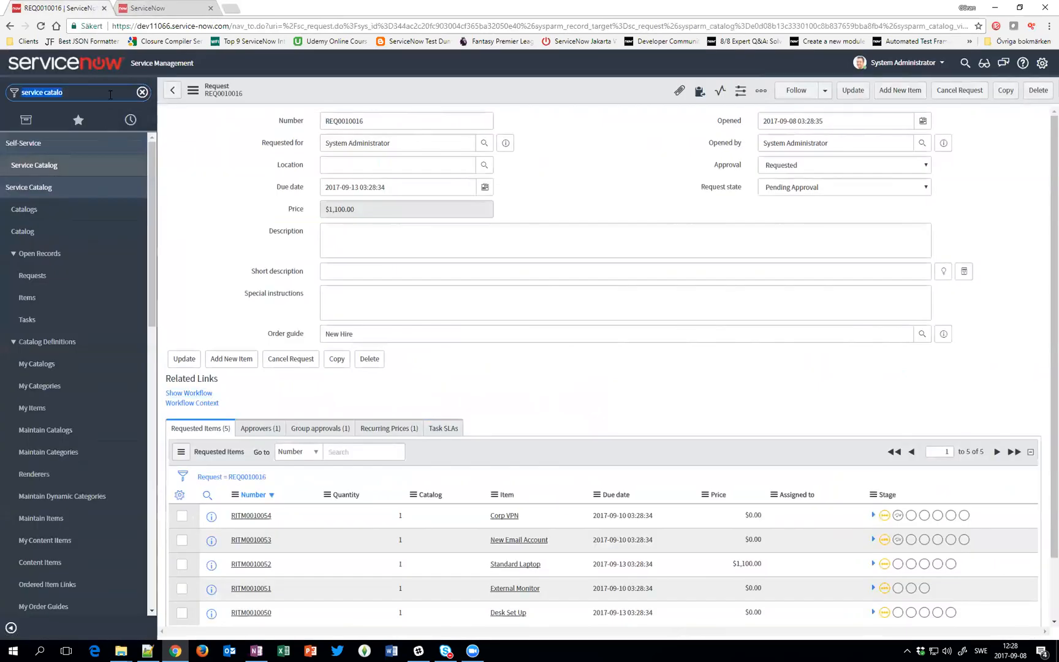
Start a new SLA definition from SLA Definitions and name it New Hire
left_click(142, 93)
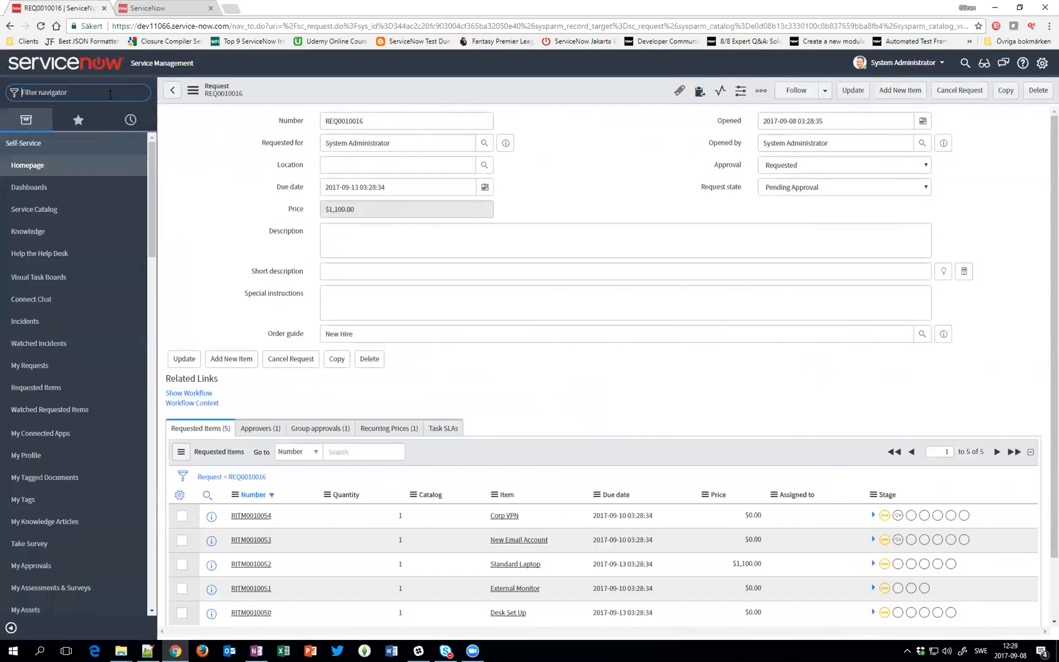
type("sla")
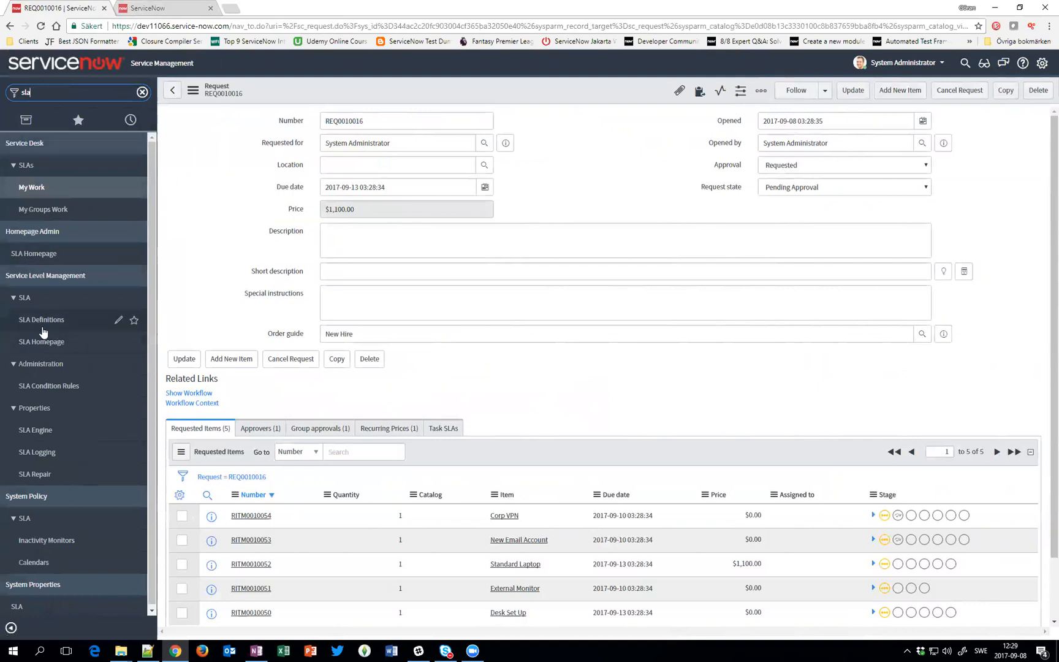
left_click(41, 320)
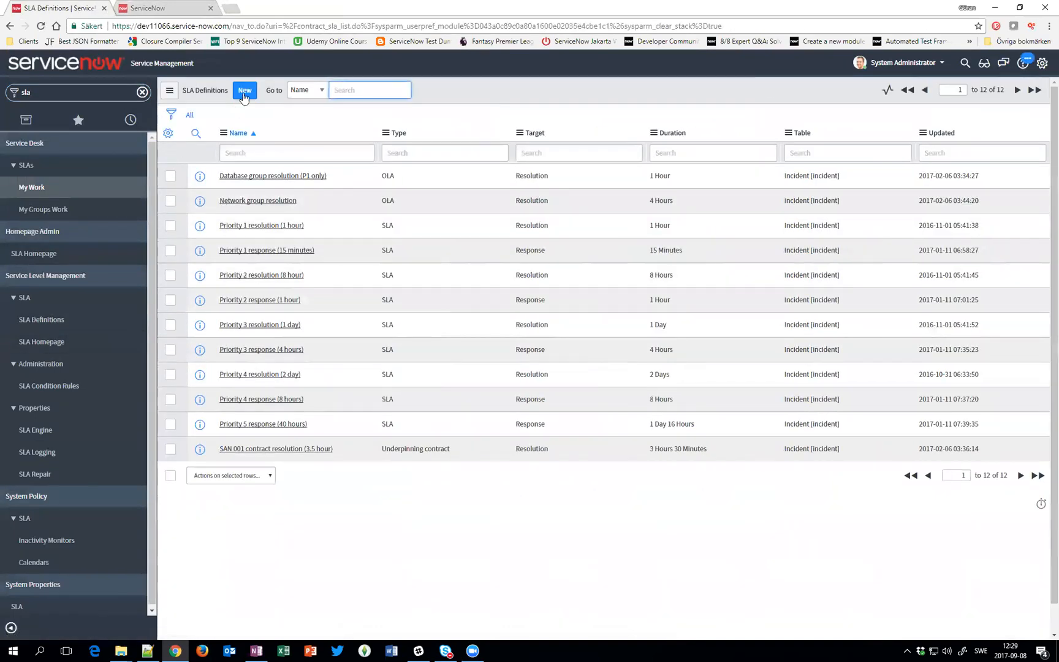
left_click(244, 90)
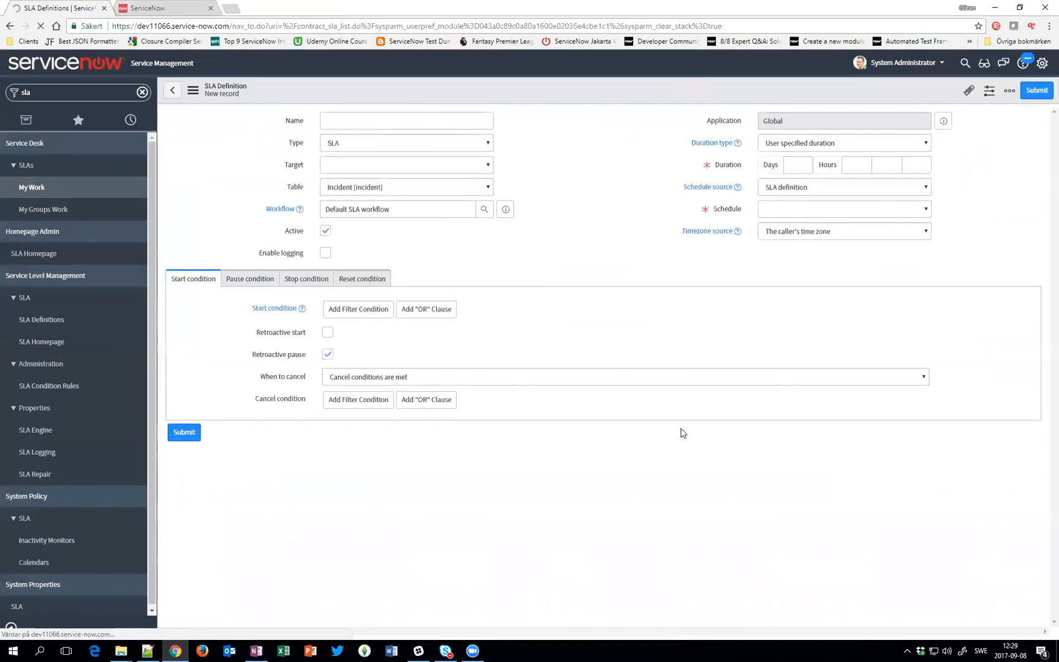
mouse_move(406, 121)
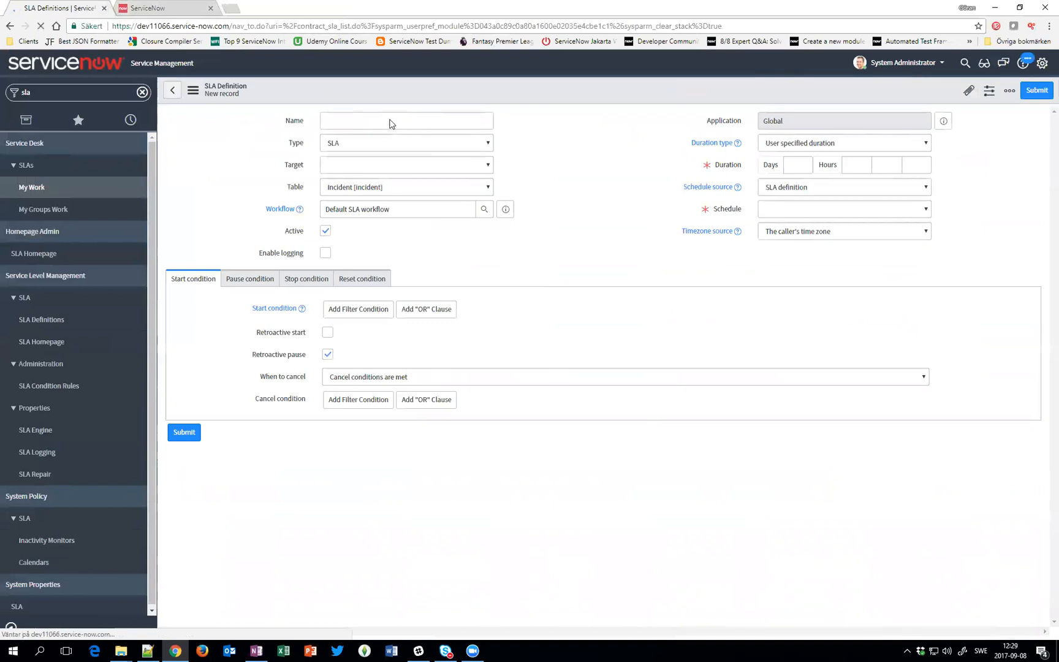
mouse_move(370, 125)
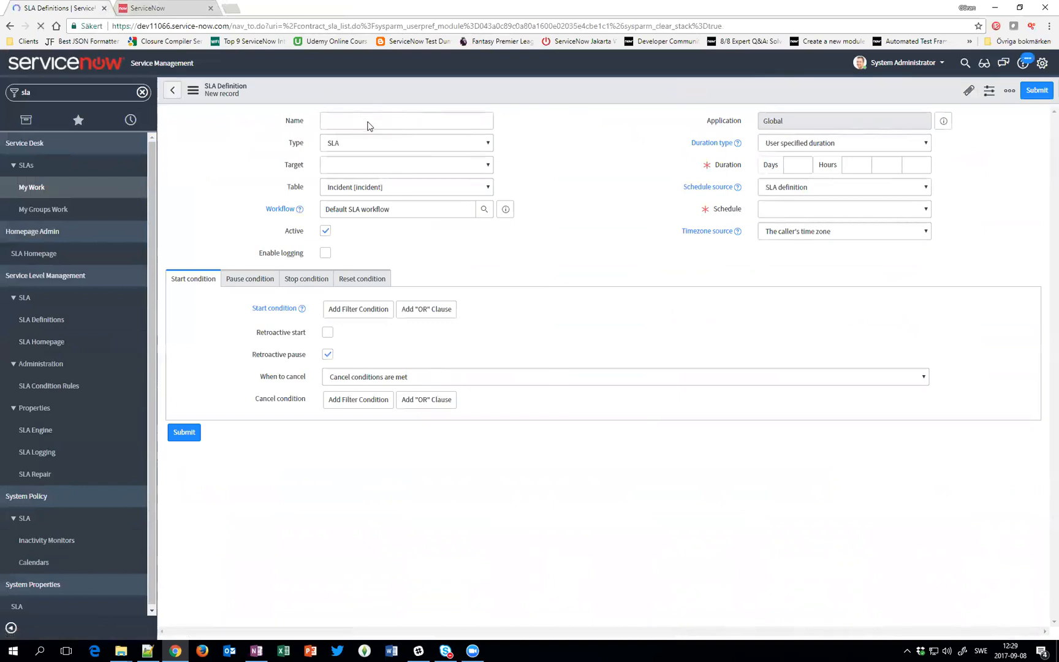
type("New")
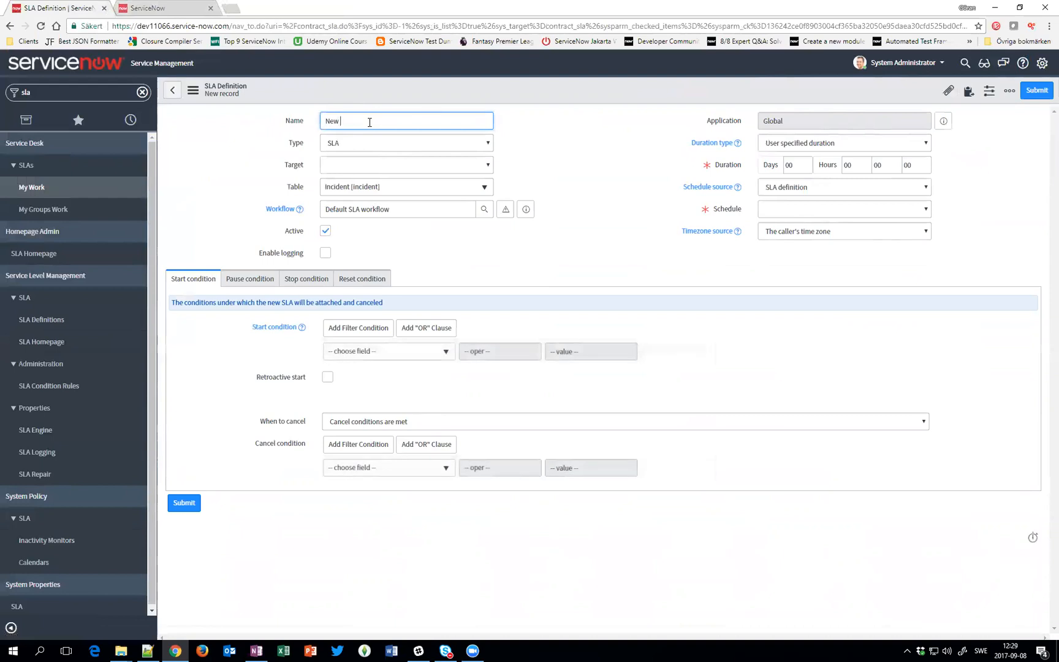
type("Hire")
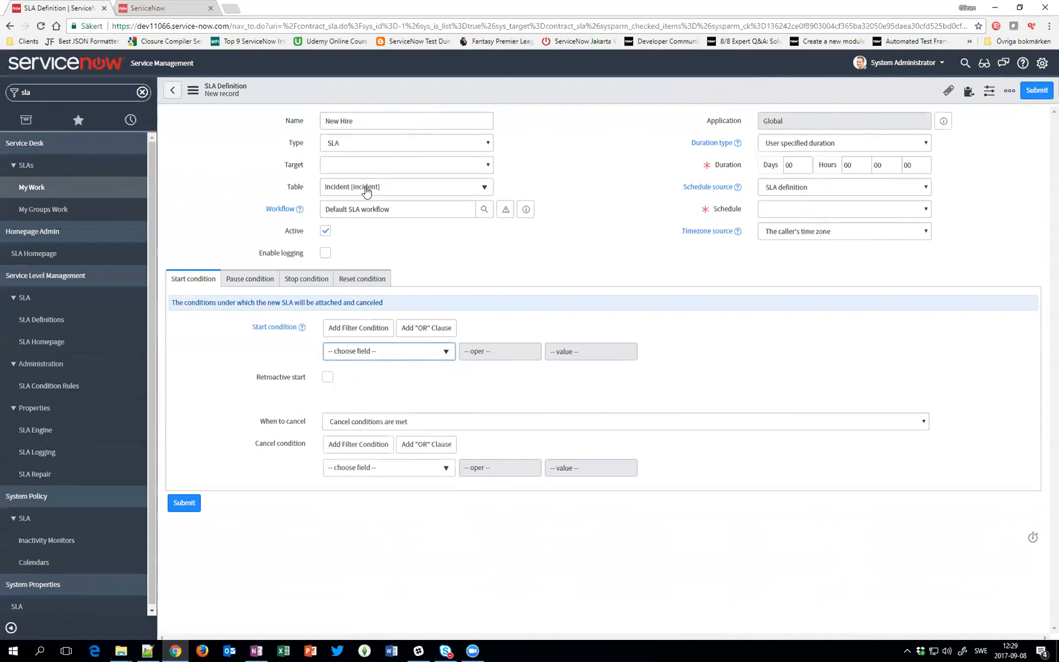
Set the SLA table to Request with start condition Order guide is New Hire
type("re")
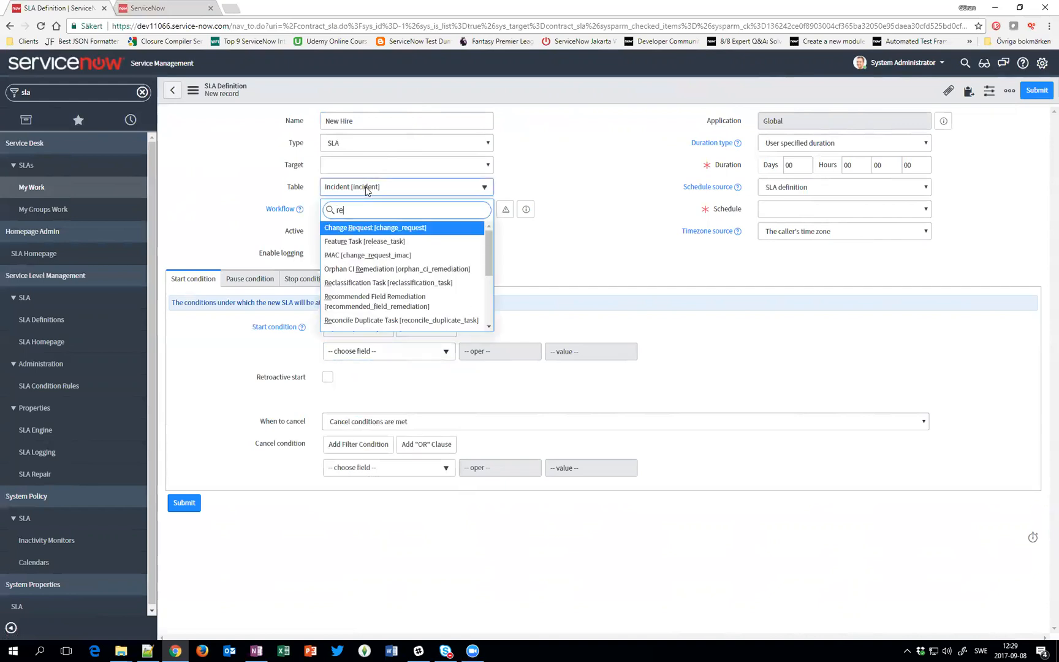
left_click(358, 186)
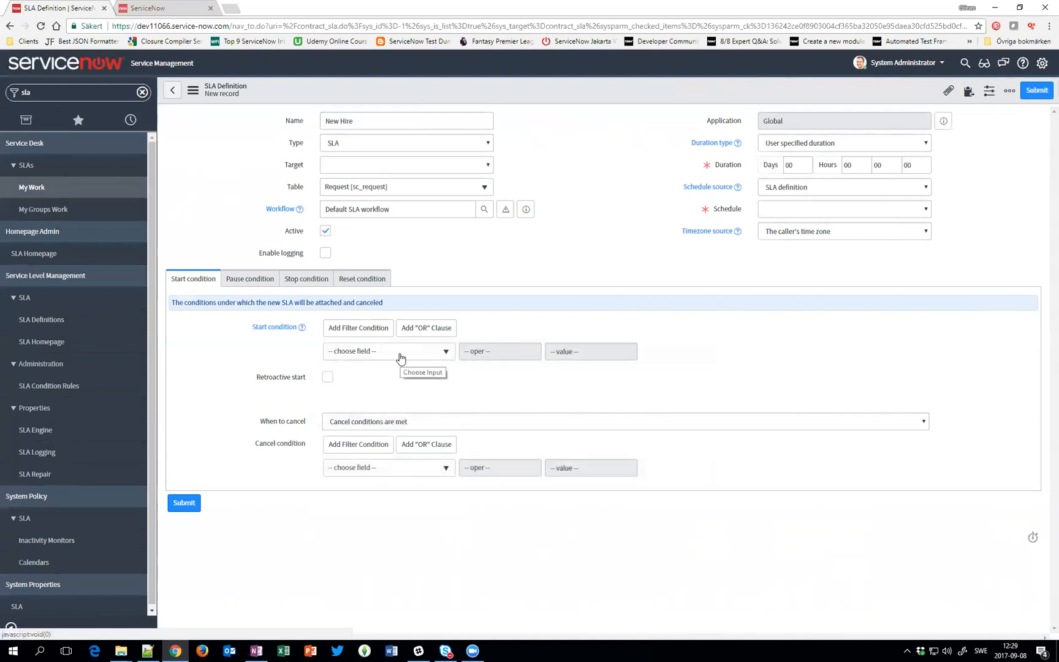
type("order")
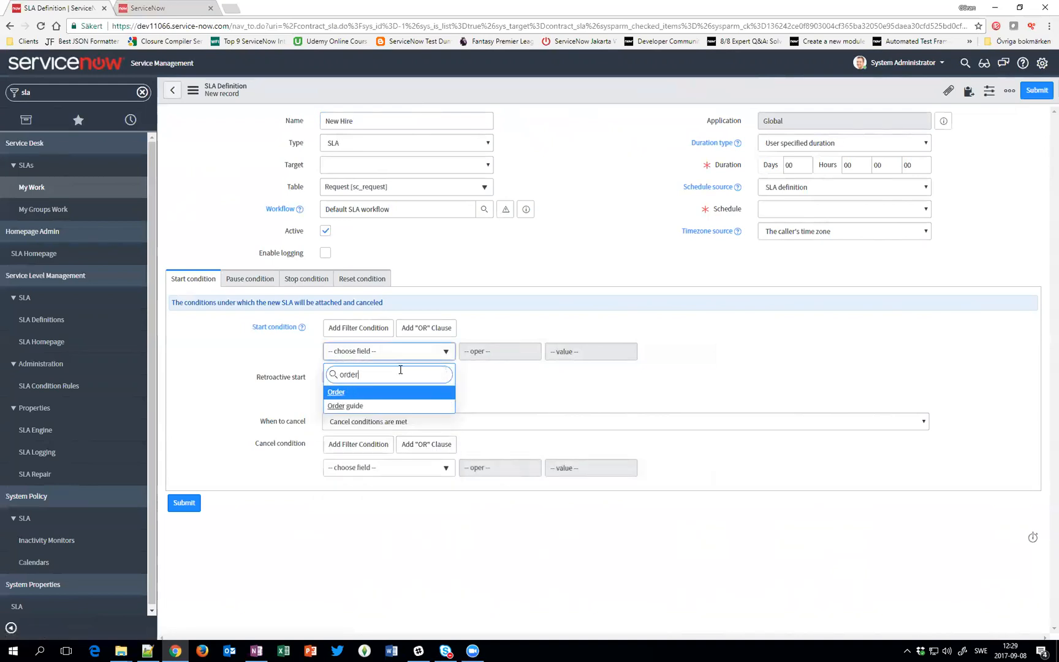
left_click(345, 406)
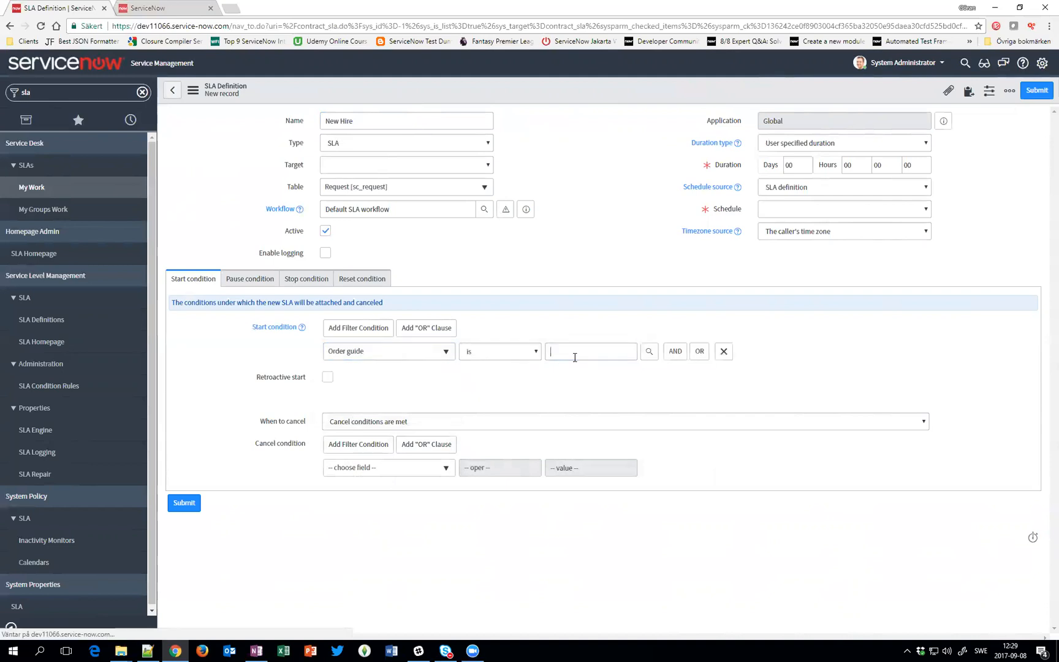
type("new")
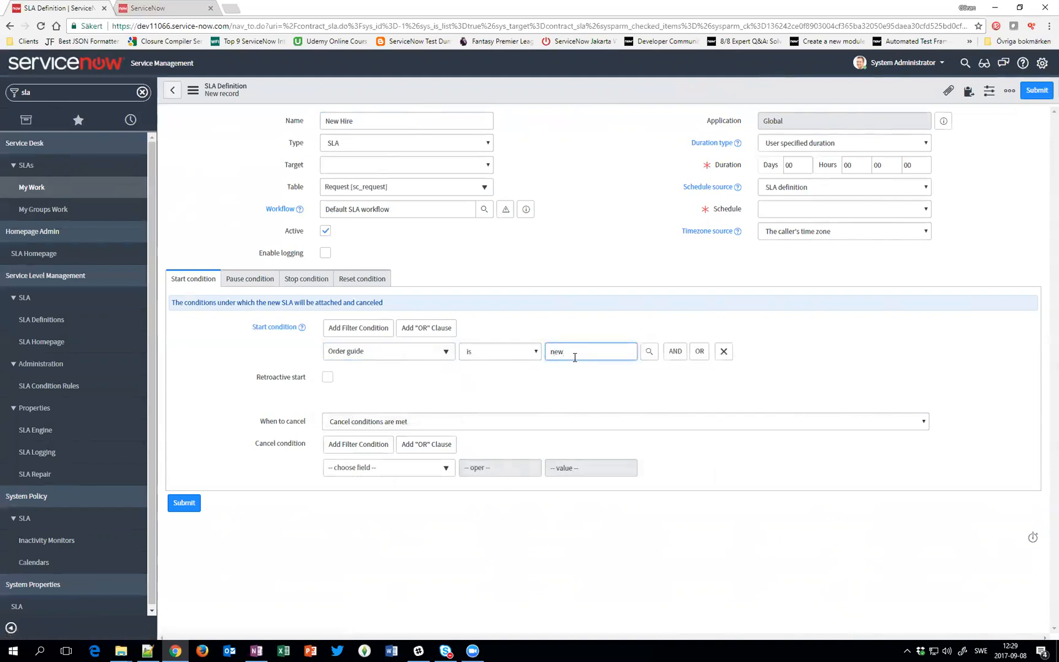
type("New Hire")
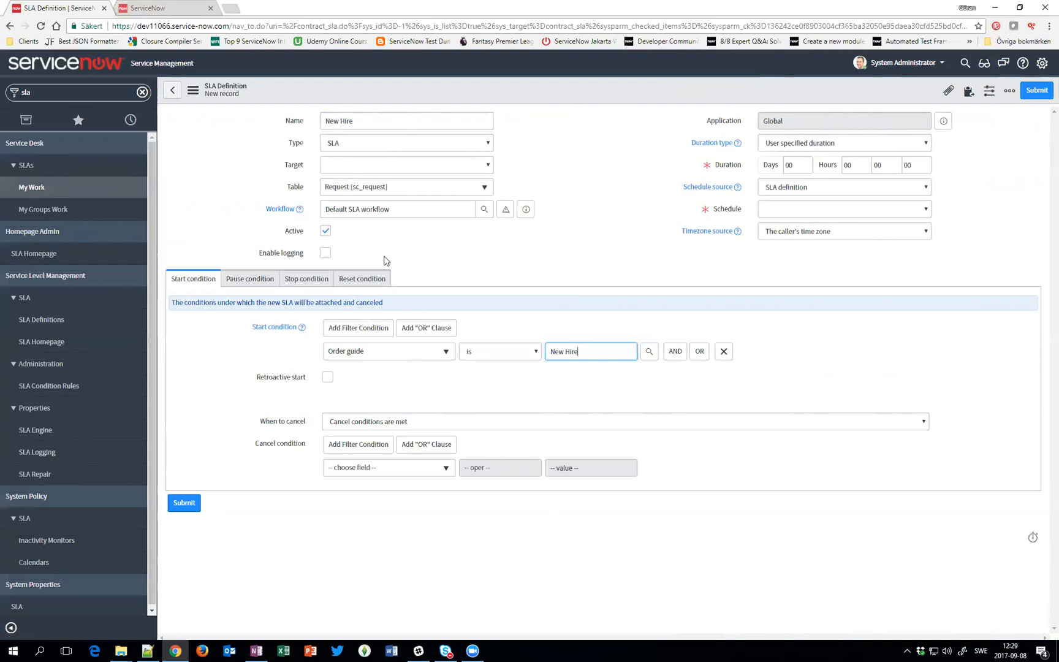
mouse_move(140, 110)
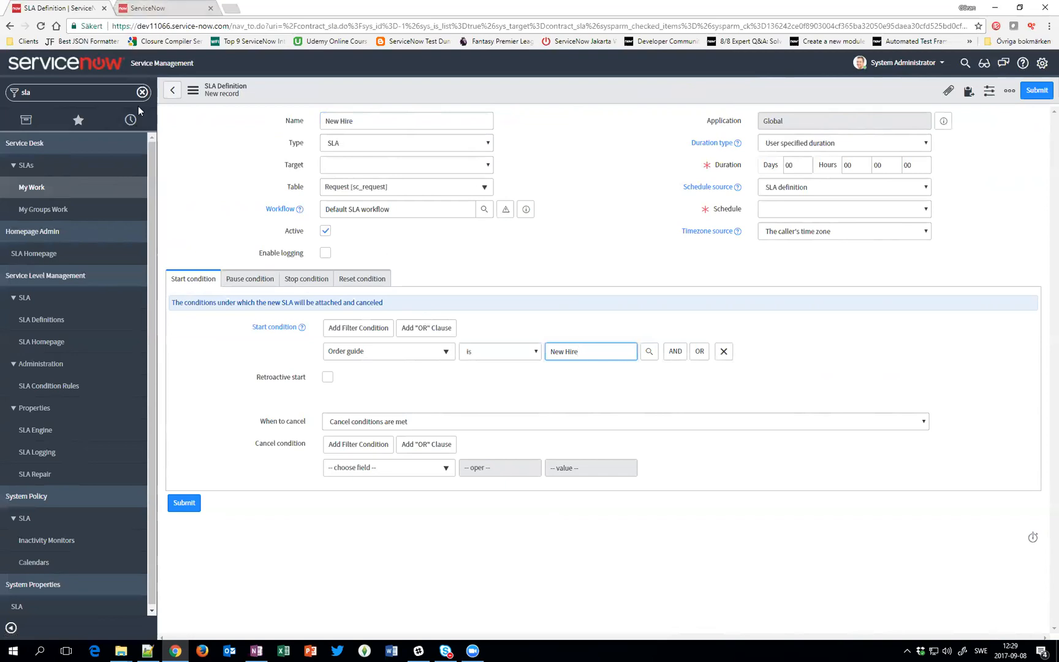
left_click(130, 119)
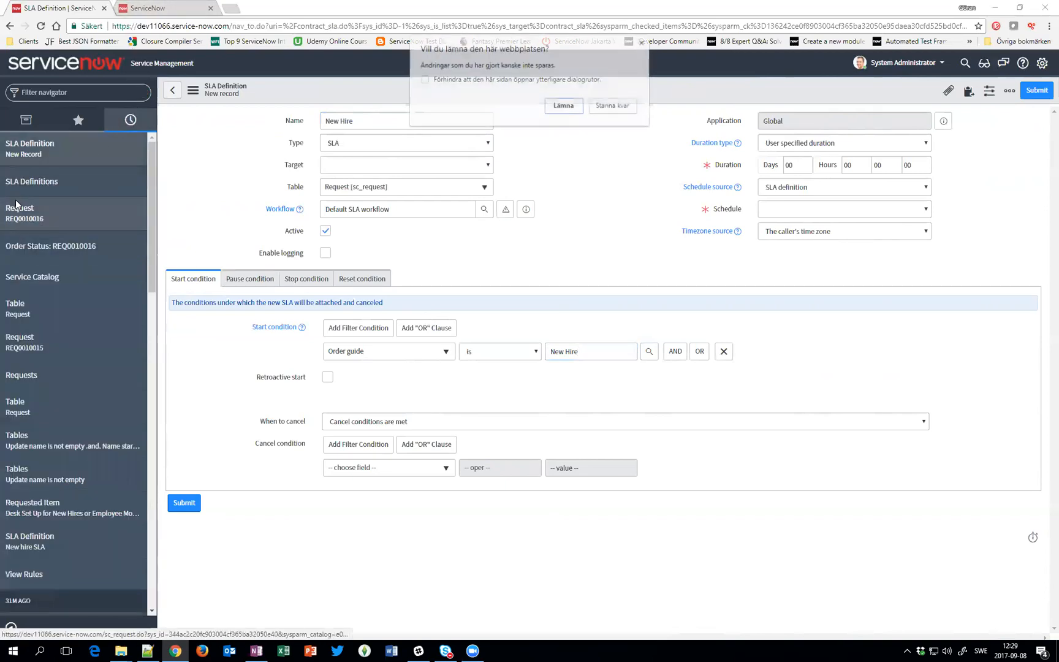
Reopen request REQ0010016 from history, leaving the unsaved SLA form
left_click(563, 106)
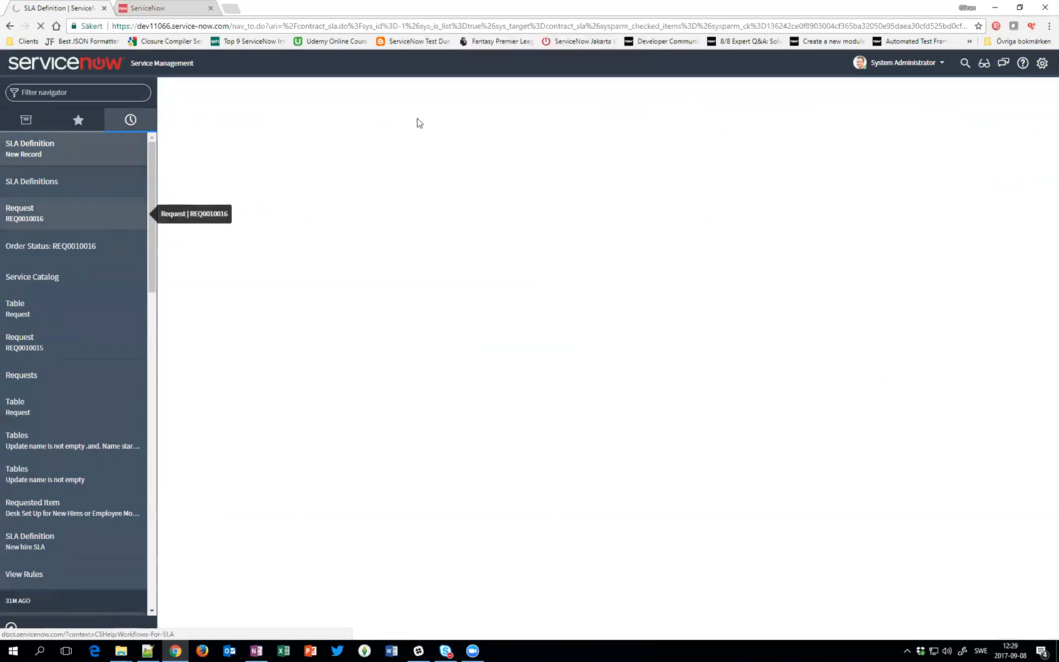
left_click(25, 213)
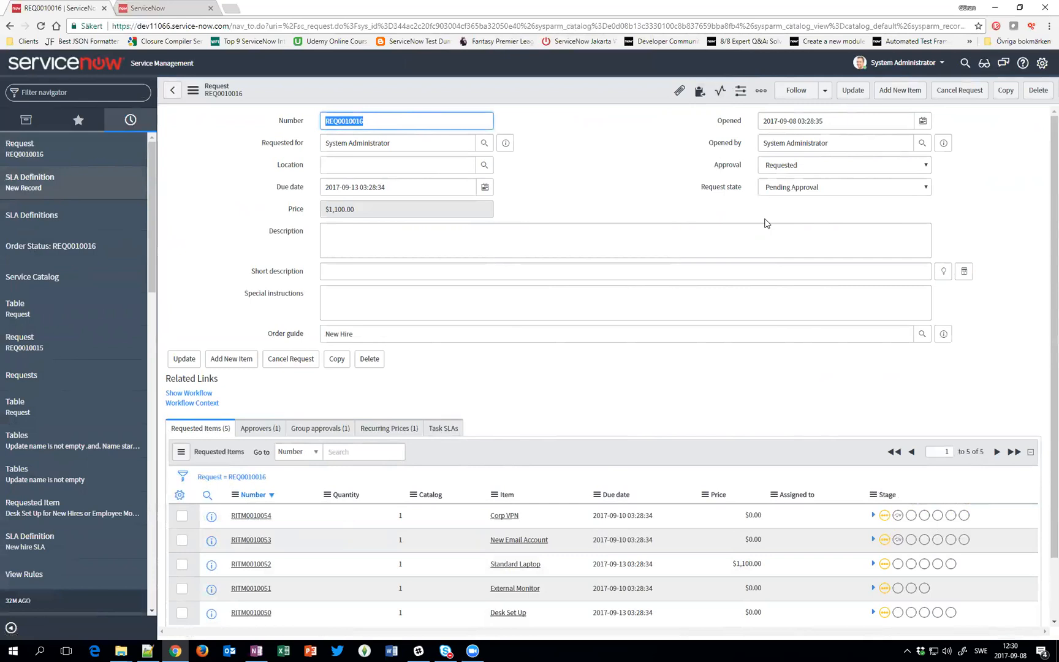
mouse_move(991, 109)
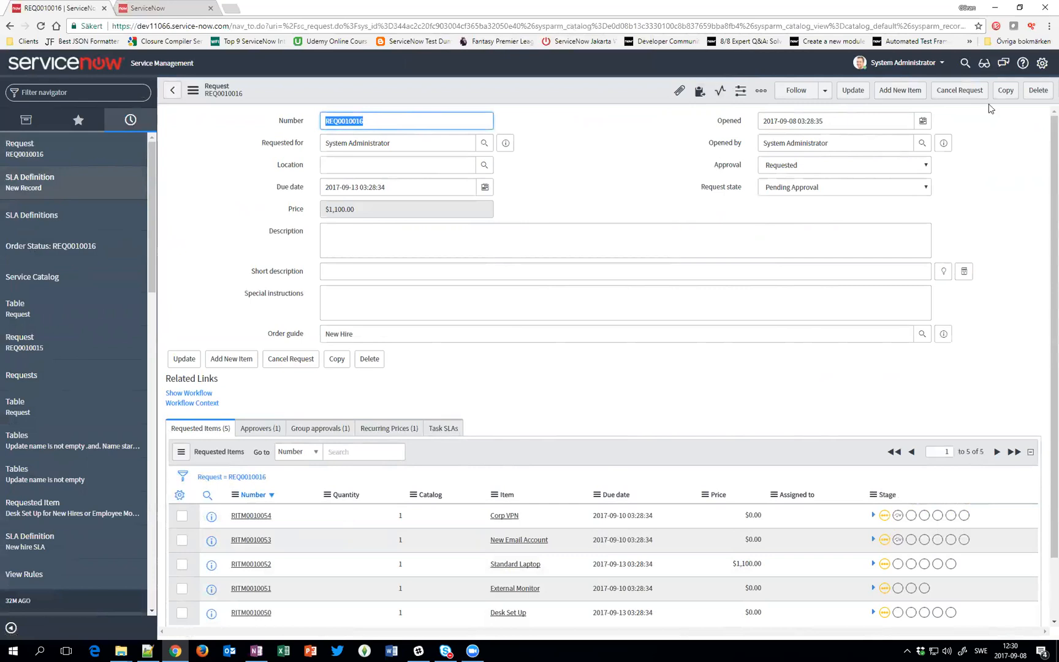